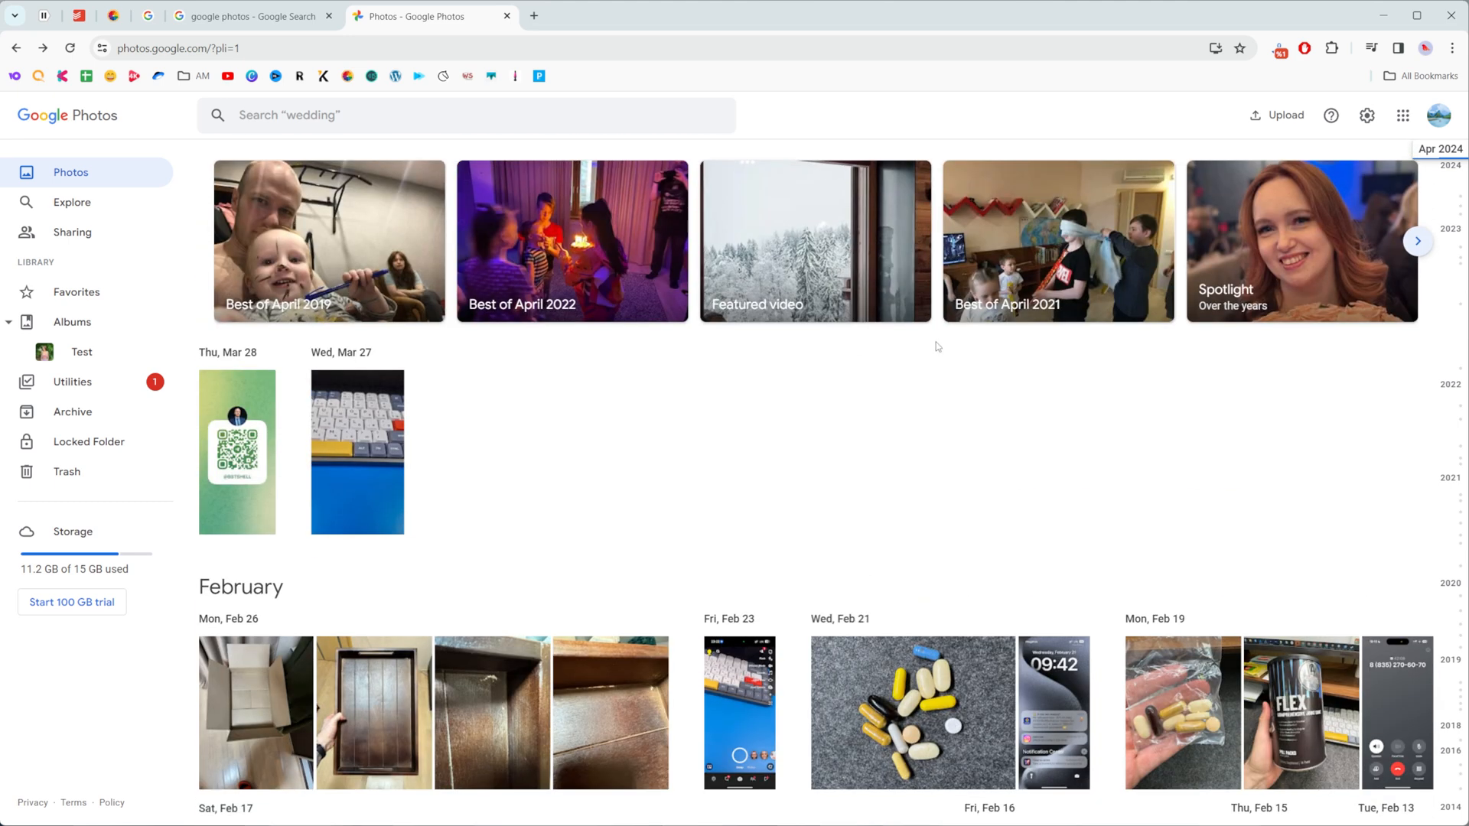
mouse_move(920, 365)
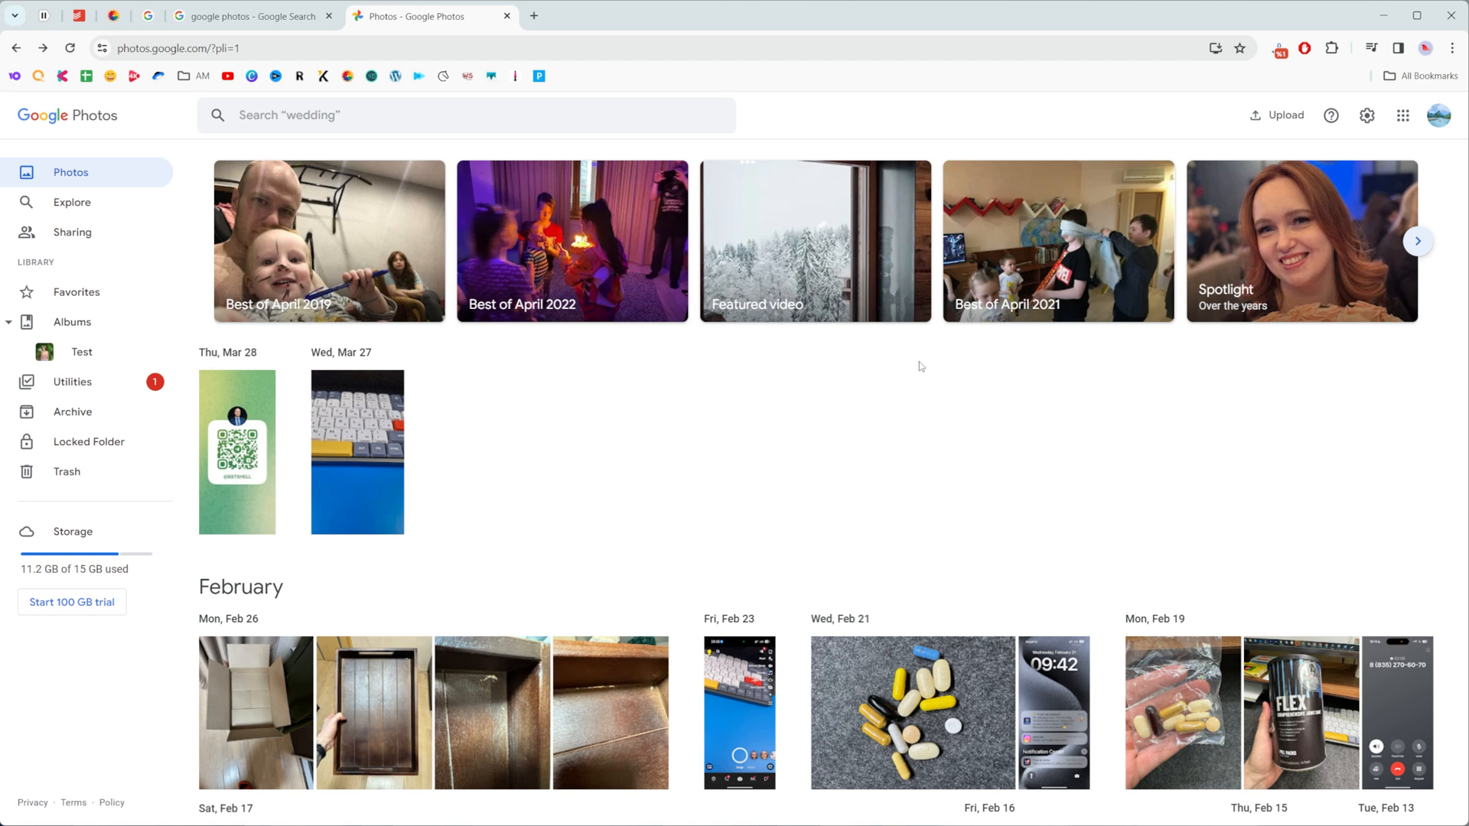
mouse_move(754, 459)
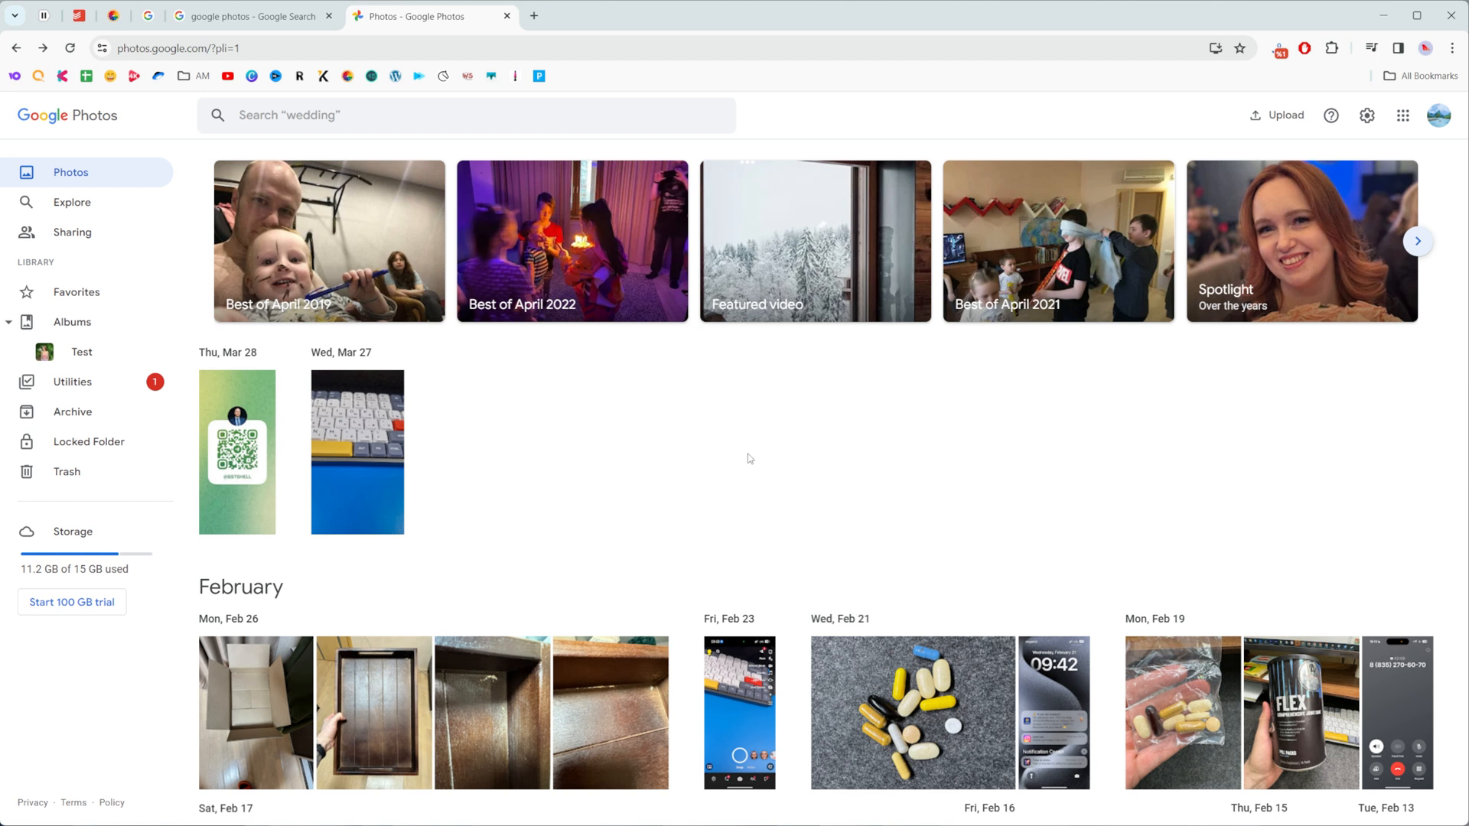
mouse_move(756, 465)
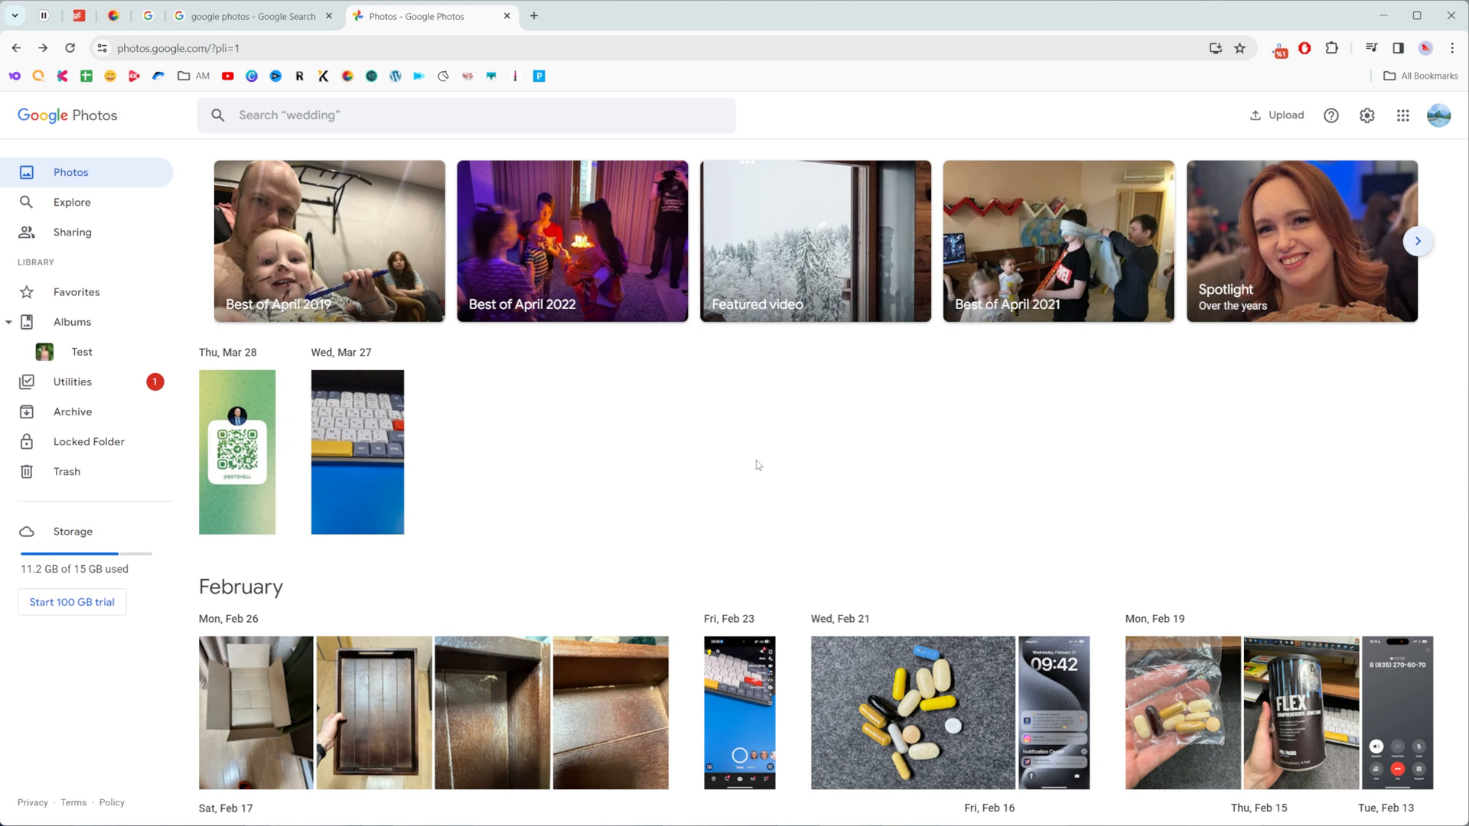
mouse_move(707, 381)
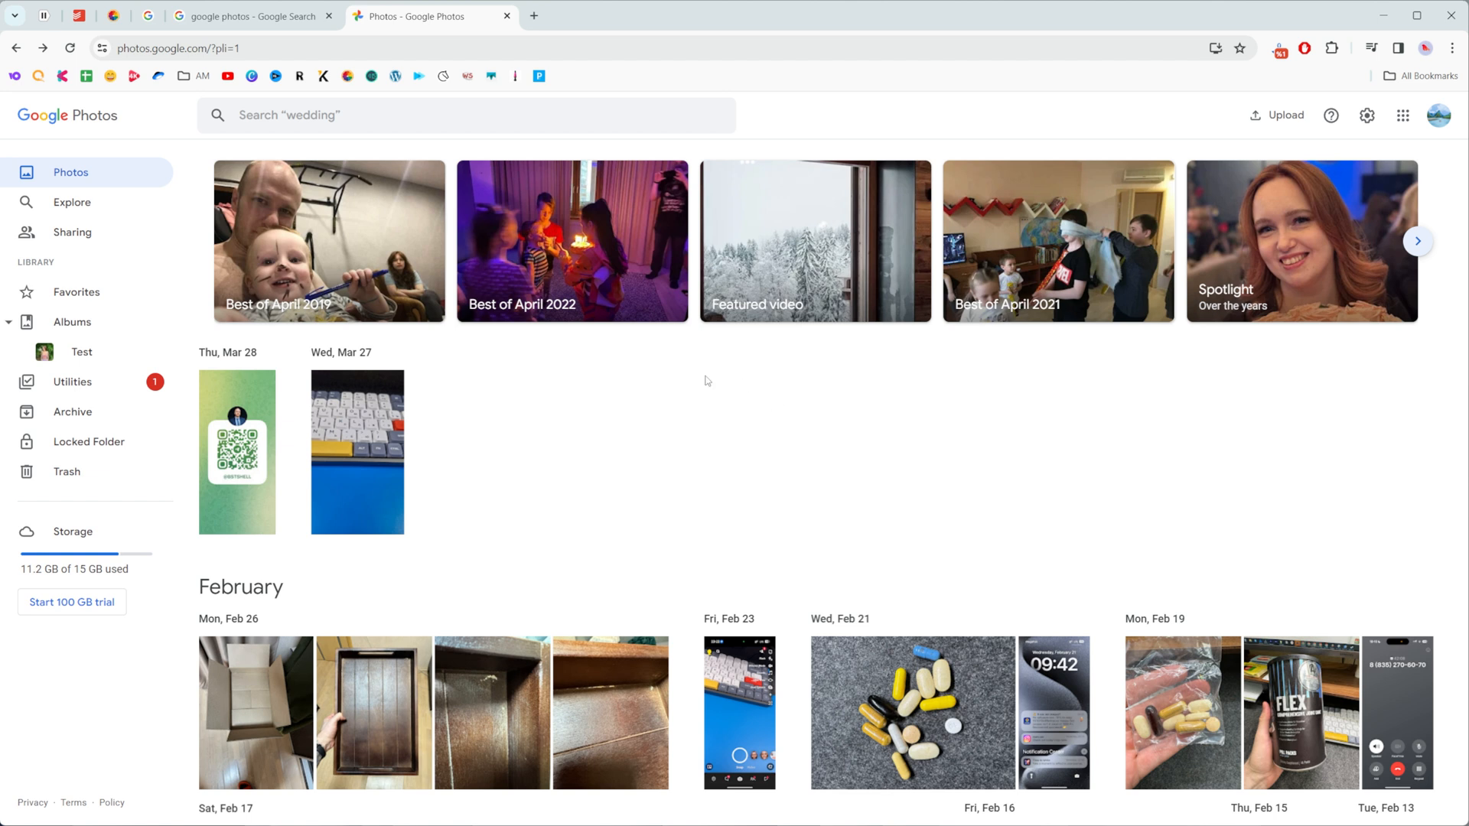
mouse_move(226, 84)
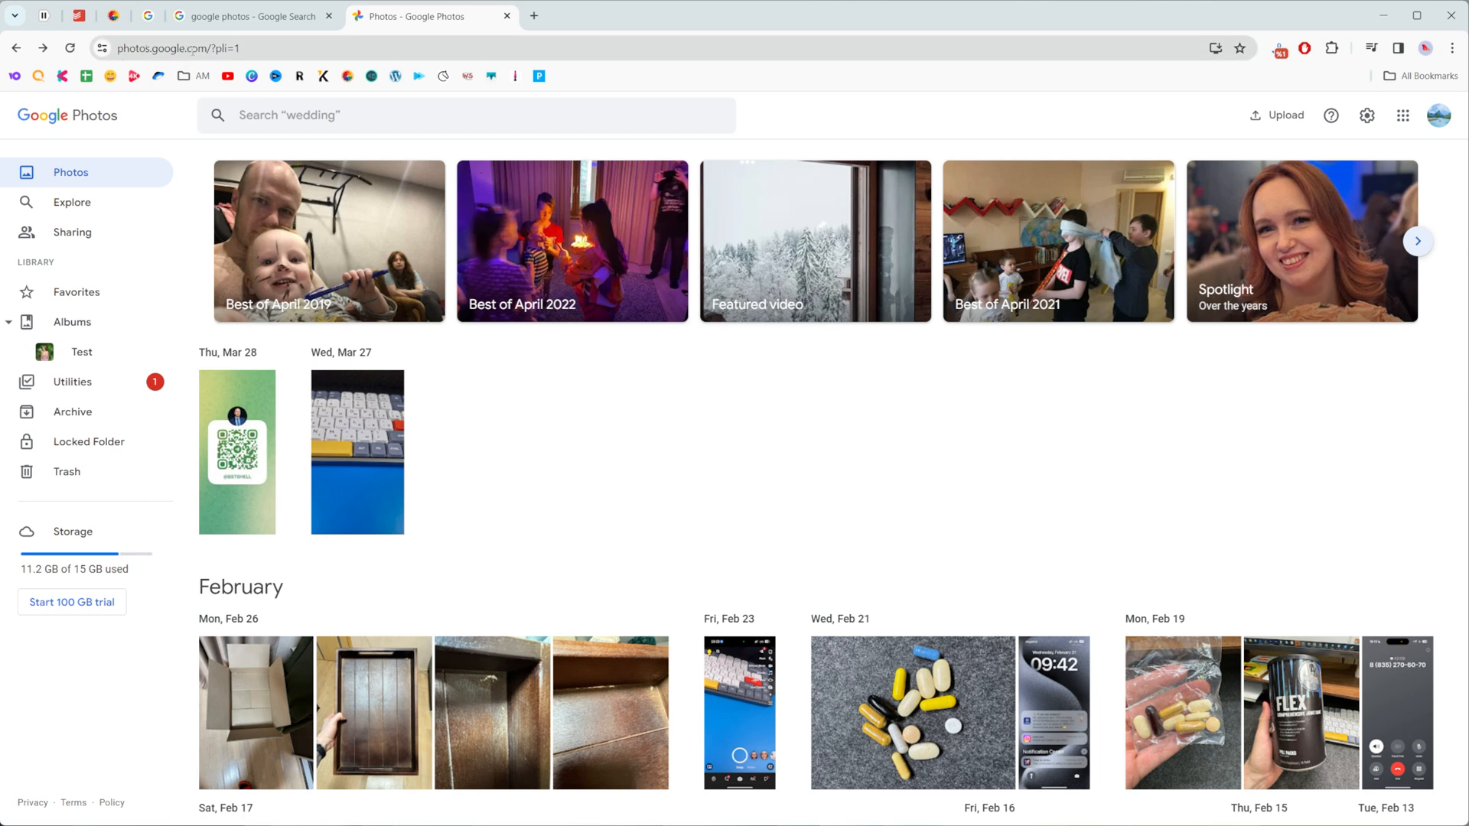
Reopen Google Photos from the search result and enter the personal photo library via its about page
left_click(506, 16)
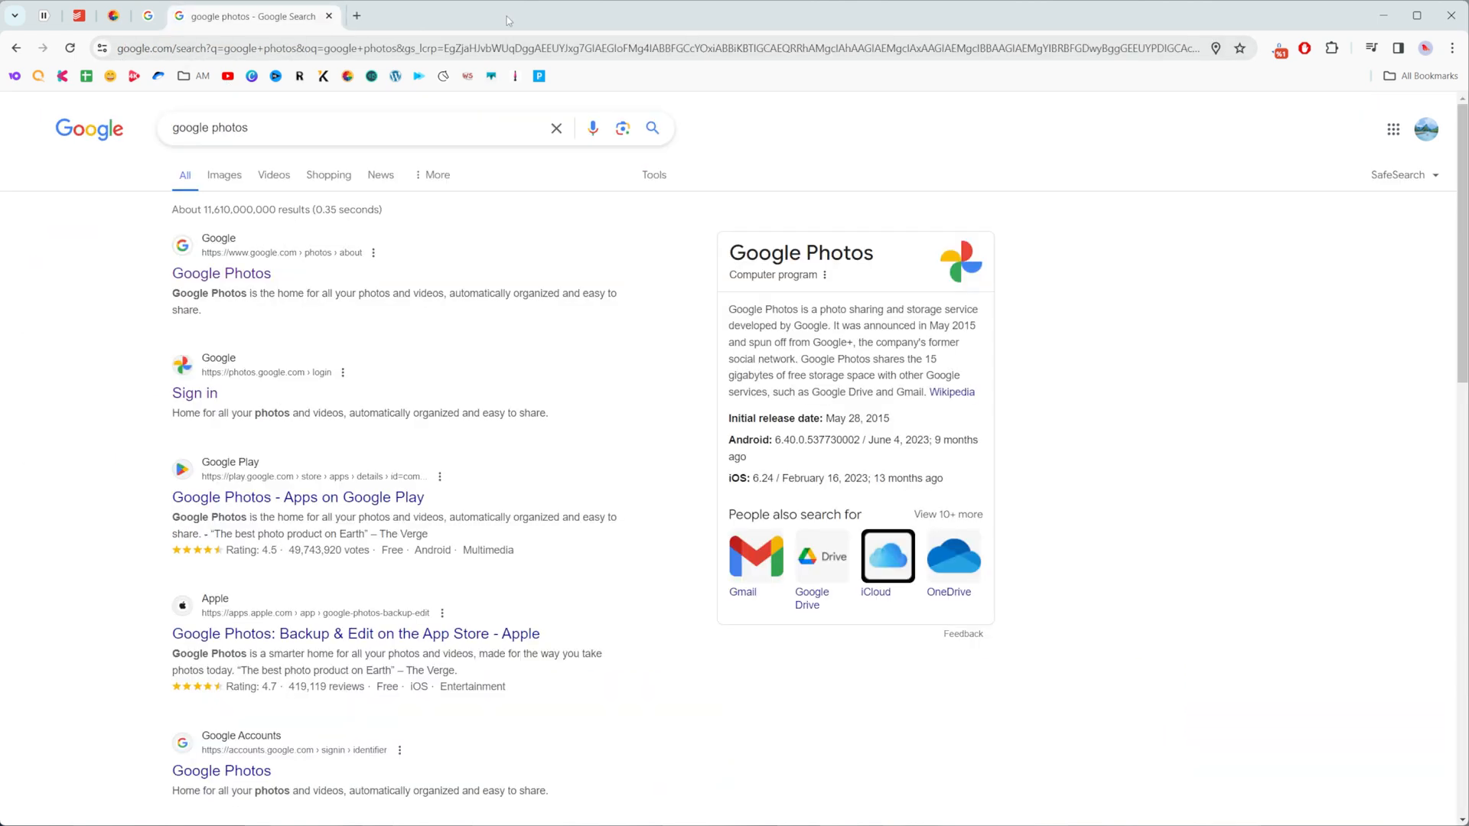
left_click(356, 127)
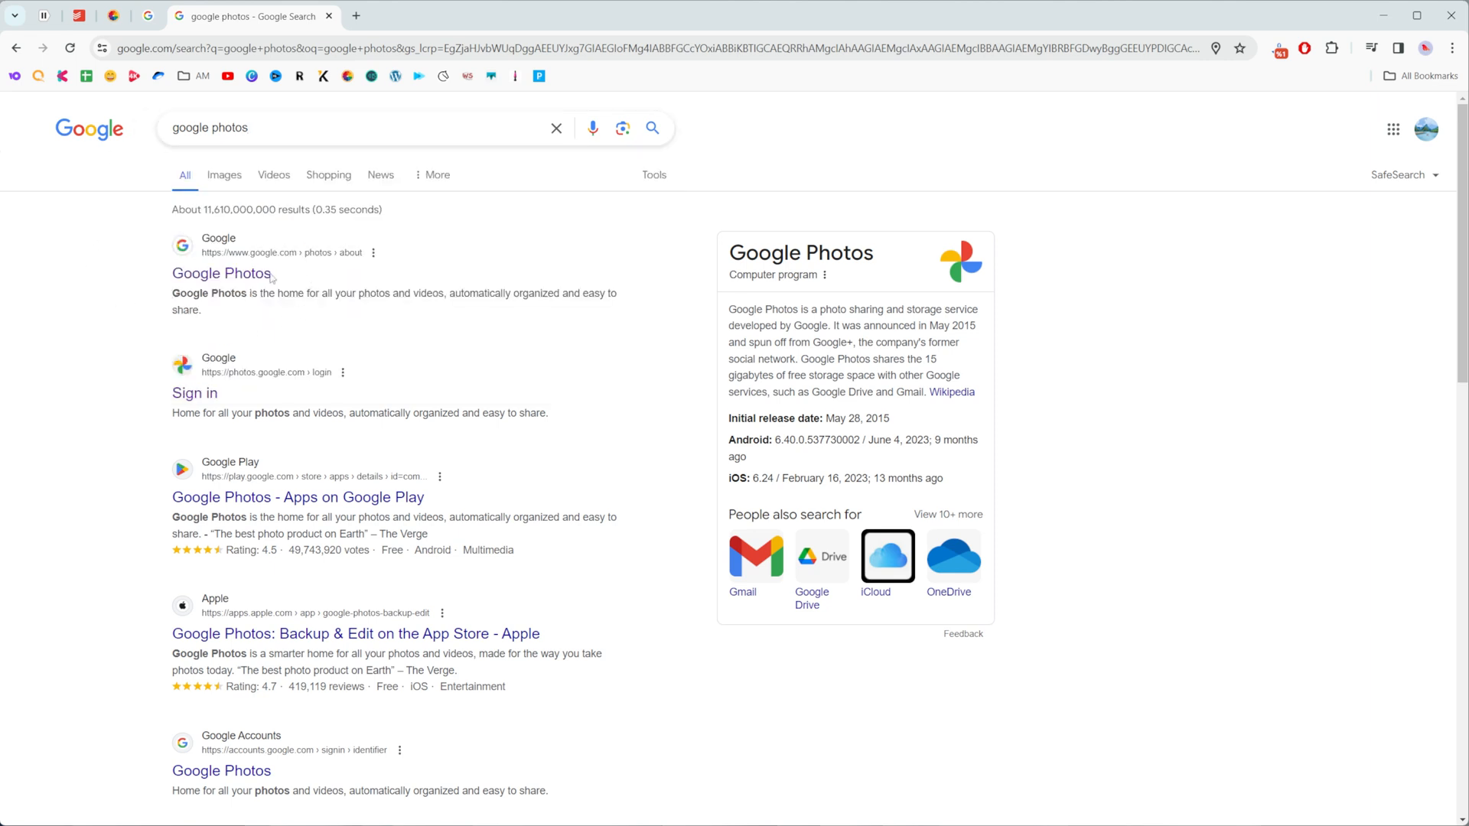
left_click(222, 273)
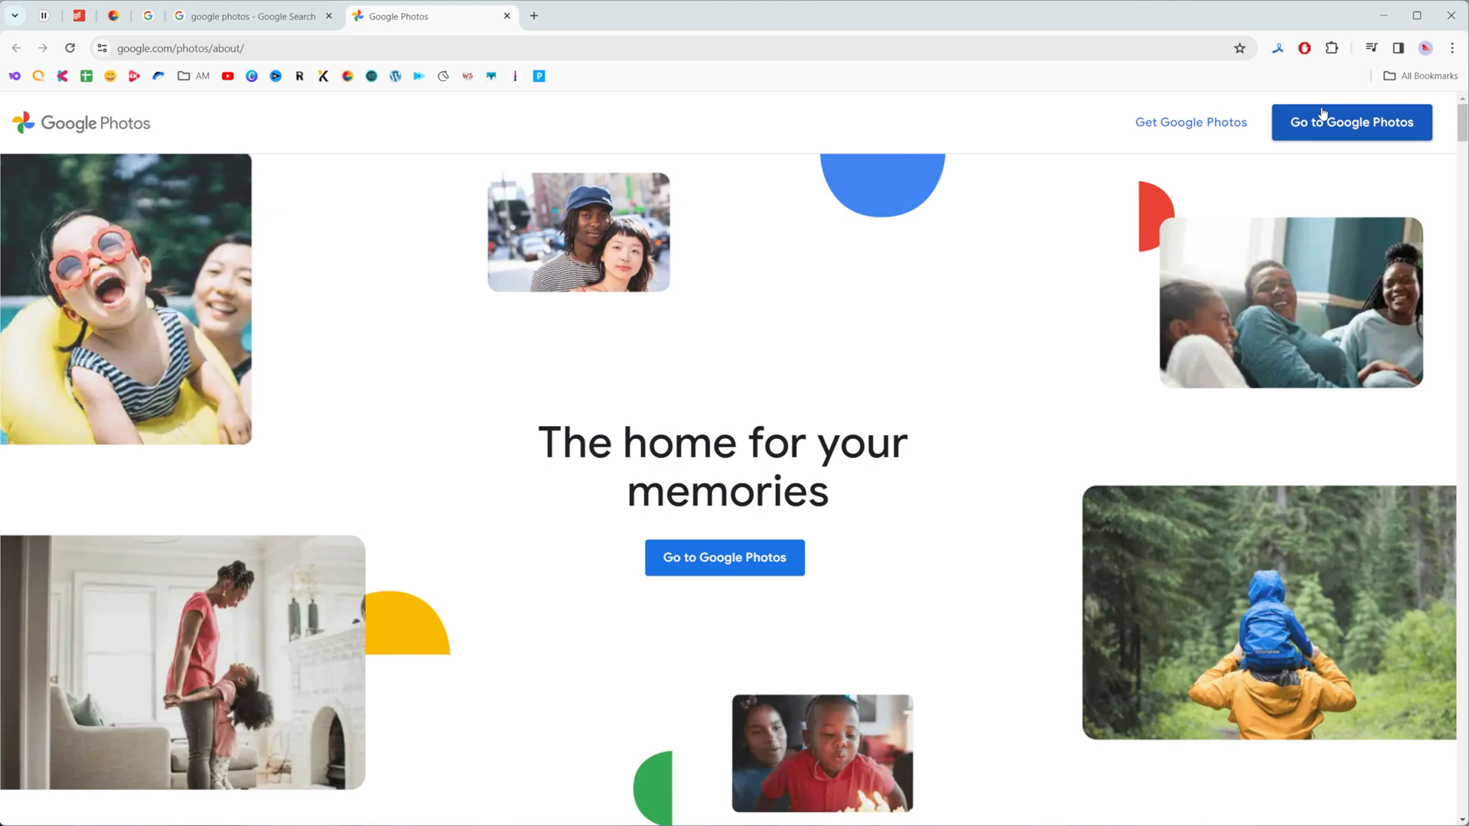
left_click(1351, 122)
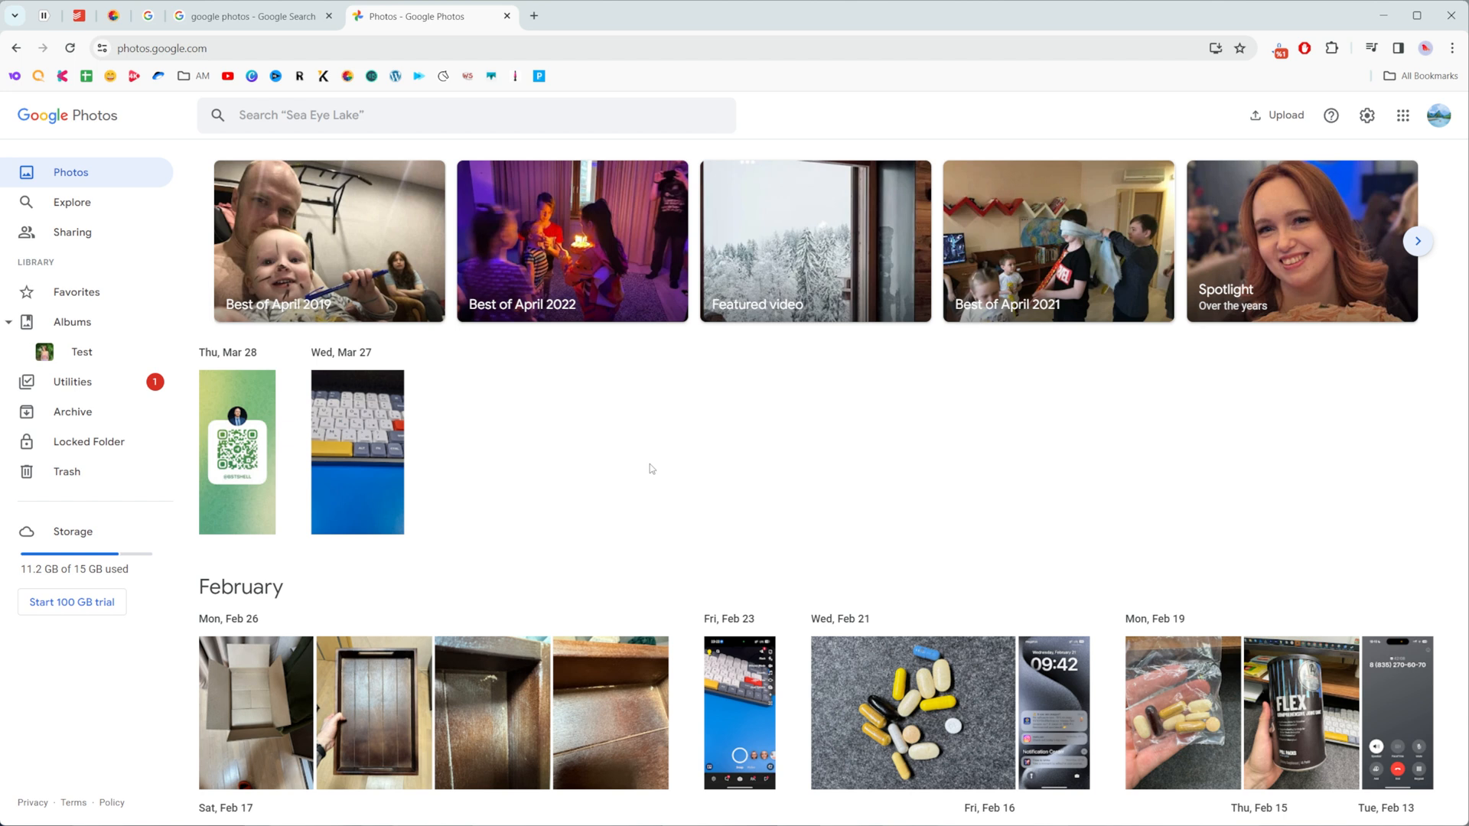
mouse_move(1289, 326)
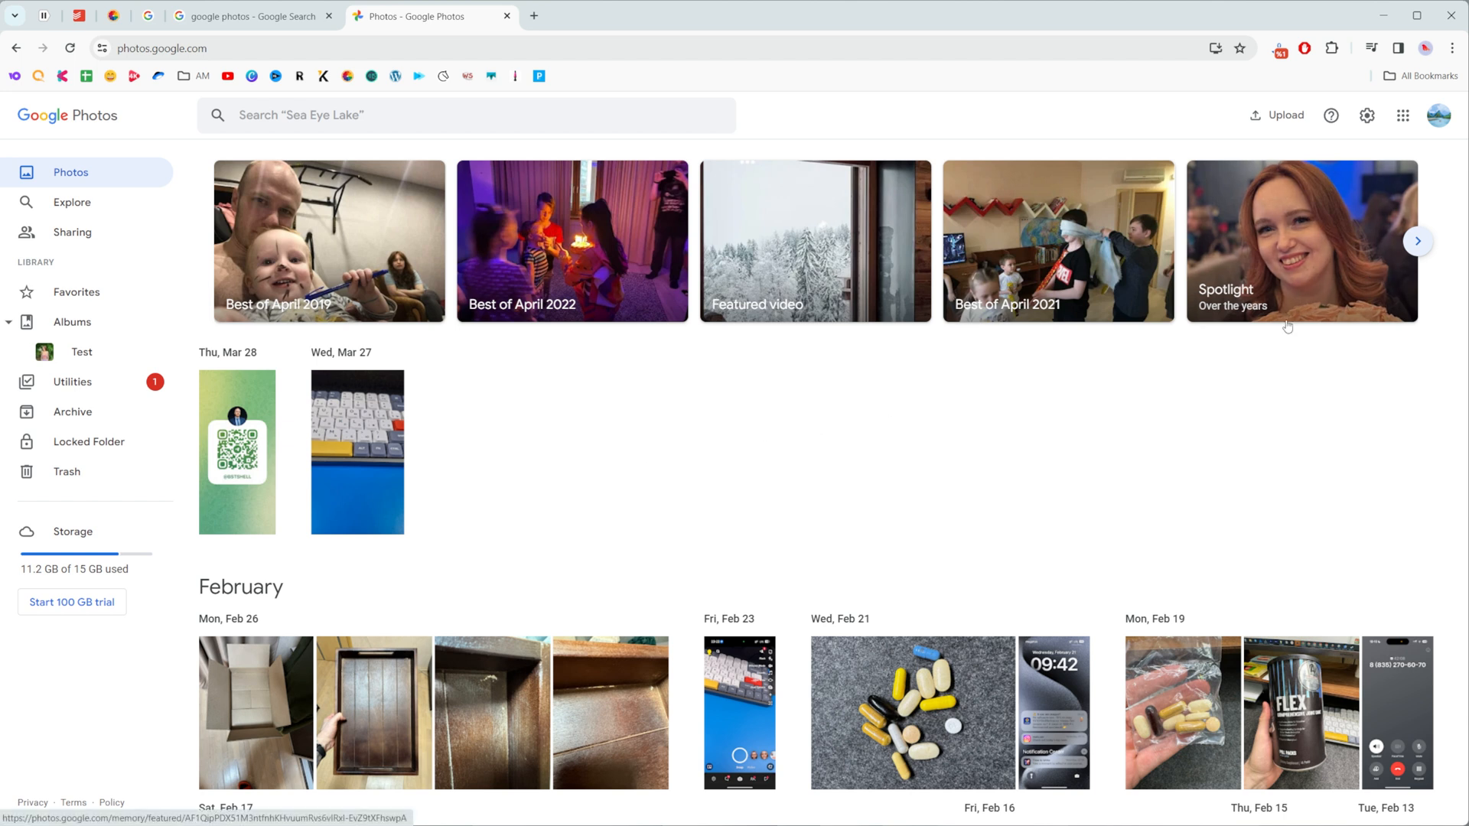
mouse_move(1305, 303)
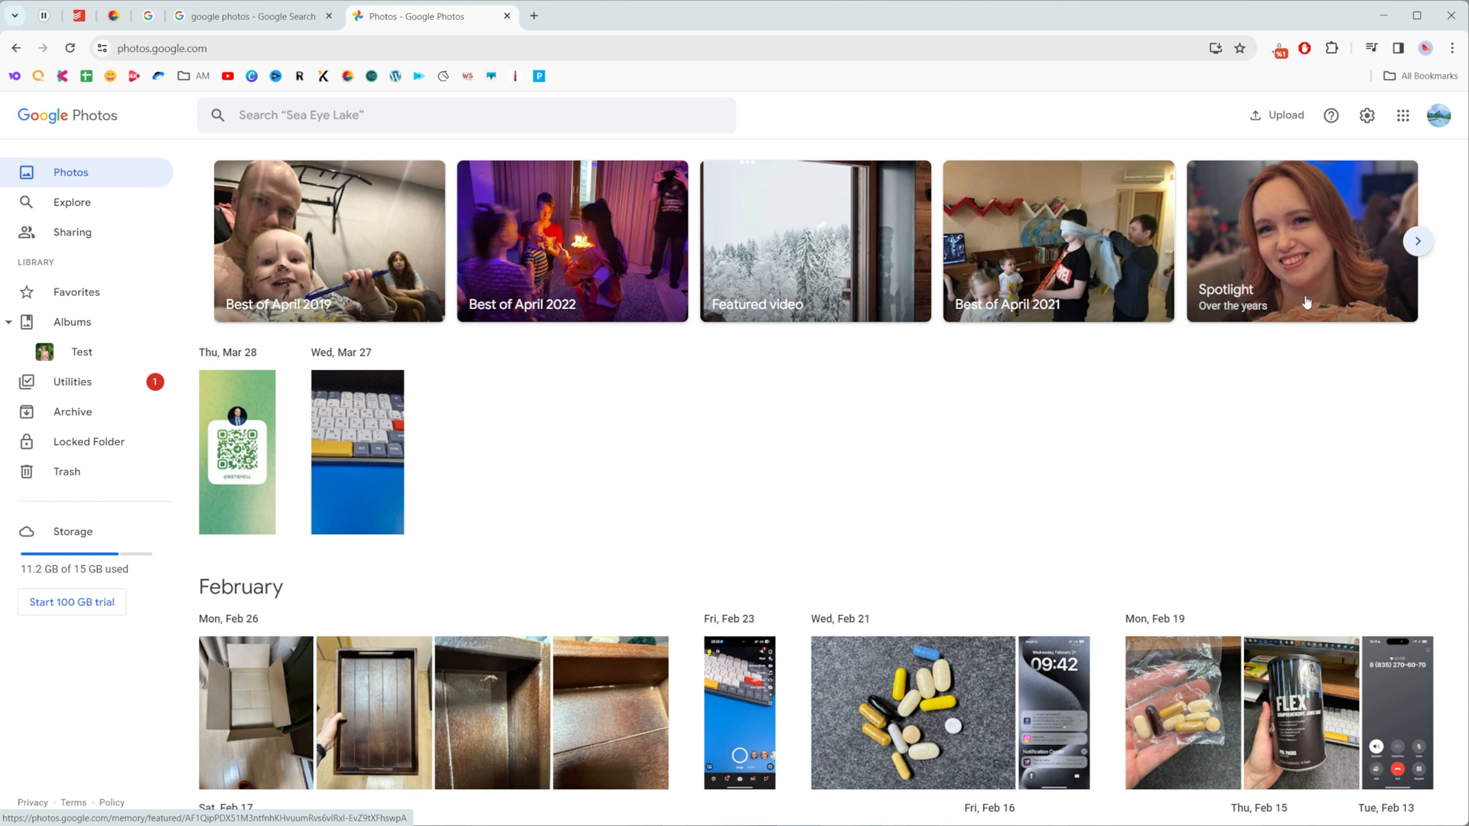
mouse_move(945, 568)
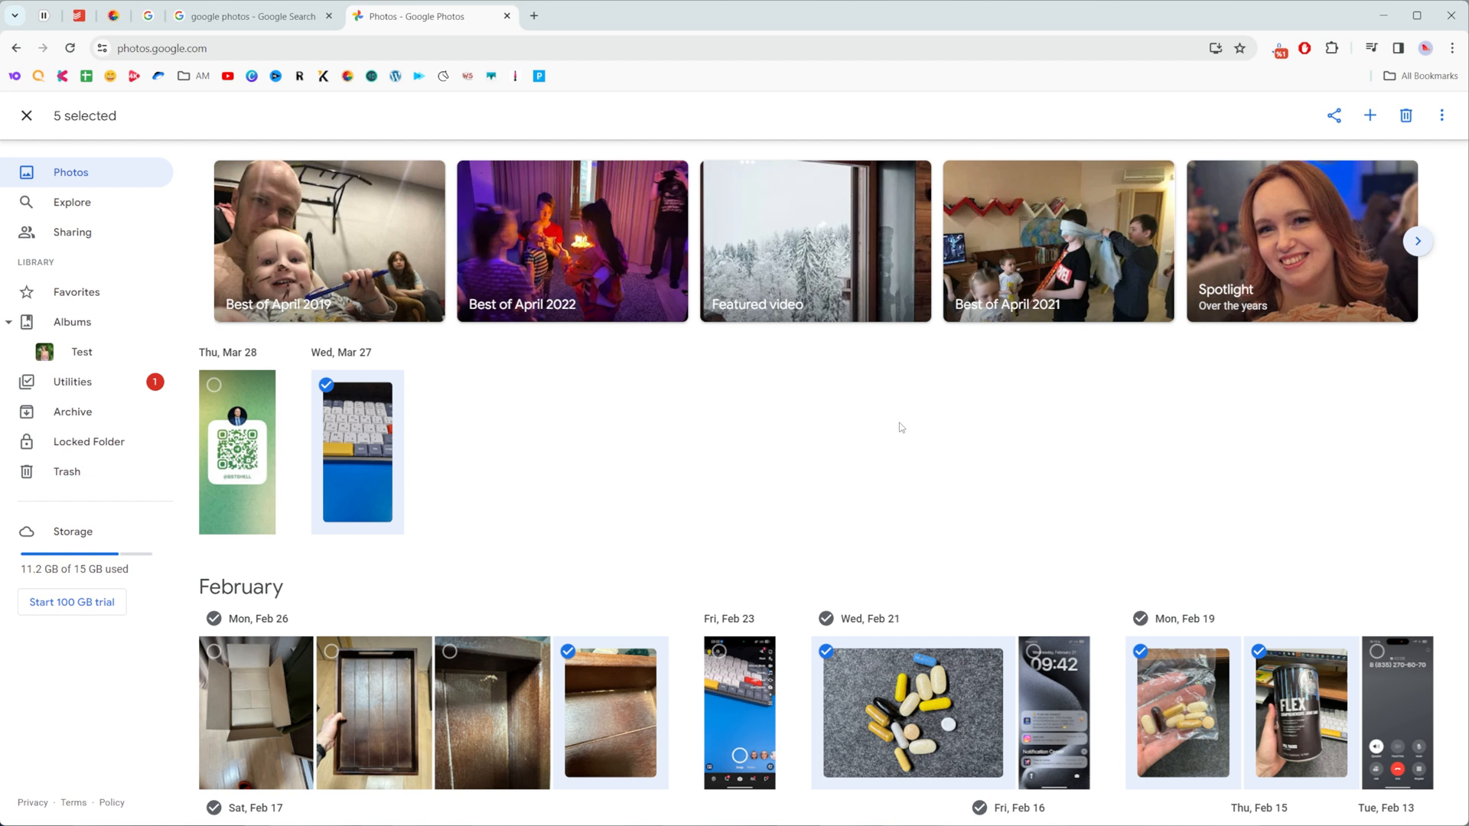
mouse_move(1100, 351)
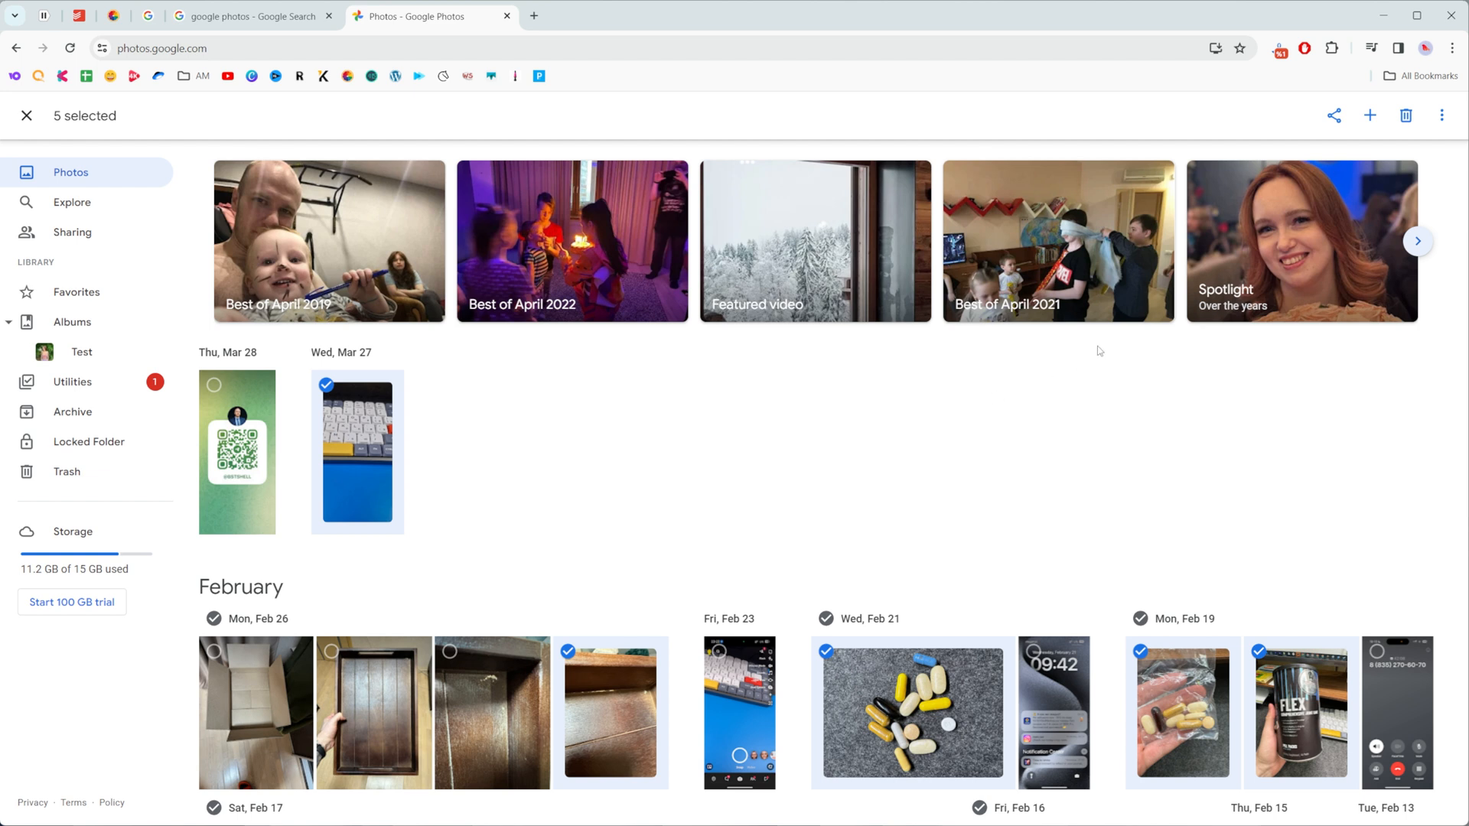
mouse_move(1441, 114)
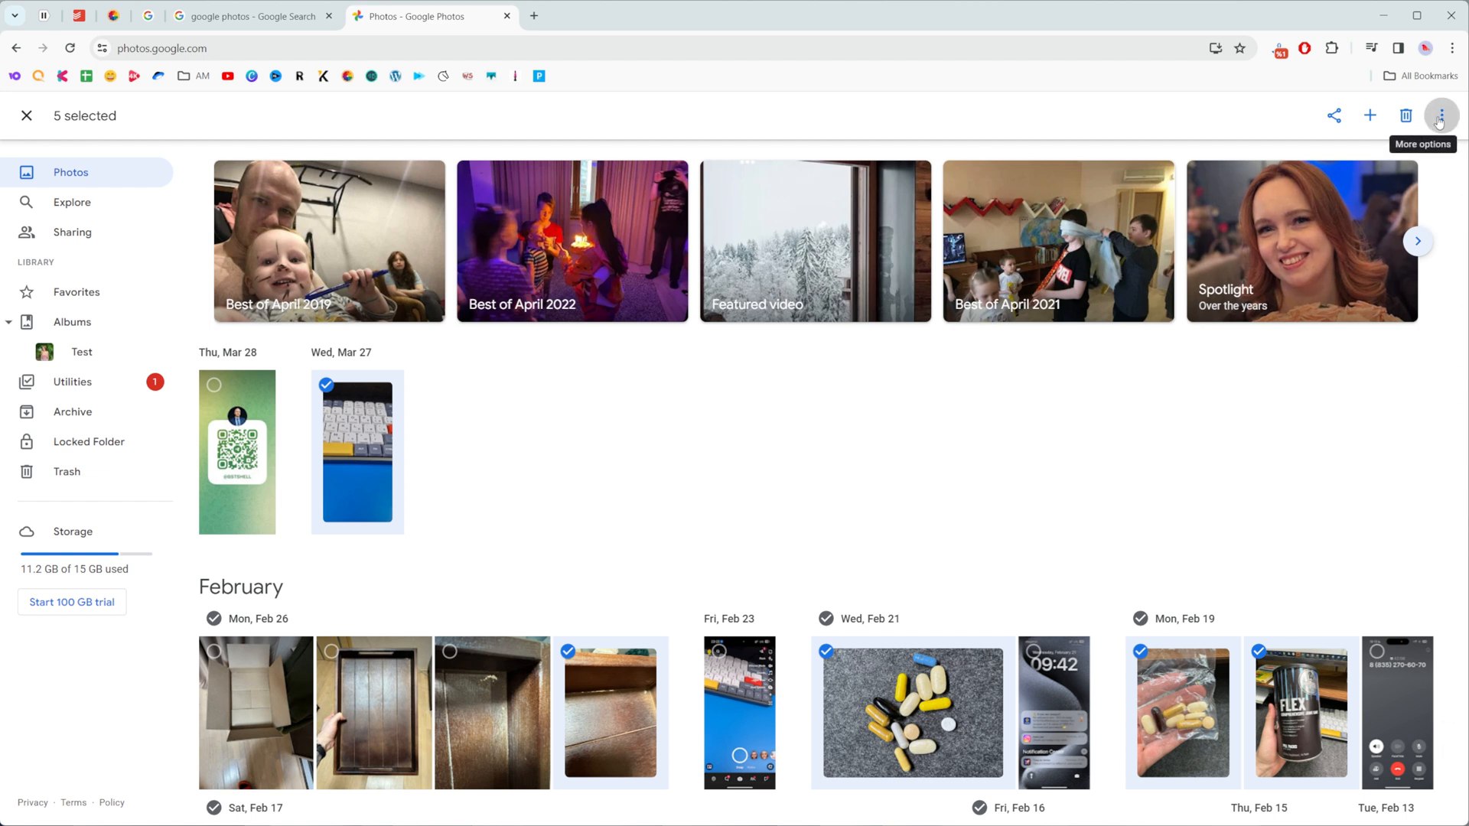
Download the five selected photos as the Photos-001 zip and save it to Downloads
left_click(1441, 114)
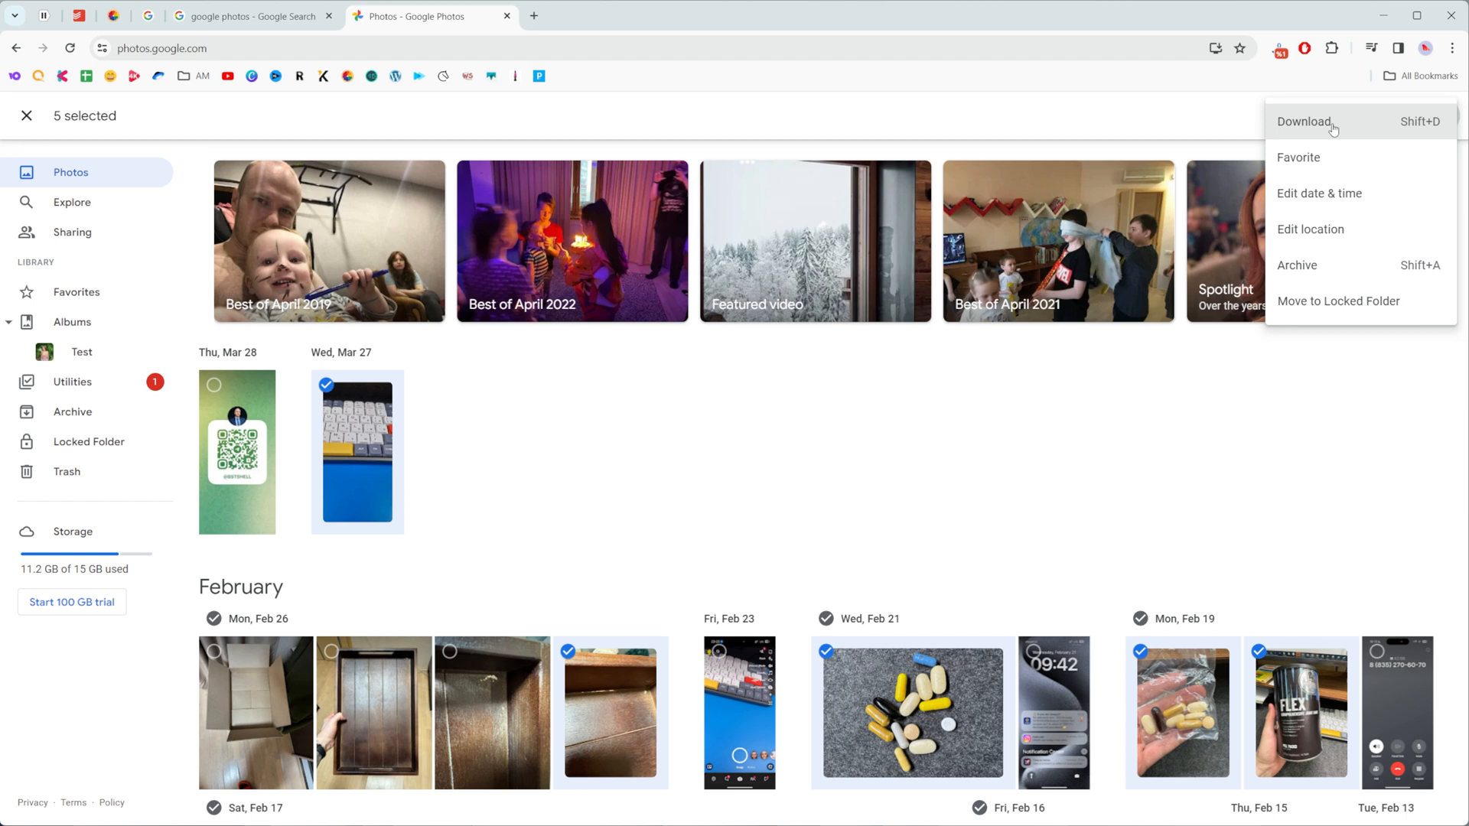
left_click(1304, 121)
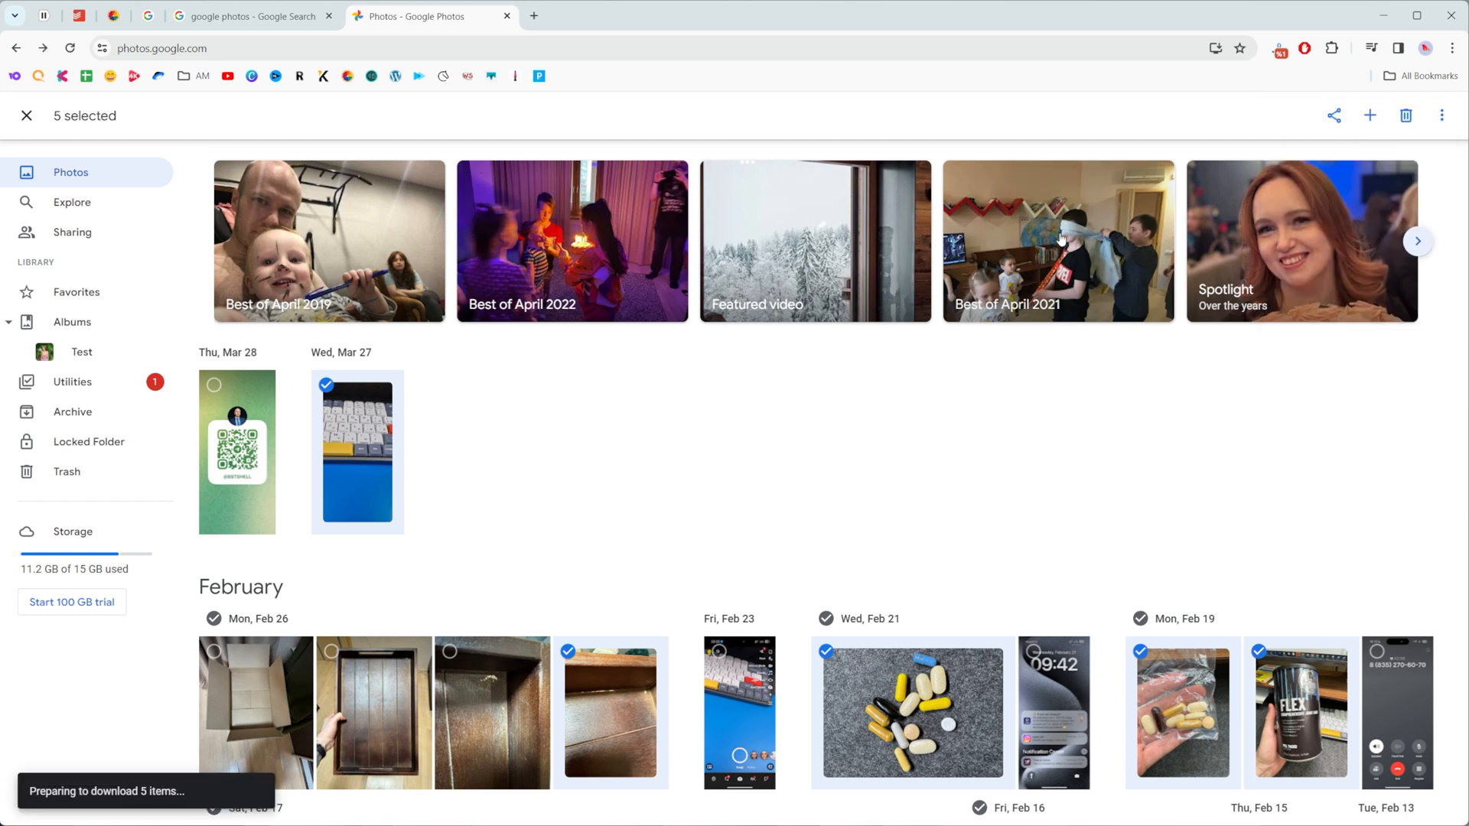
mouse_move(871, 432)
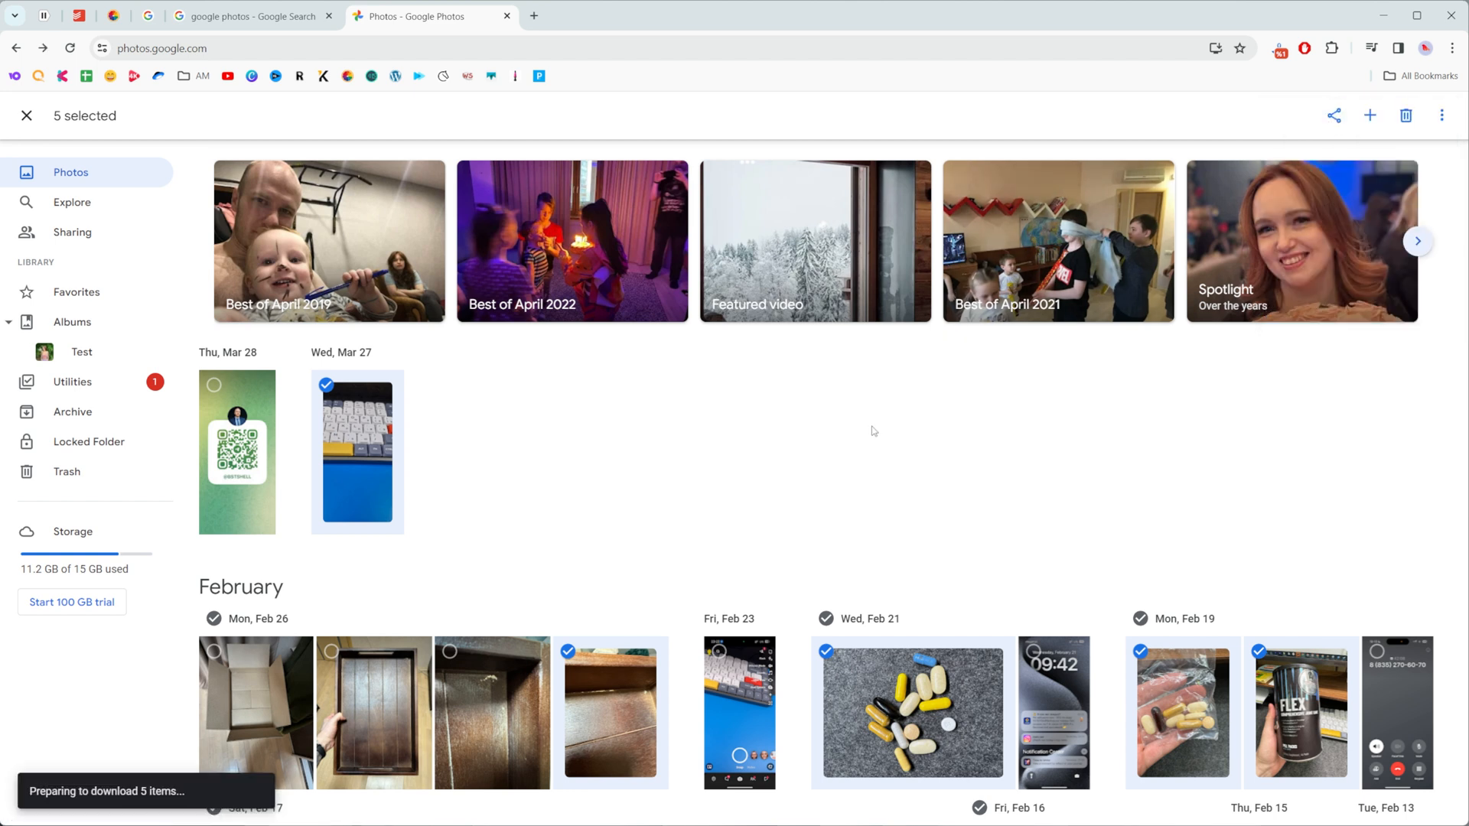
left_click(26, 115)
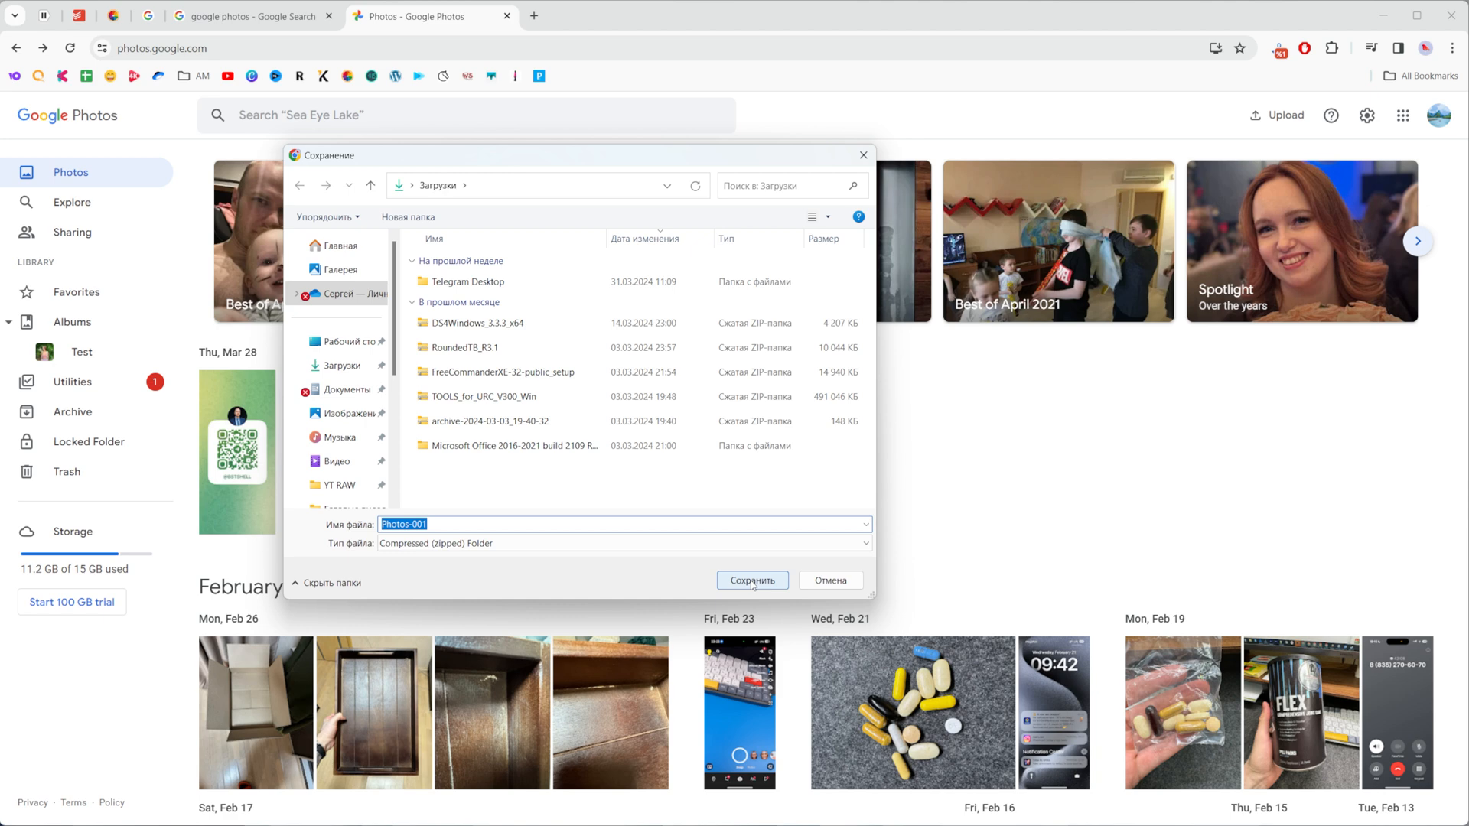
left_click(752, 580)
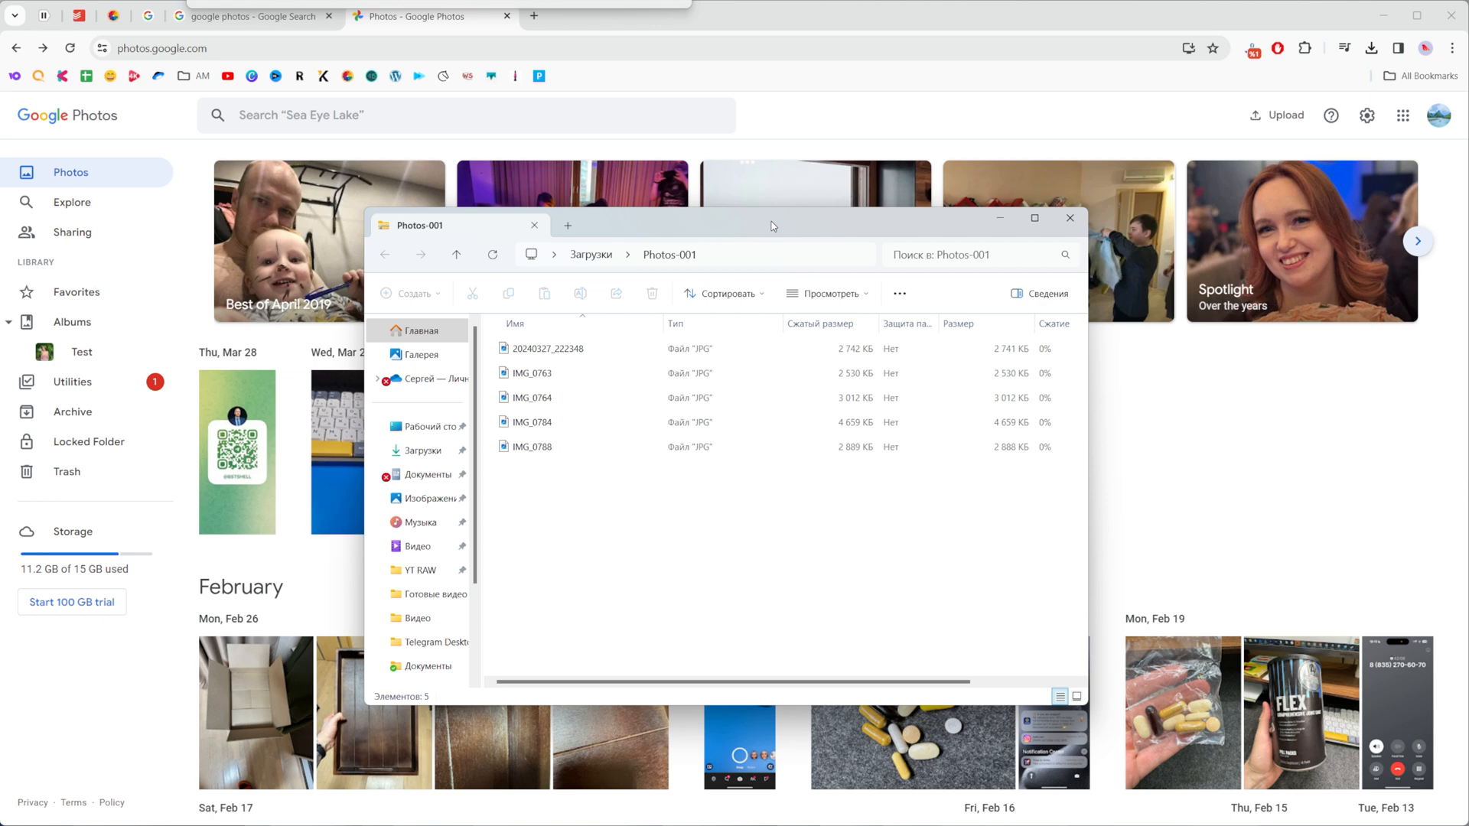
View IMG_0763 from the archive in the Photos app (set as default for JPG), then close viewer and archive
left_click(532, 374)
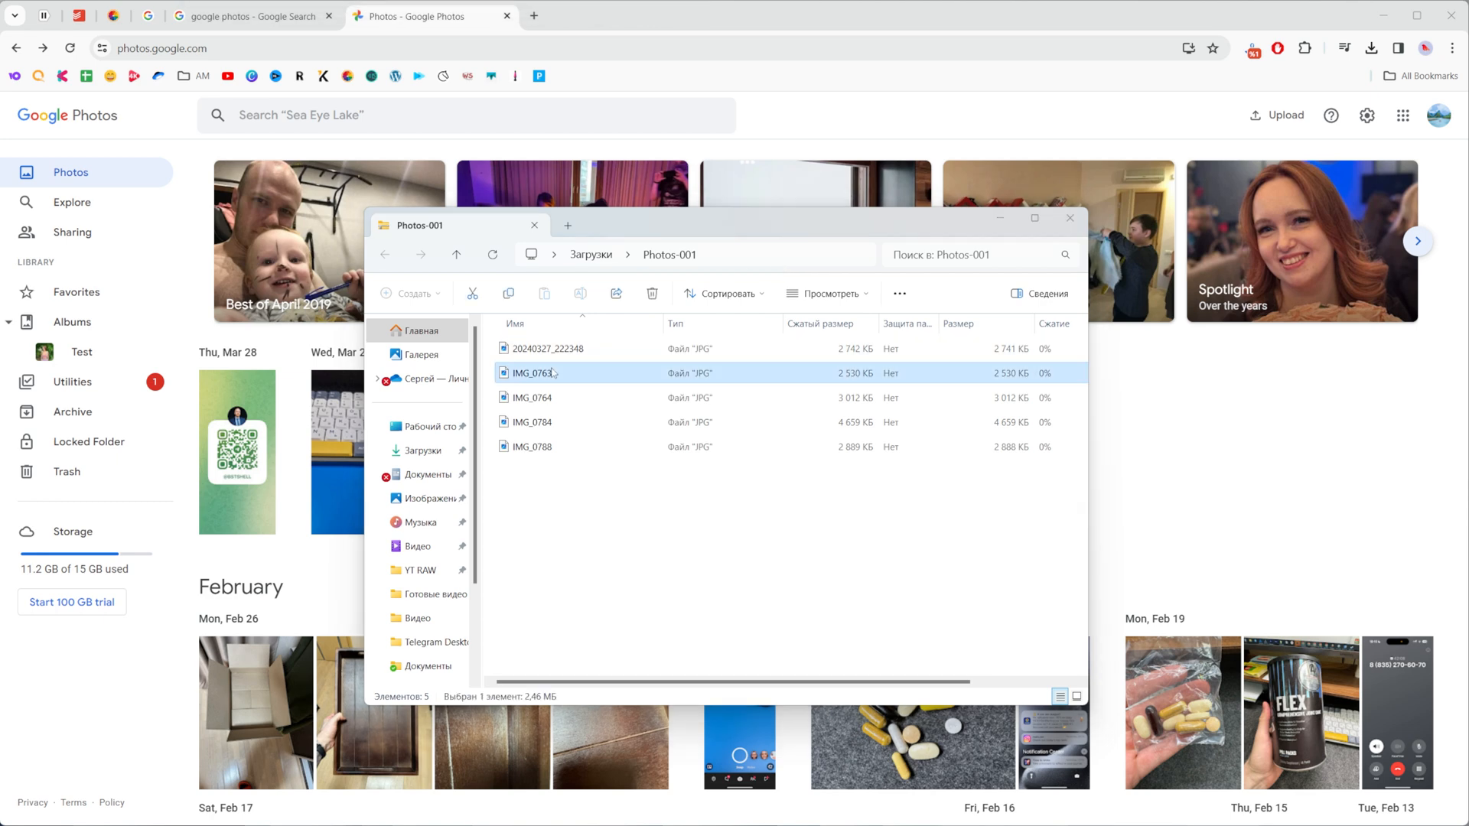
double_click(531, 373)
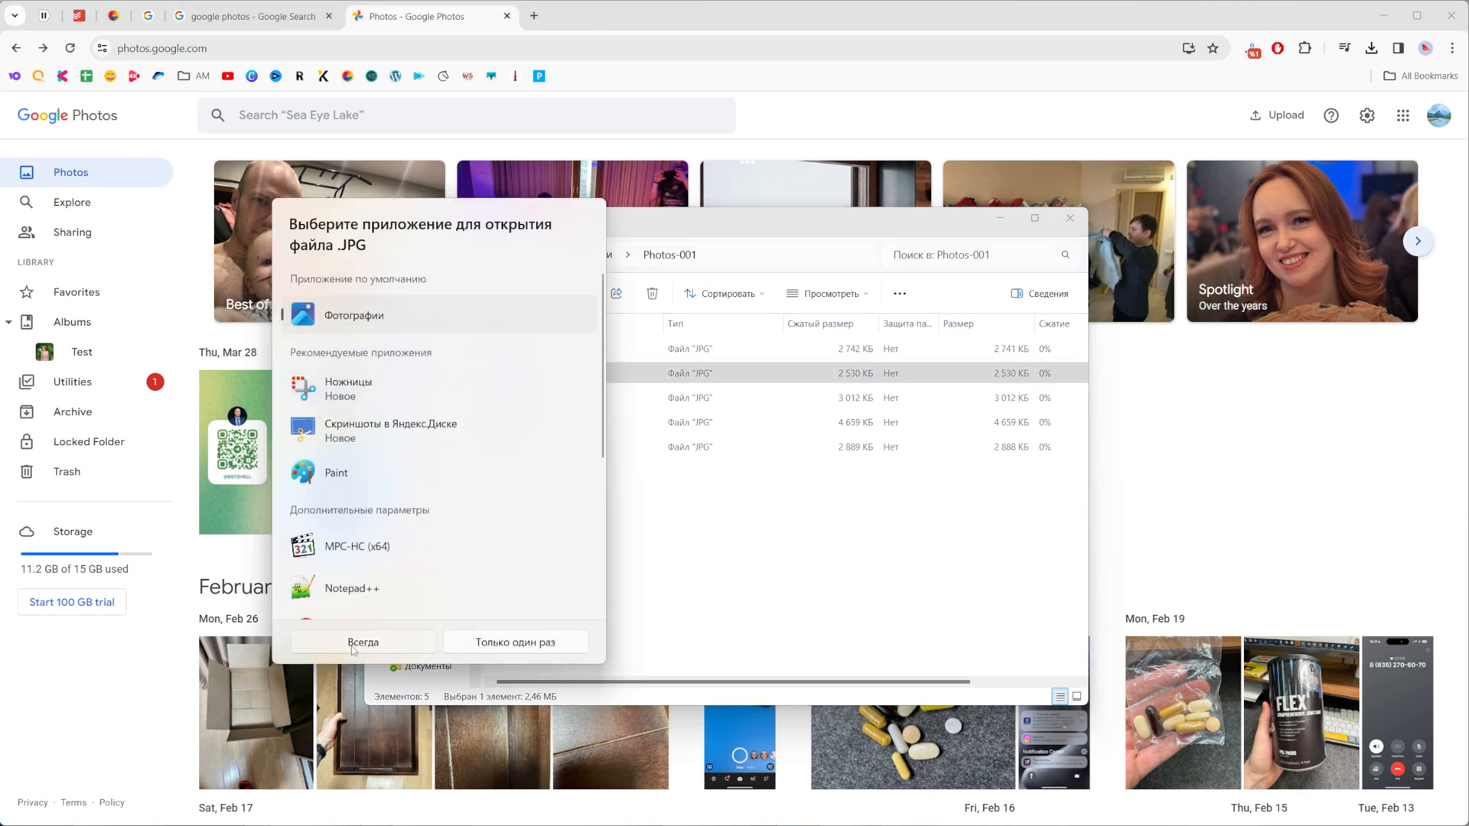
left_click(361, 641)
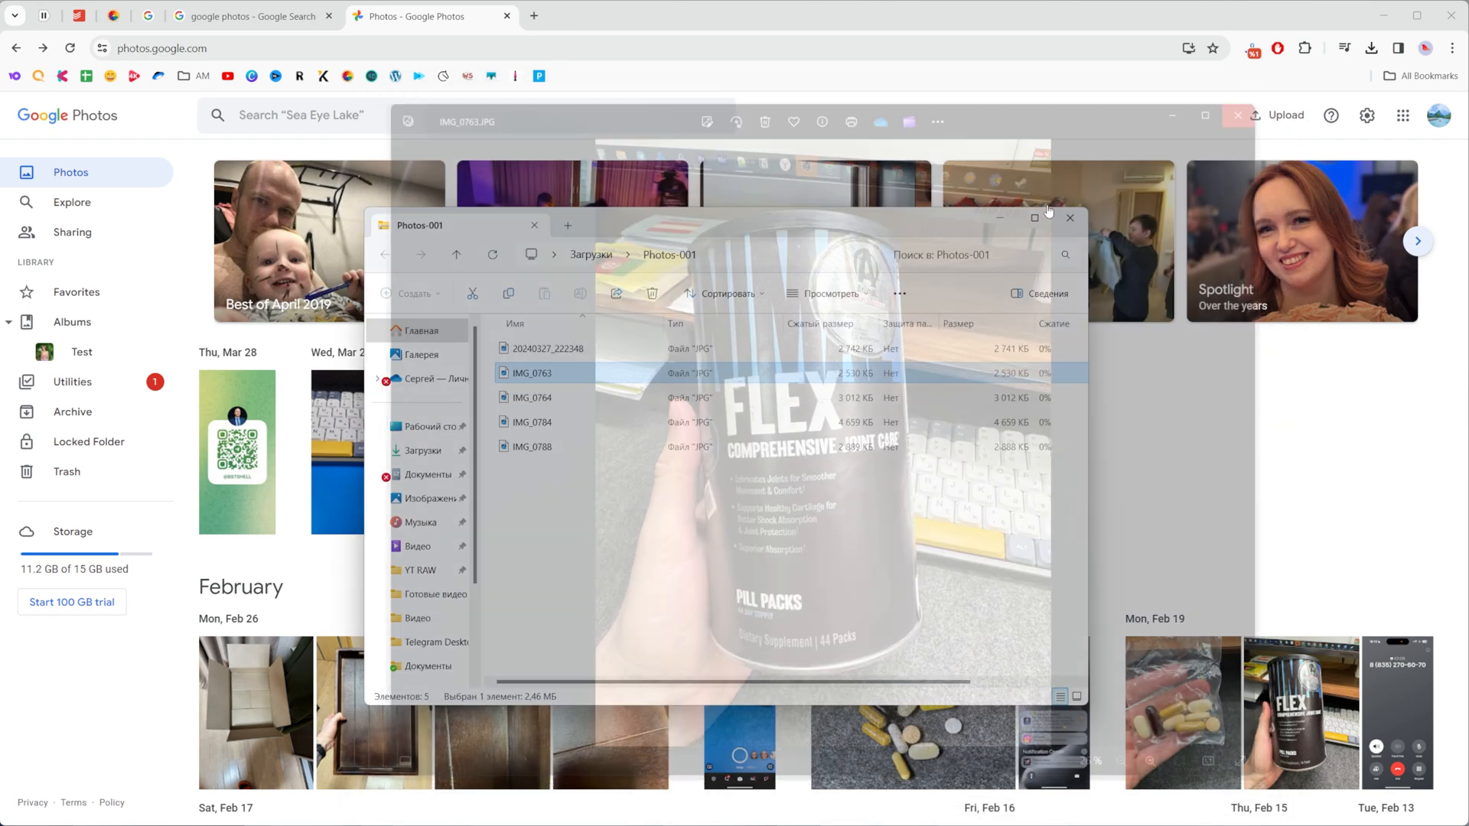
left_click(1071, 219)
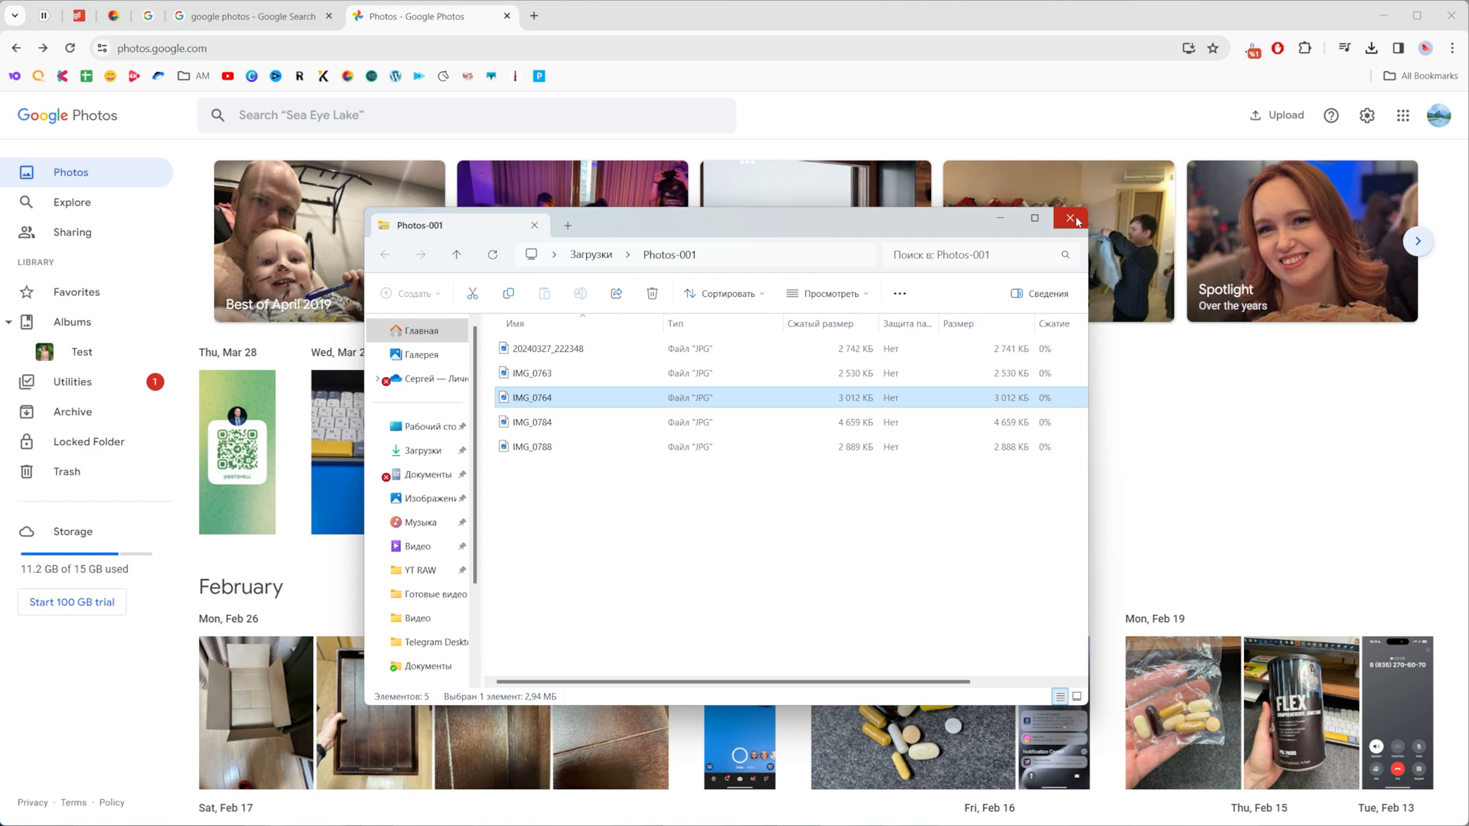
left_click(1074, 219)
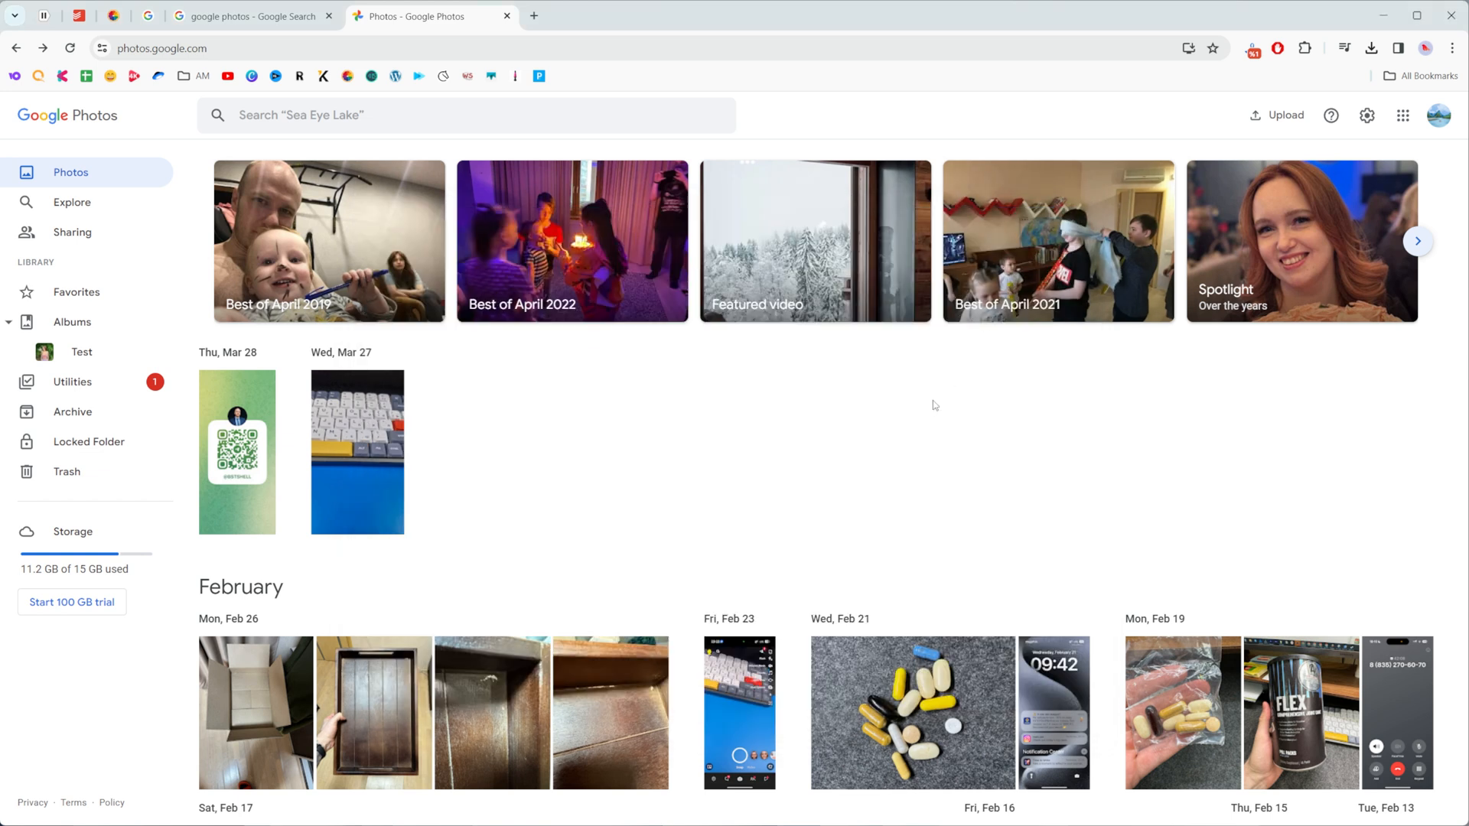
mouse_move(840, 420)
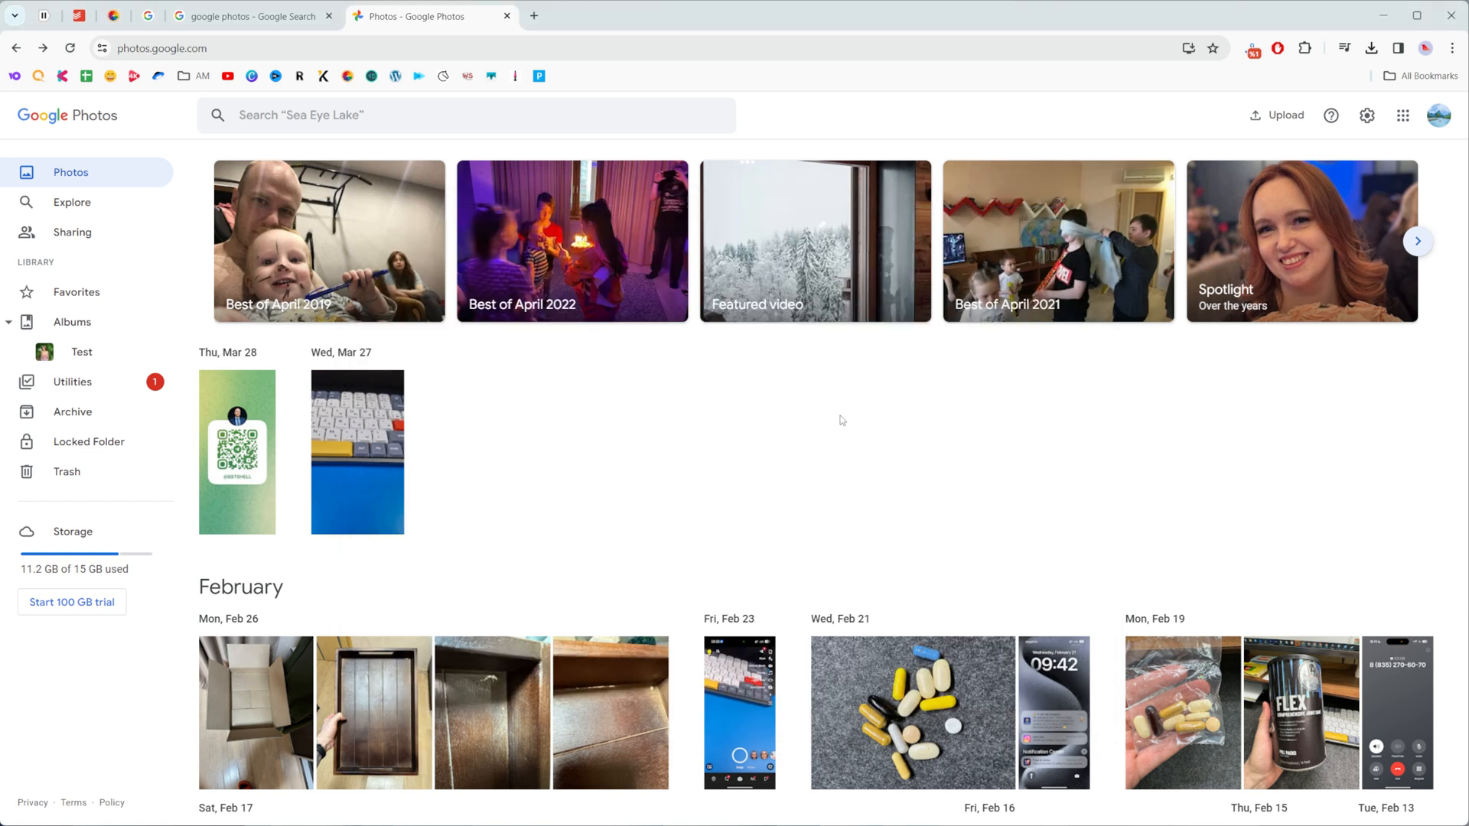
mouse_move(796, 443)
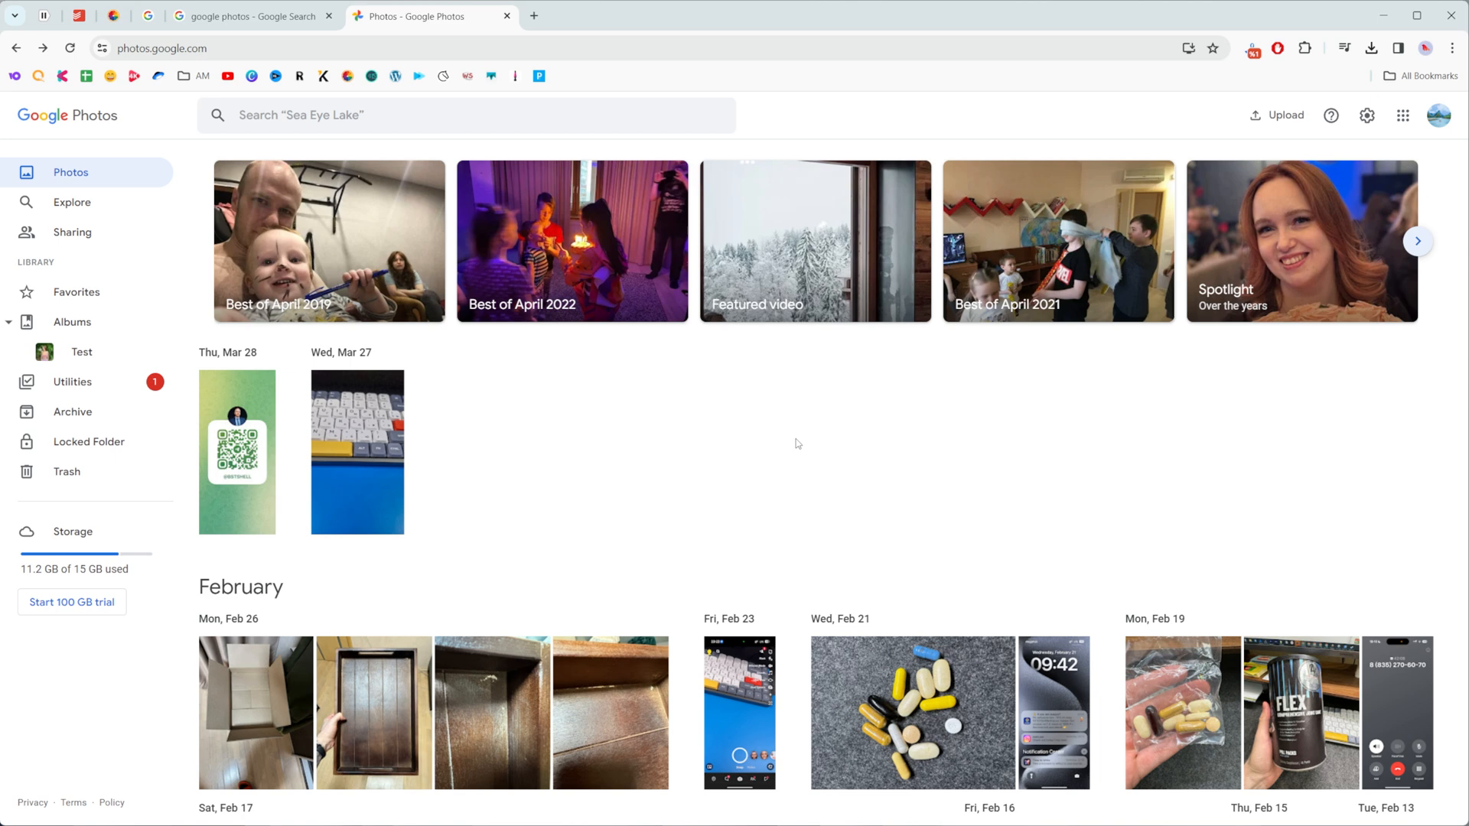
mouse_move(926, 653)
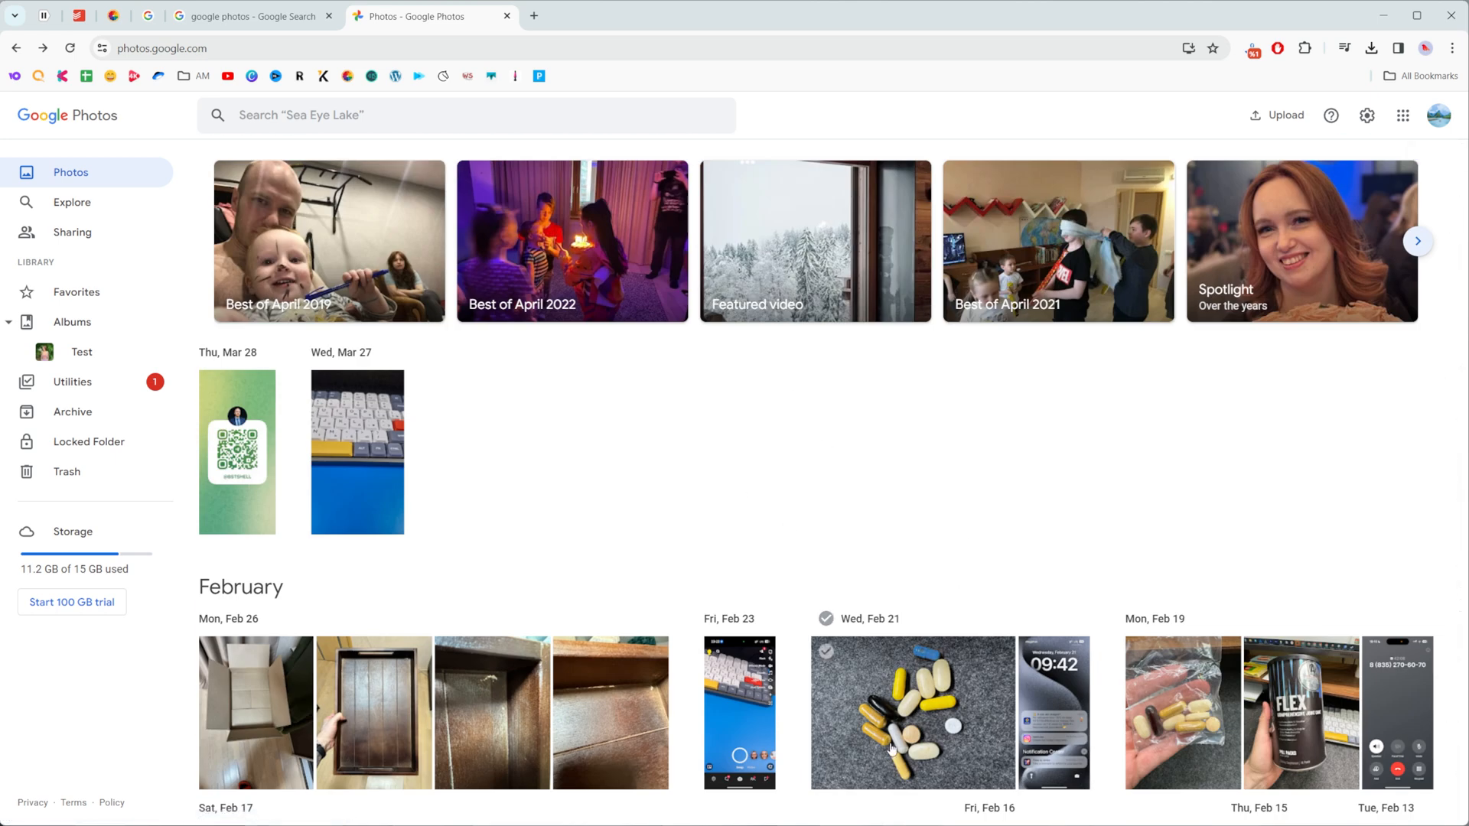
mouse_move(982, 675)
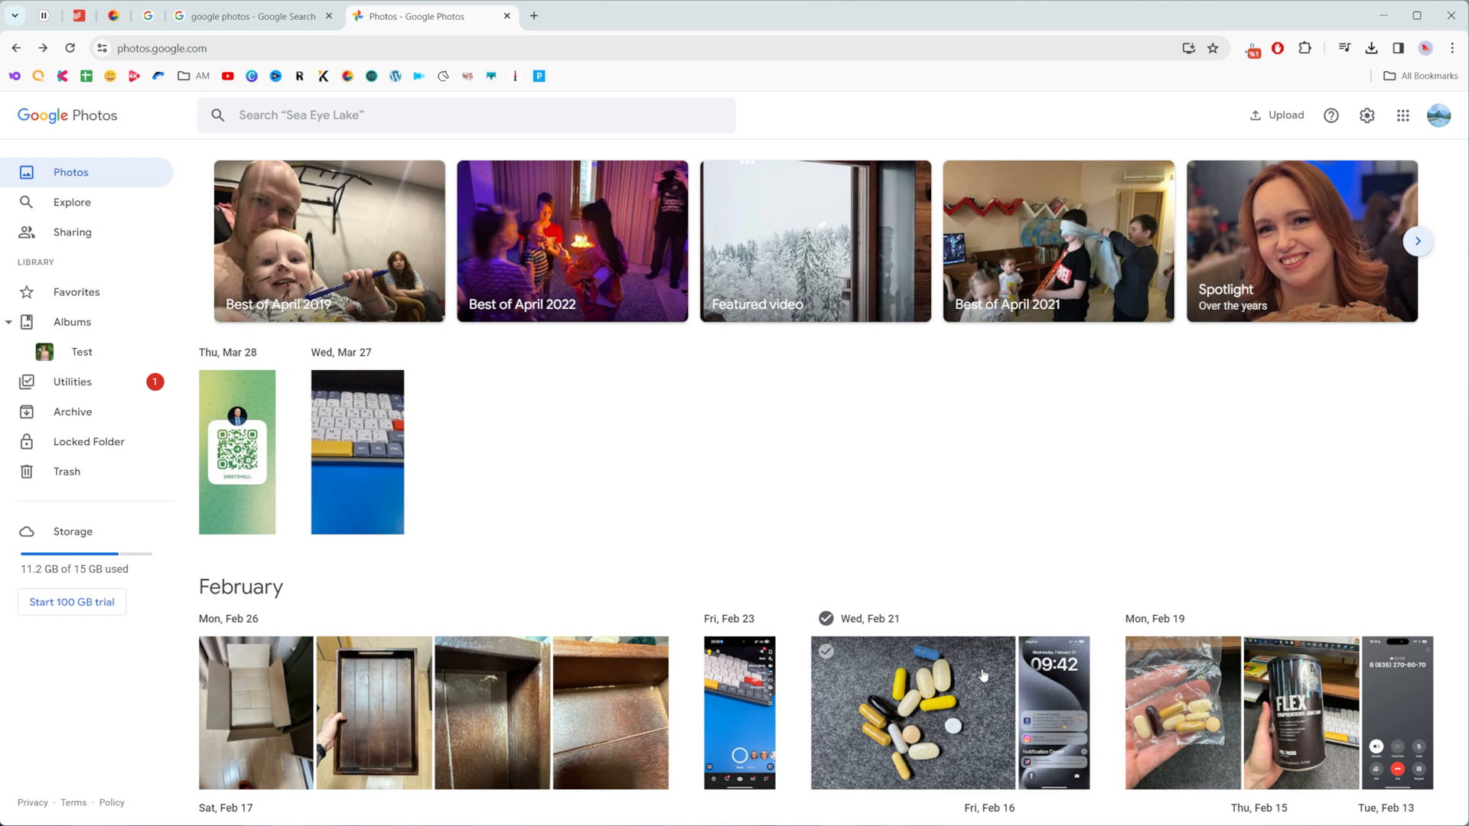
mouse_move(1416, 416)
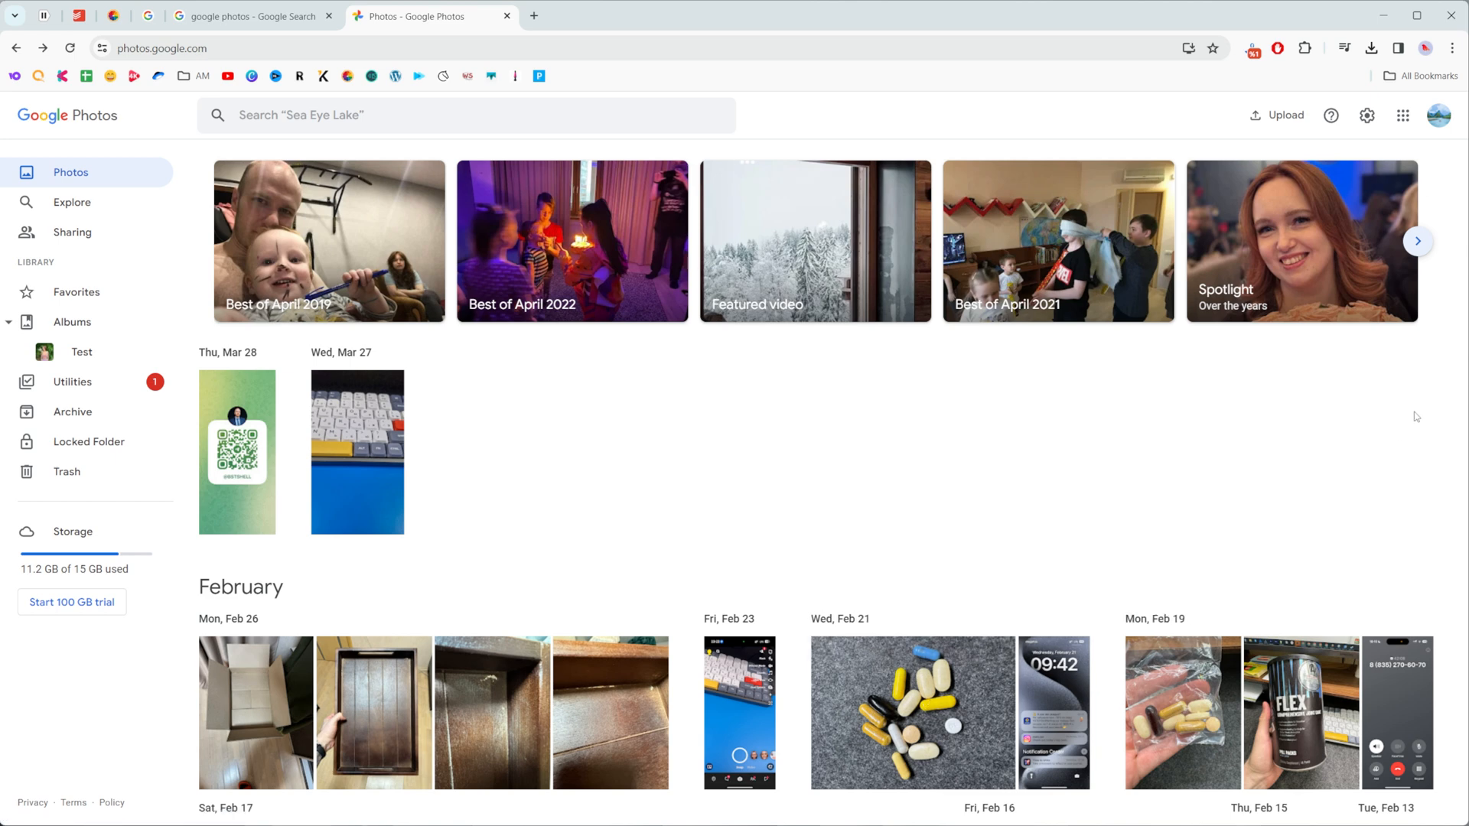
mouse_move(1452, 49)
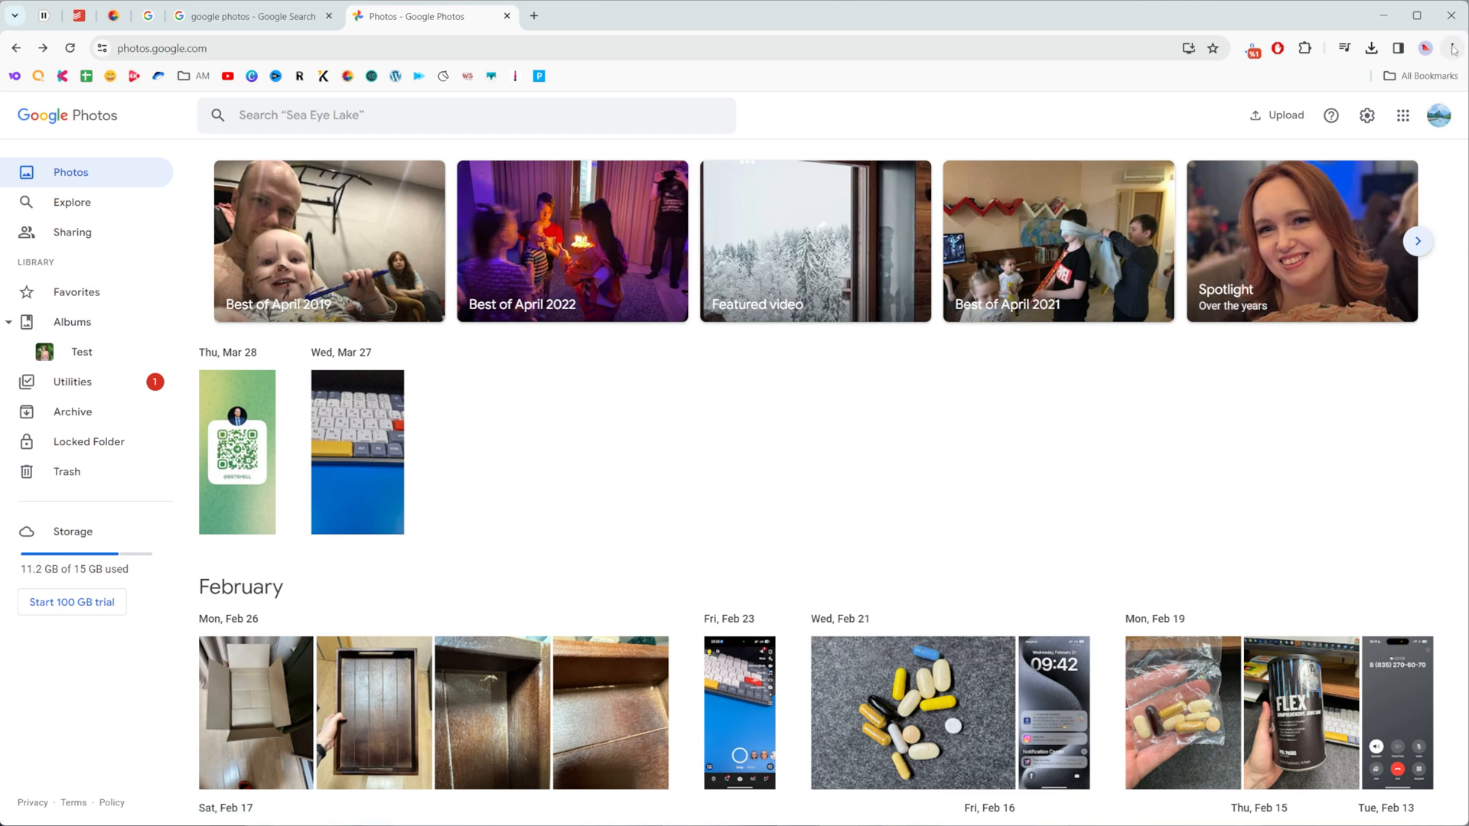
Reach Chrome's Settings page showing the You and Google section from the browser menu
left_click(1453, 48)
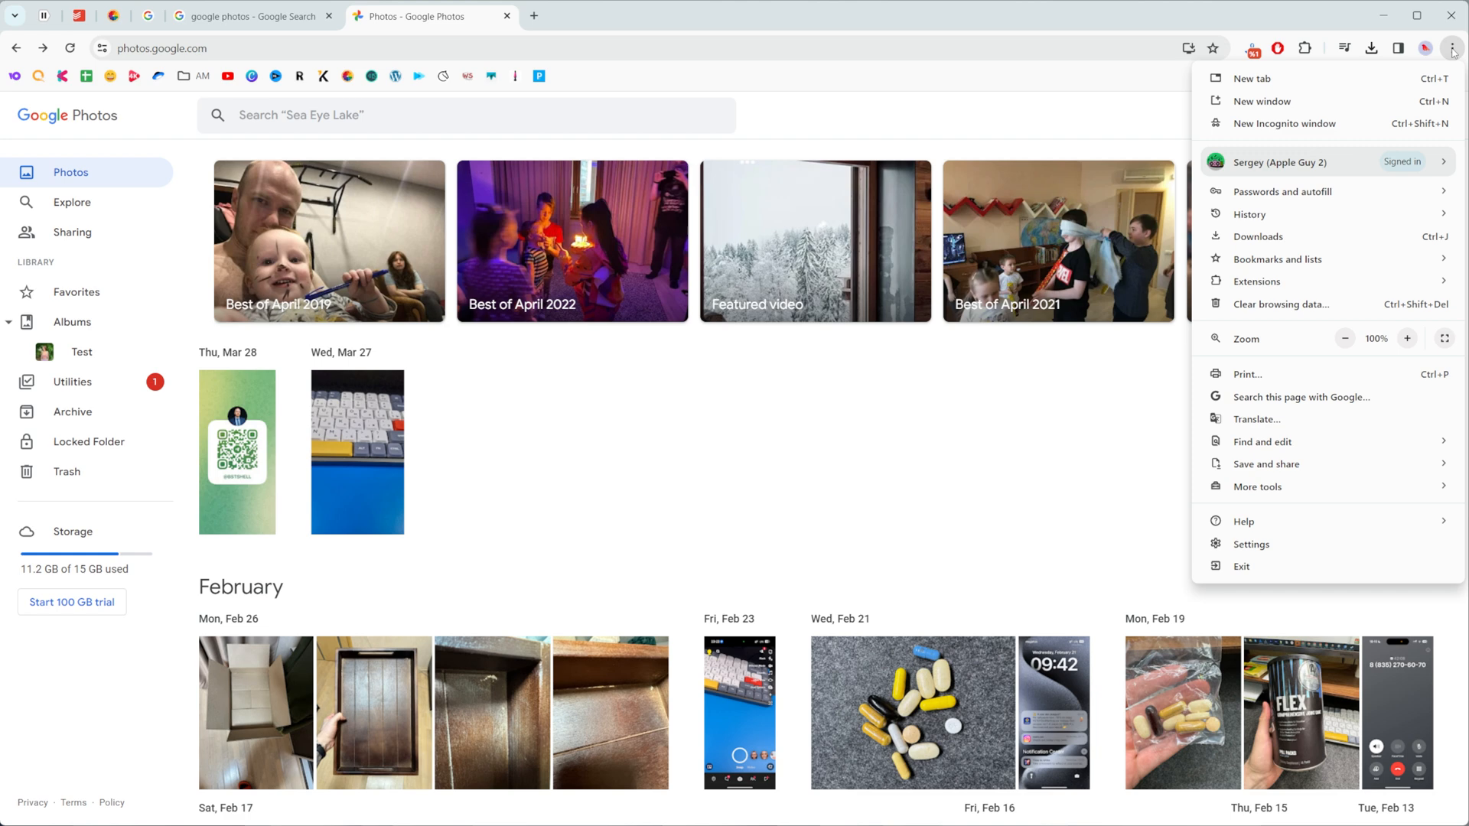
mouse_move(1250, 545)
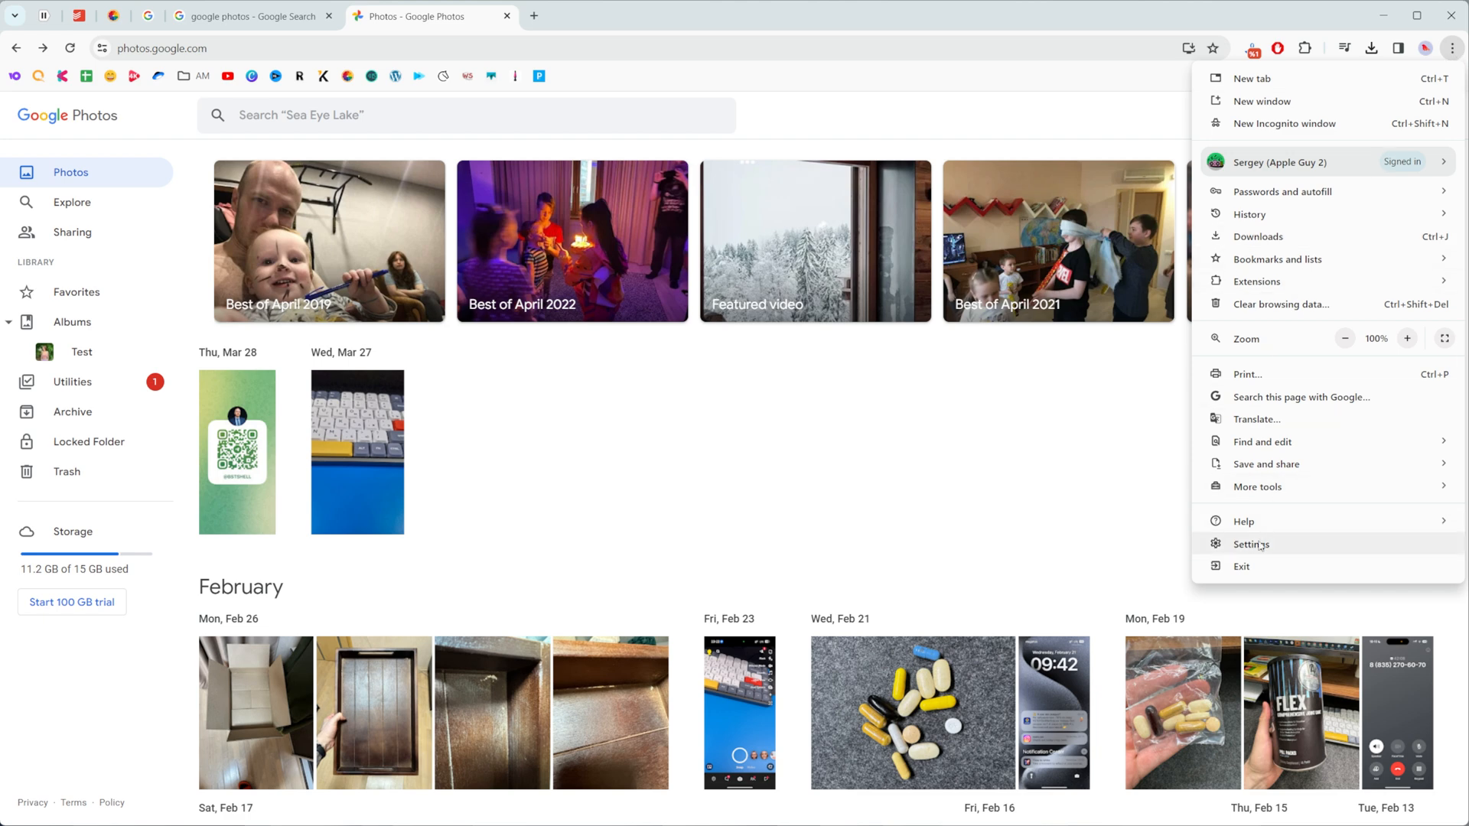
left_click(1250, 545)
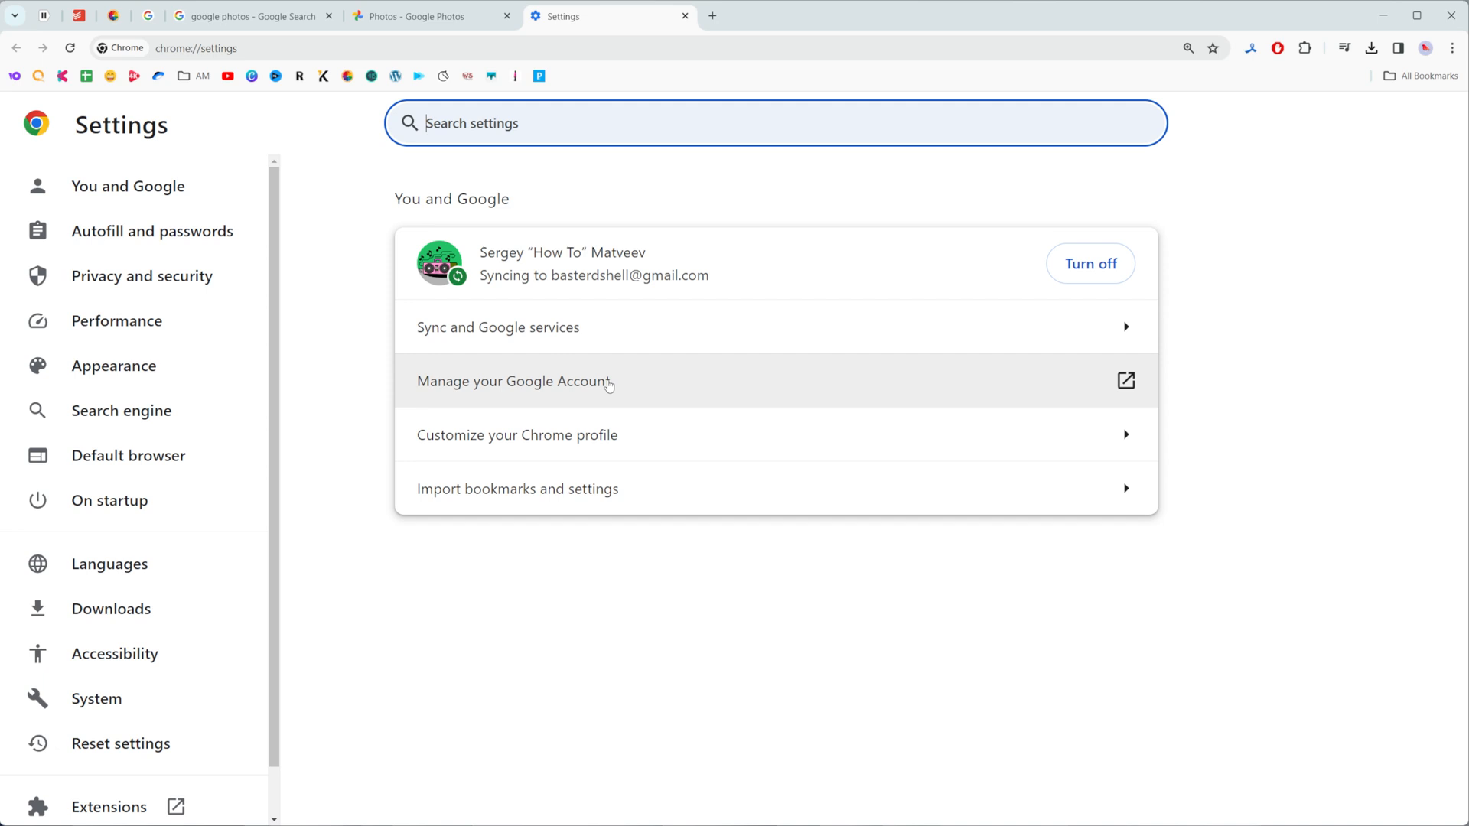
mouse_move(560, 373)
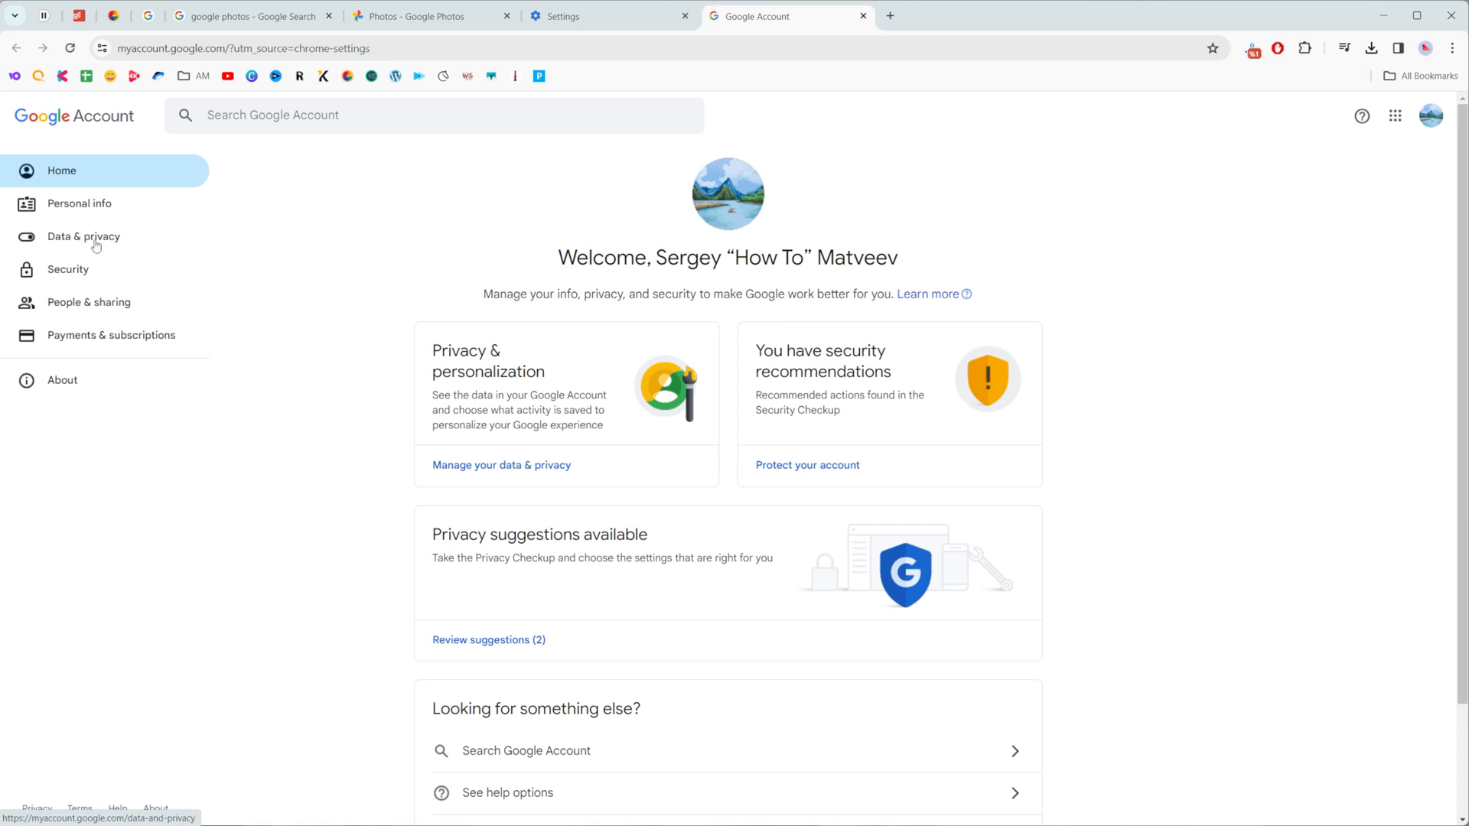
From Data & privacy, reach the Google Dashboard via 'Content saved from Google services'
left_click(82, 235)
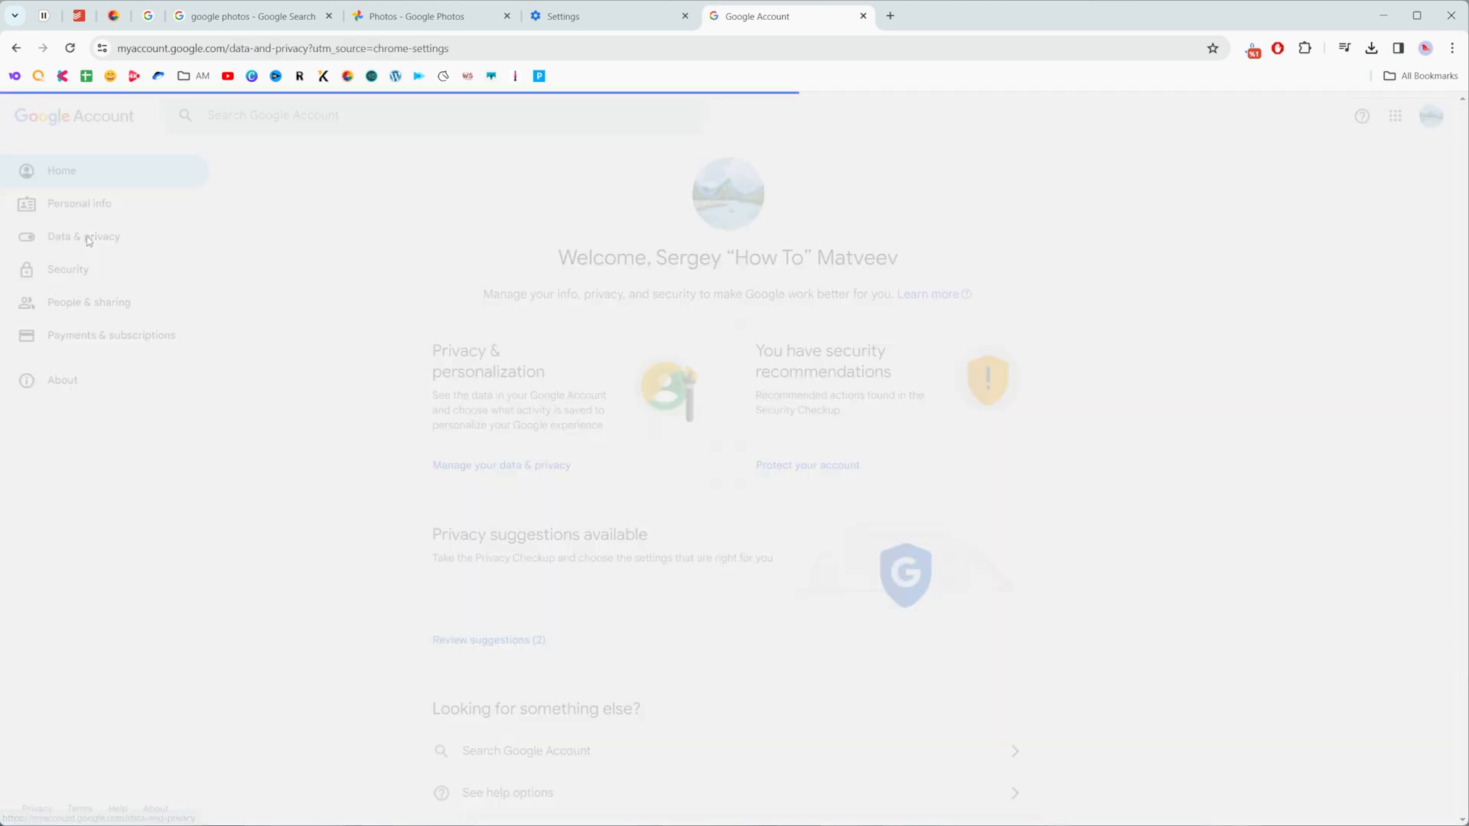
left_click(83, 235)
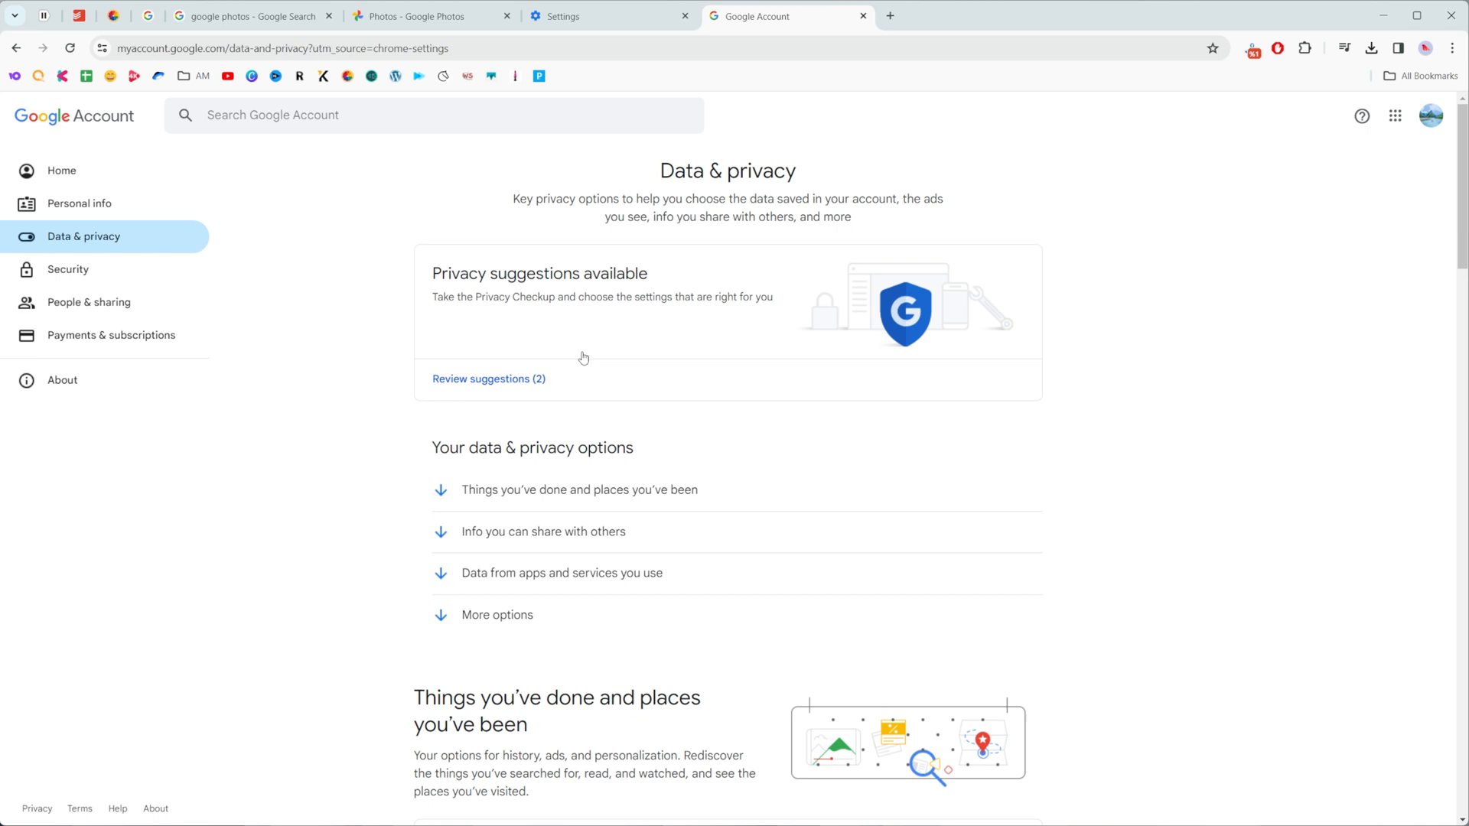
scroll("down", 3)
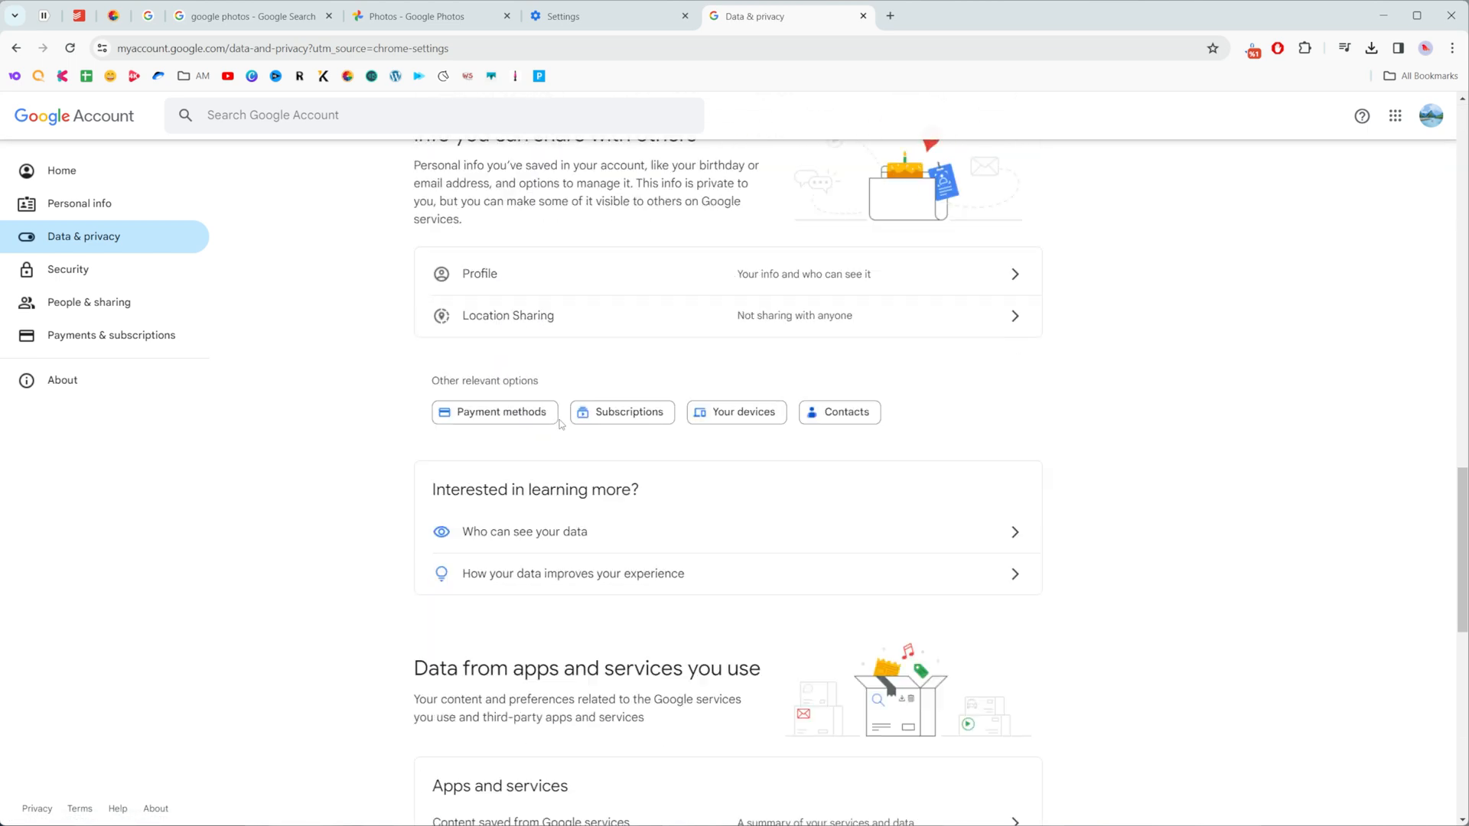
scroll("down", 3)
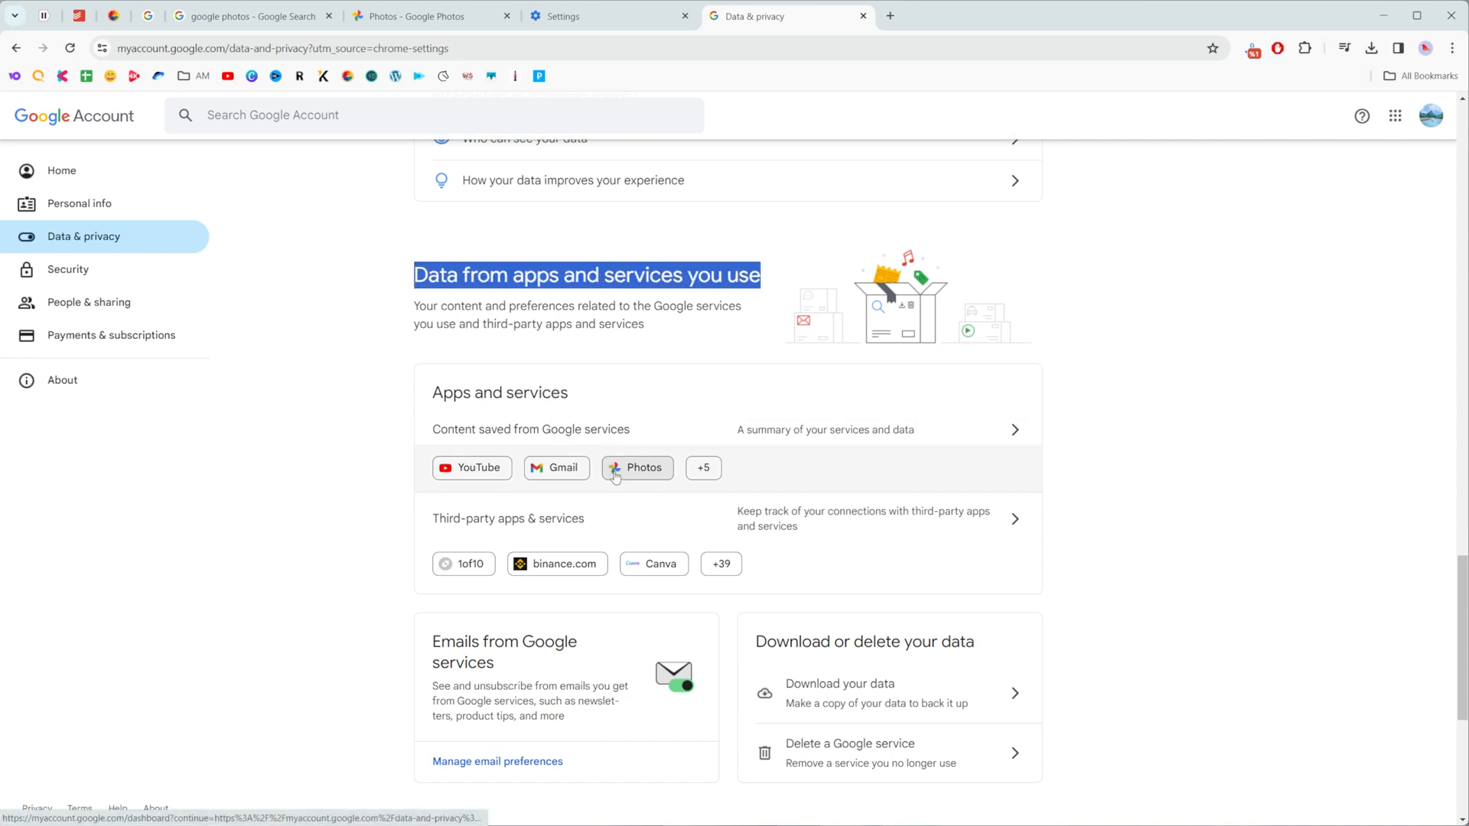
mouse_move(556, 468)
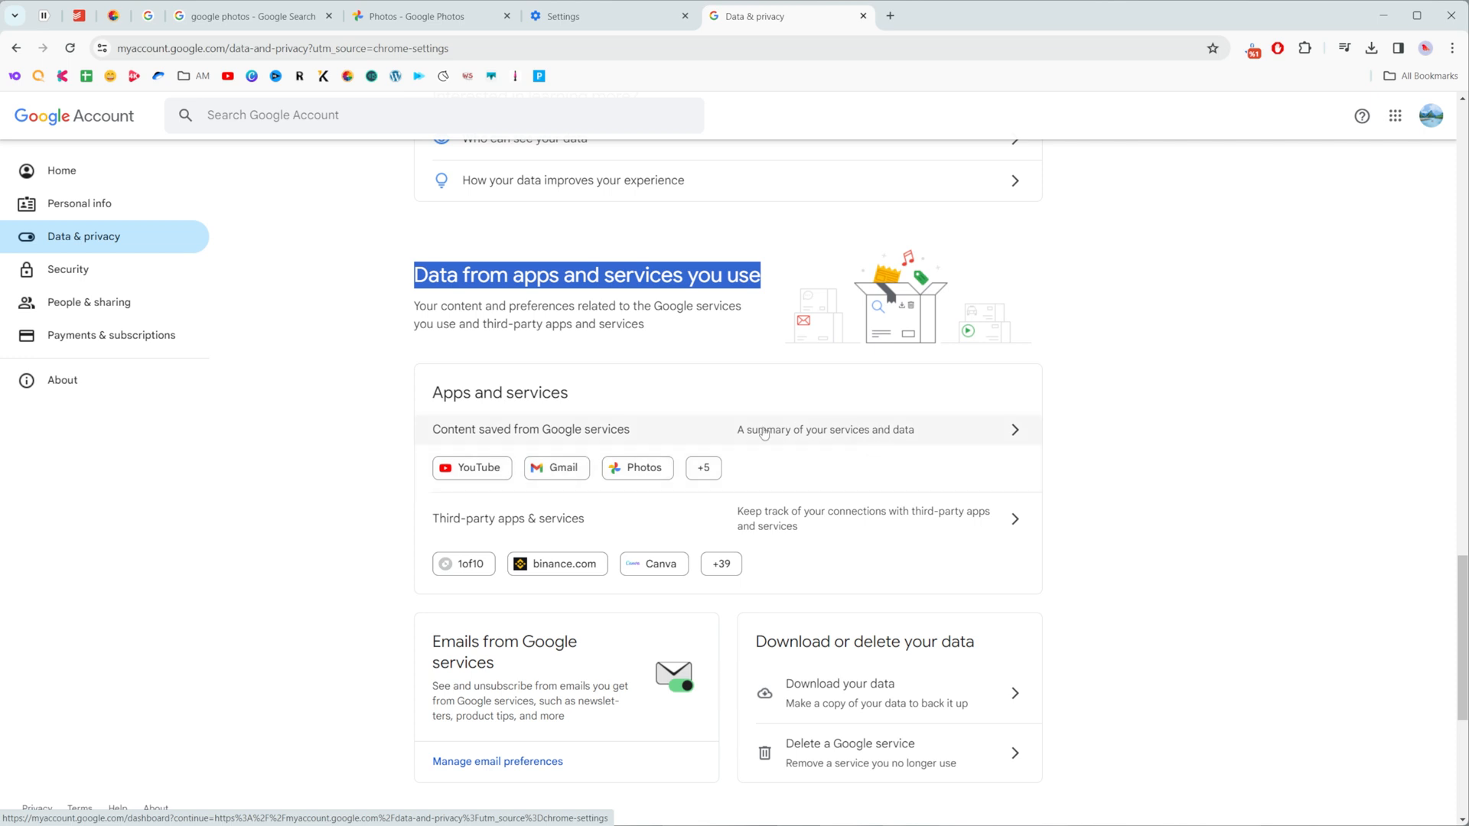
mouse_move(473, 433)
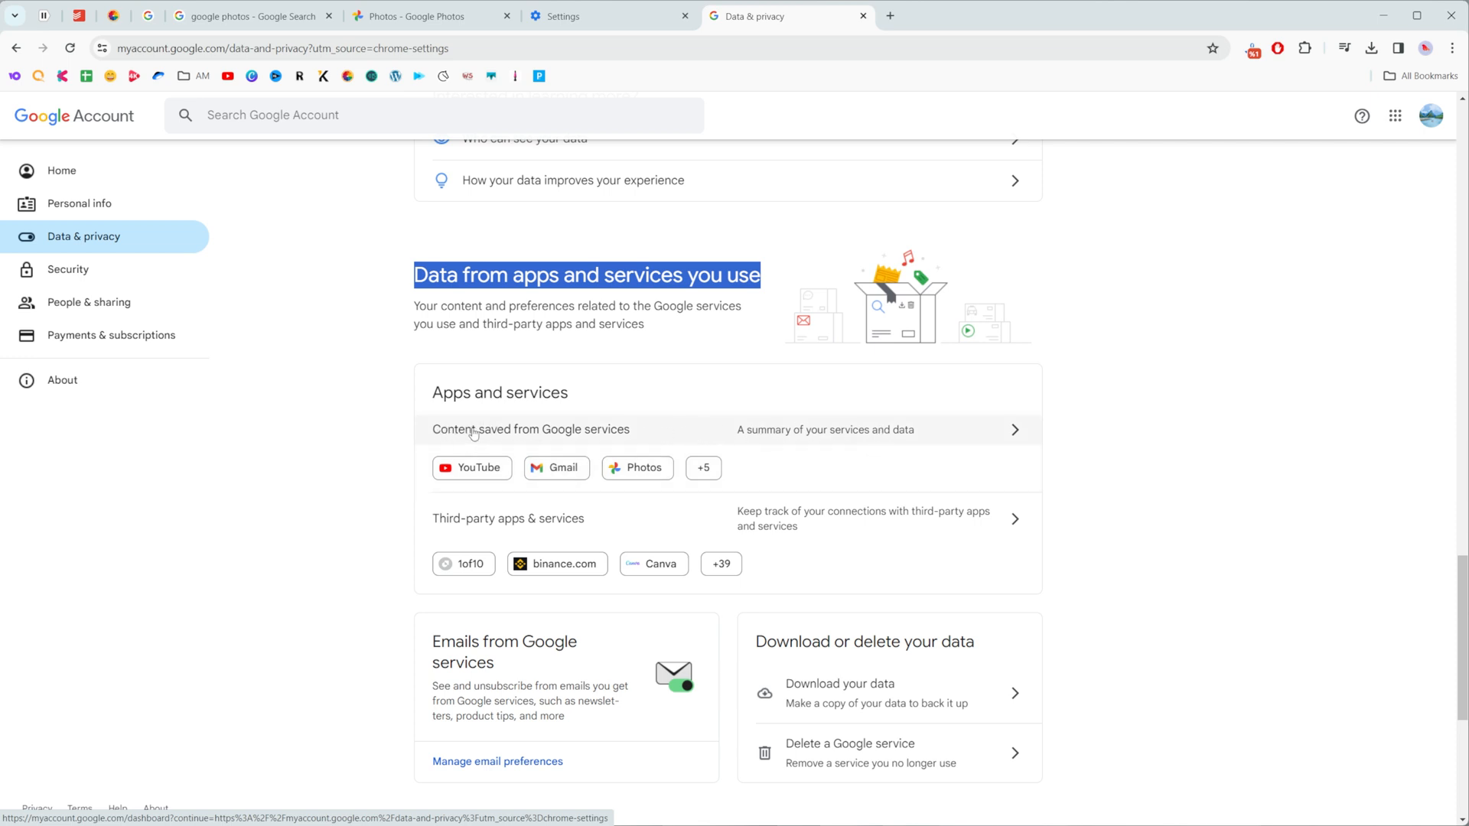
left_click(531, 428)
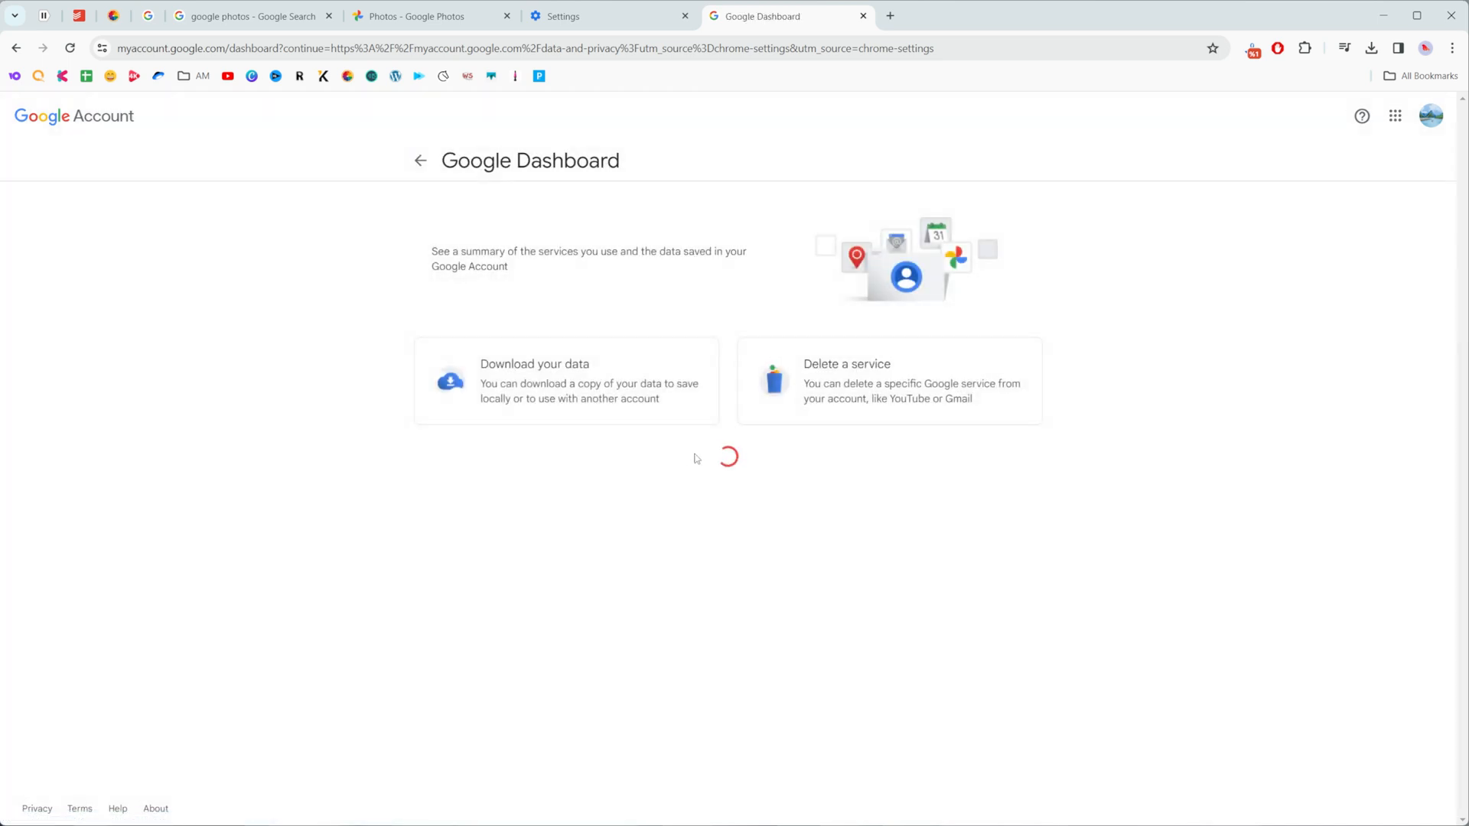
Scroll the Google Dashboard to the Photos card showing 6,000+ photos and 1 album
scroll("down", 3)
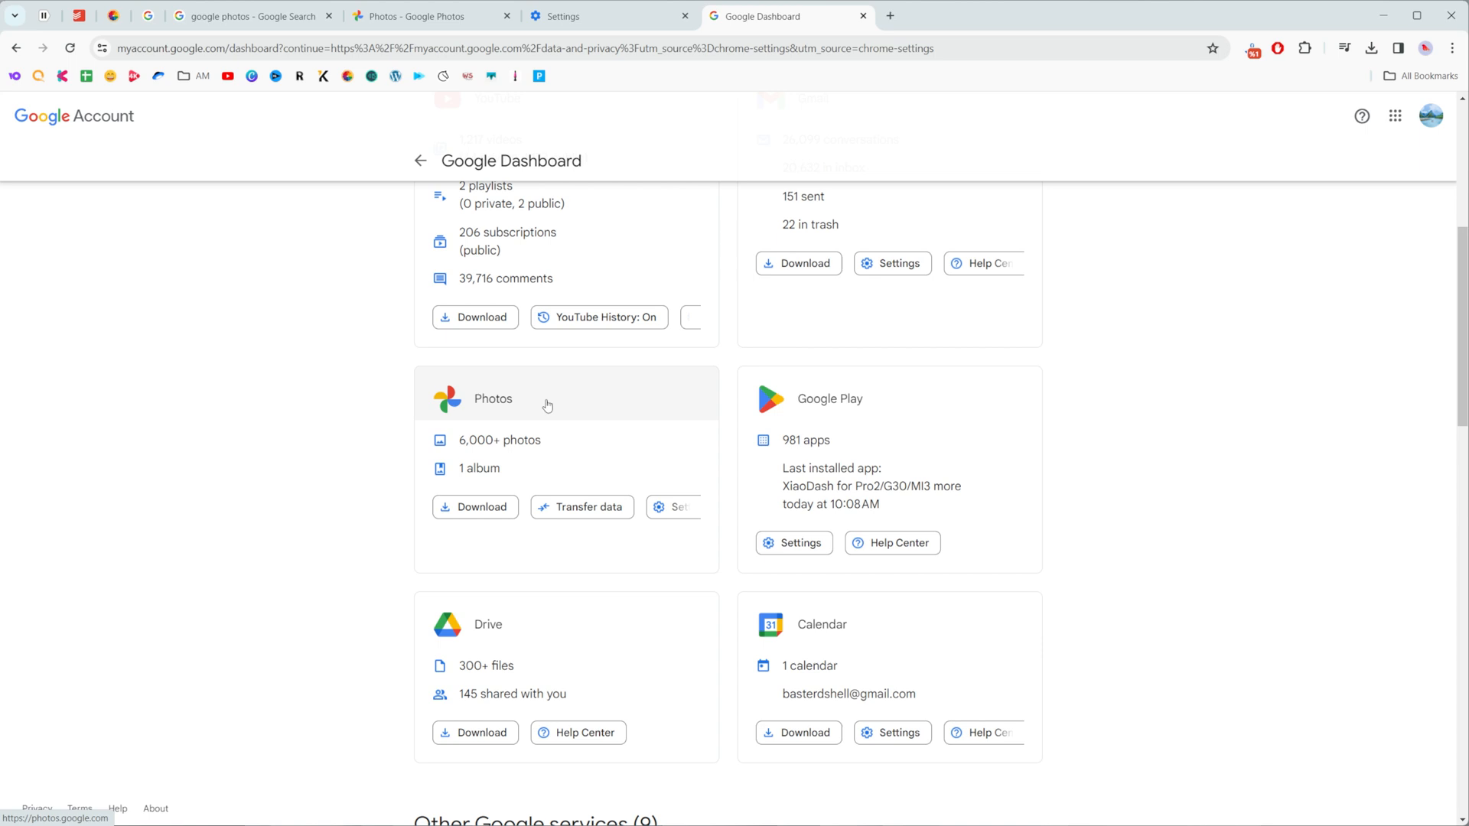
mouse_move(460, 452)
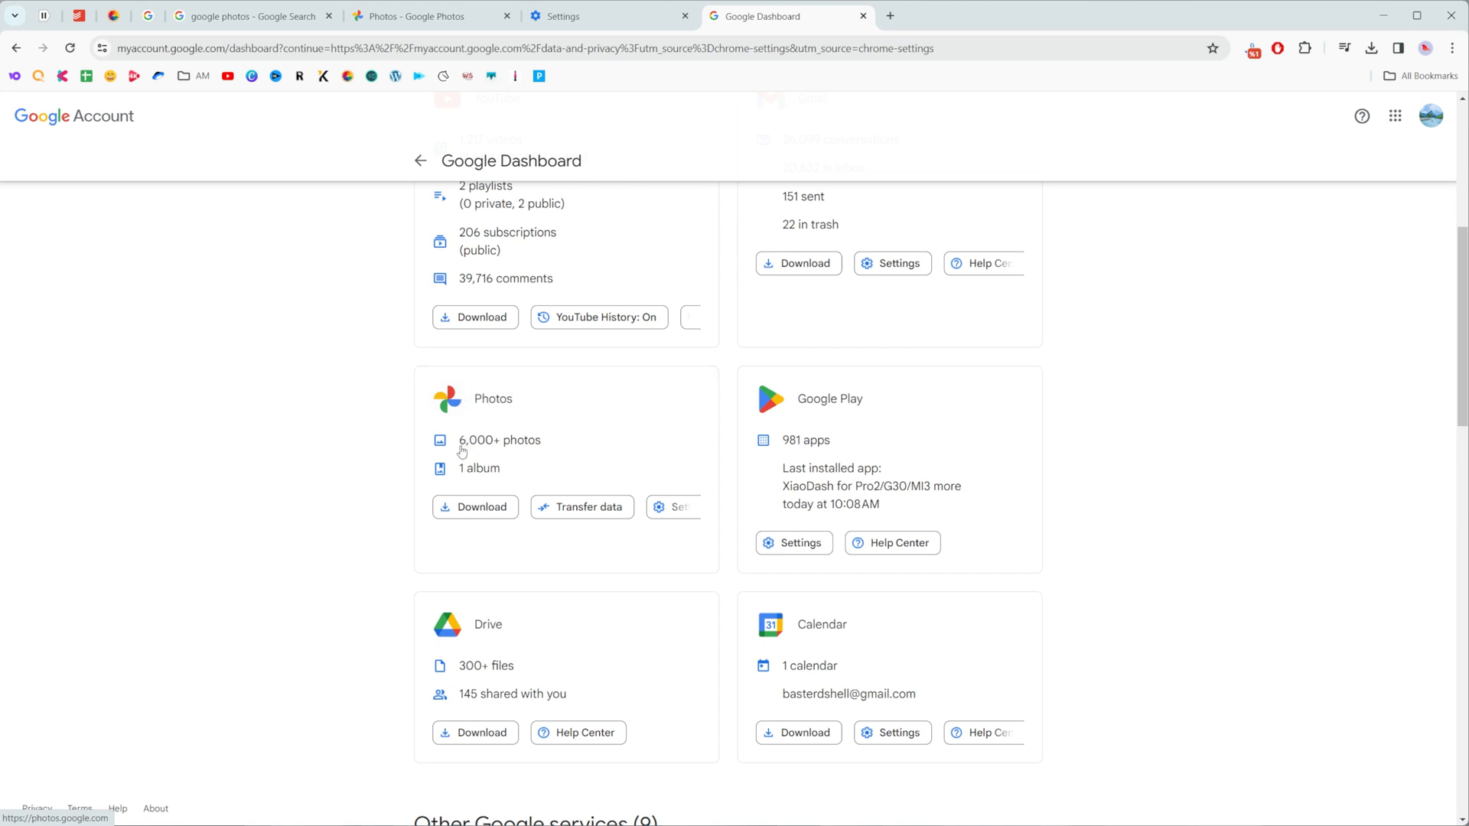
mouse_move(582, 506)
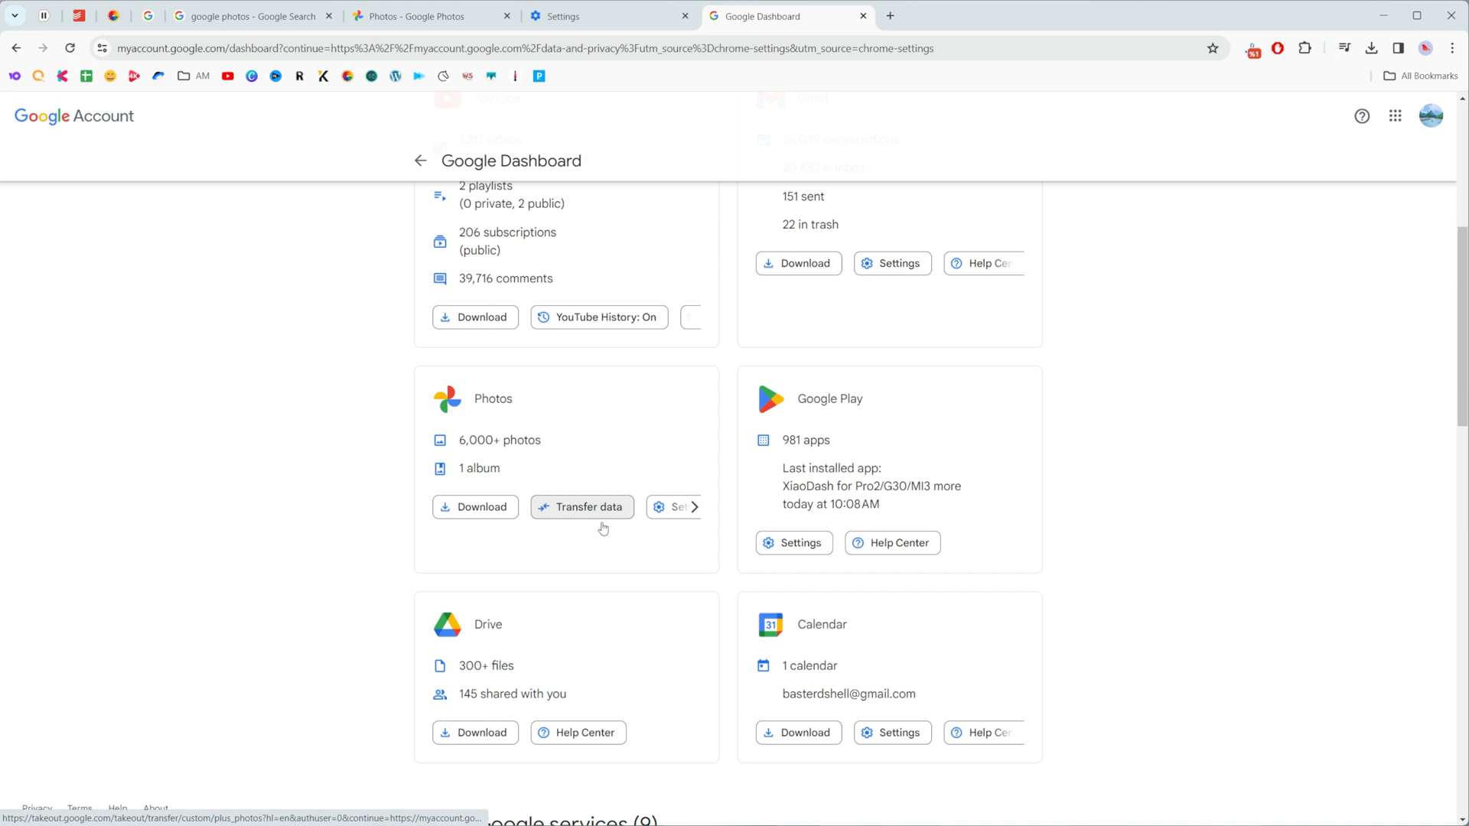
mouse_move(560, 540)
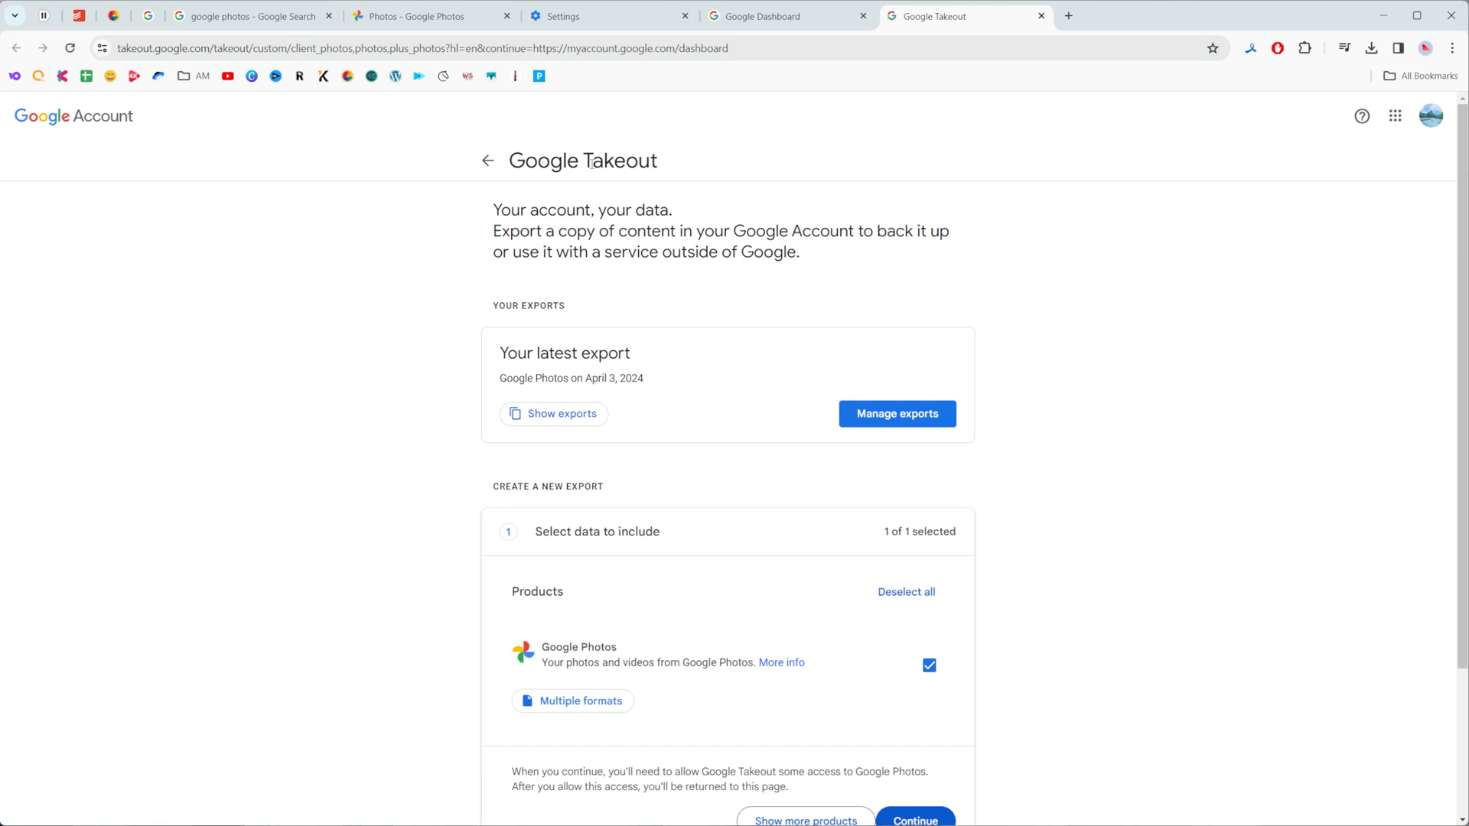
Confirm Google Photos as the only data to export and continue to the delivery options
scroll("down", 3)
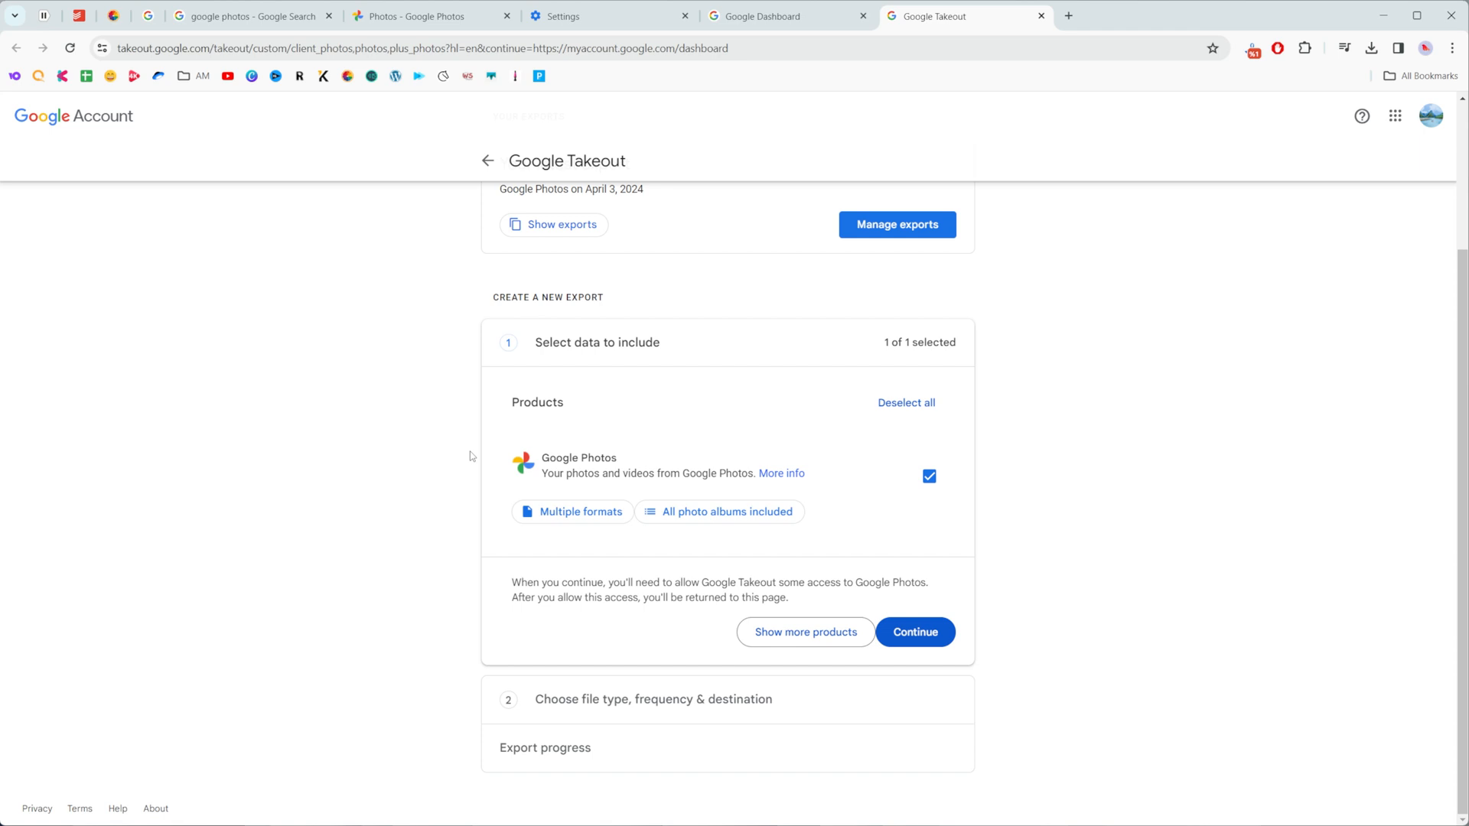
mouse_move(694, 468)
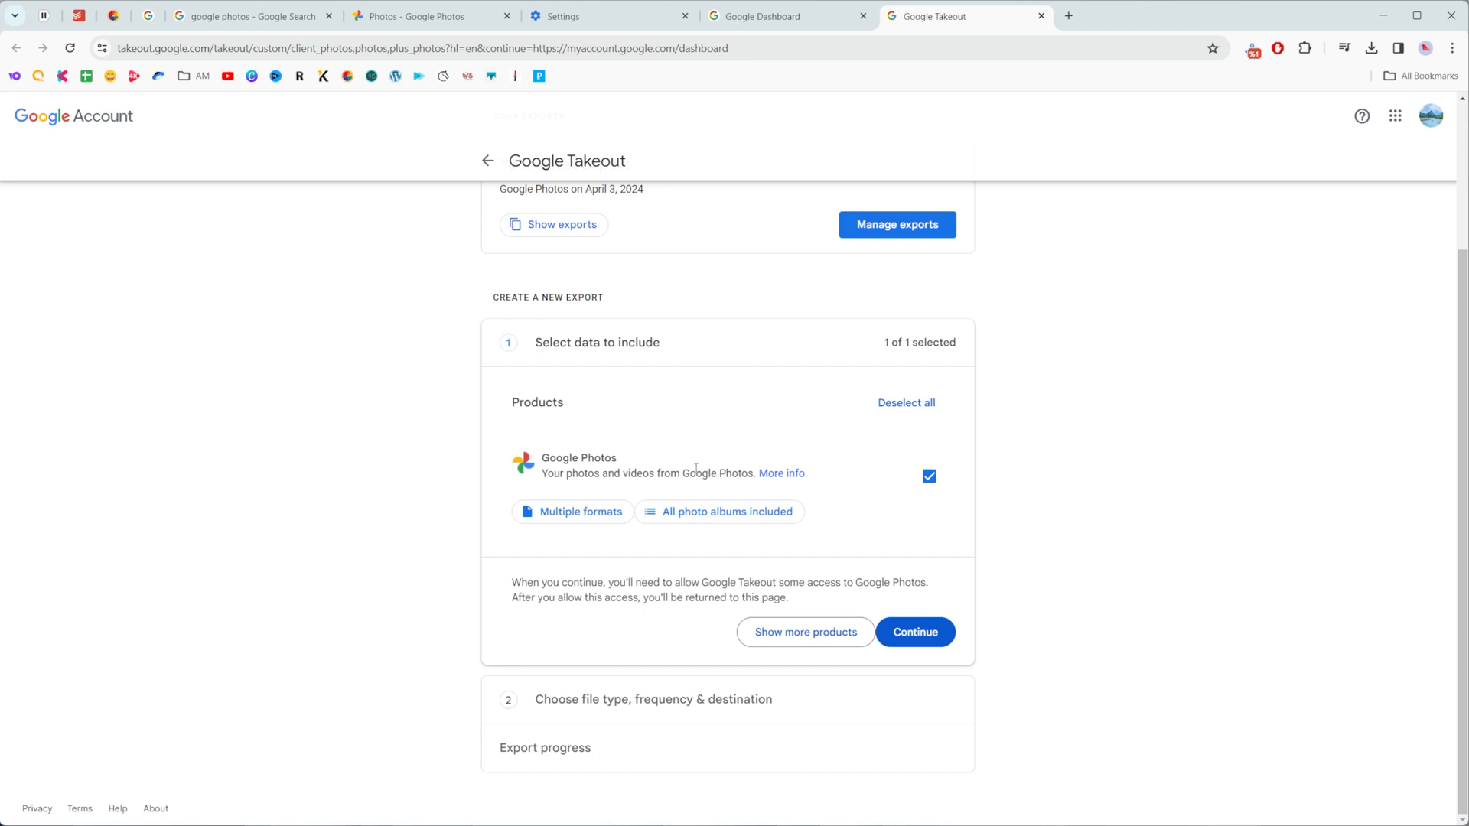
mouse_move(1103, 554)
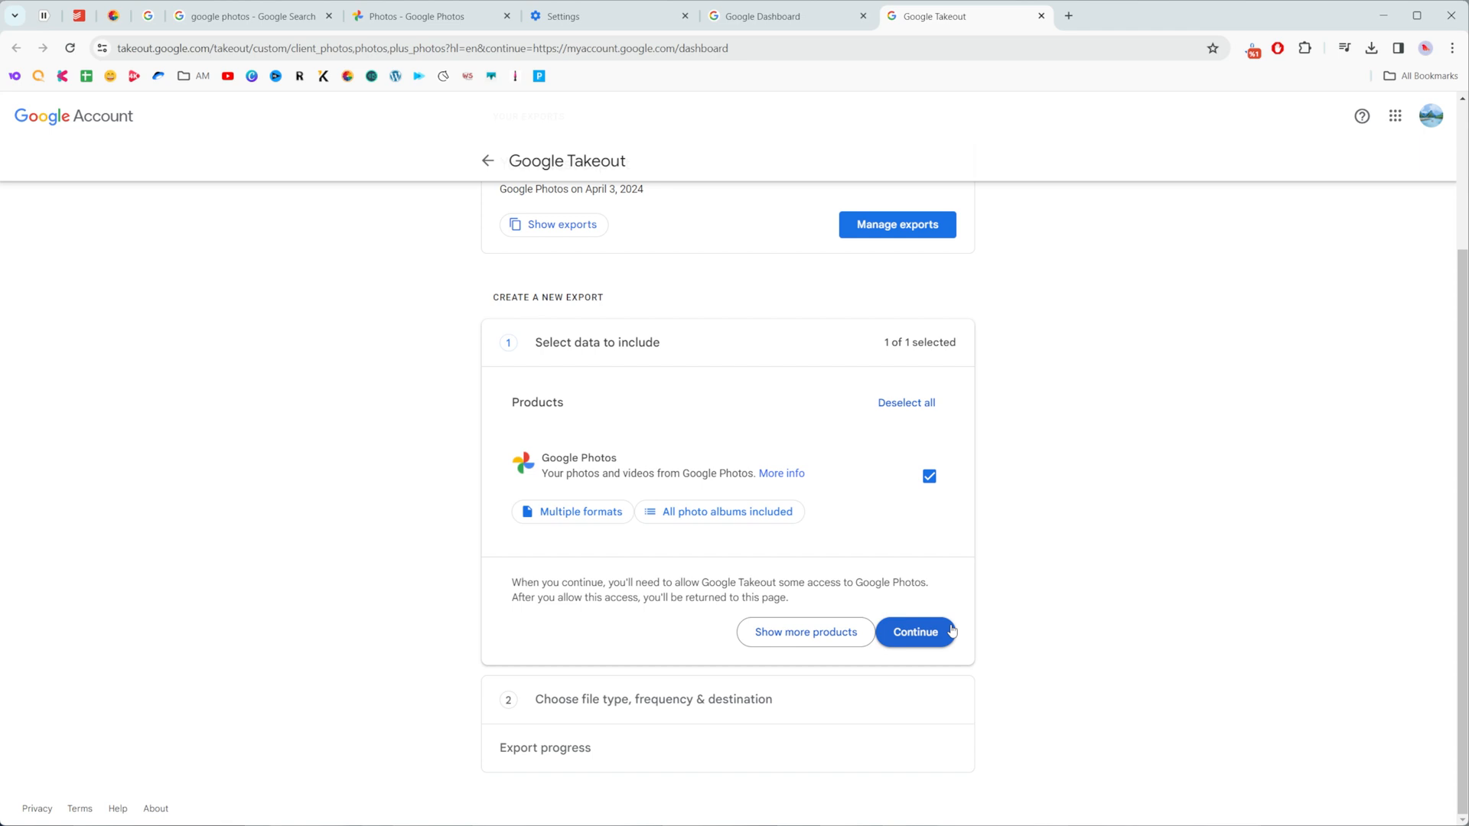
left_click(915, 632)
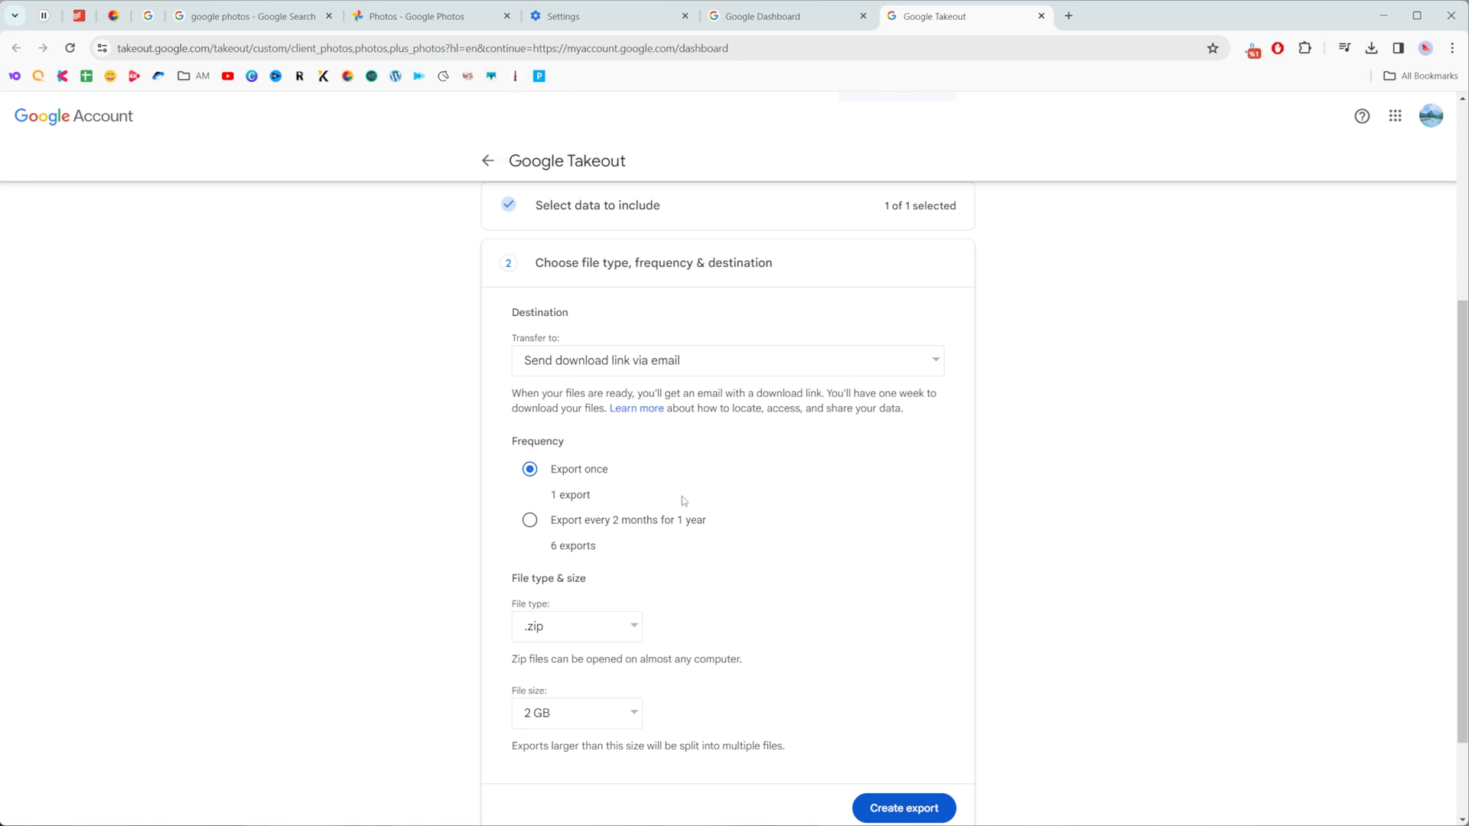
mouse_move(531, 520)
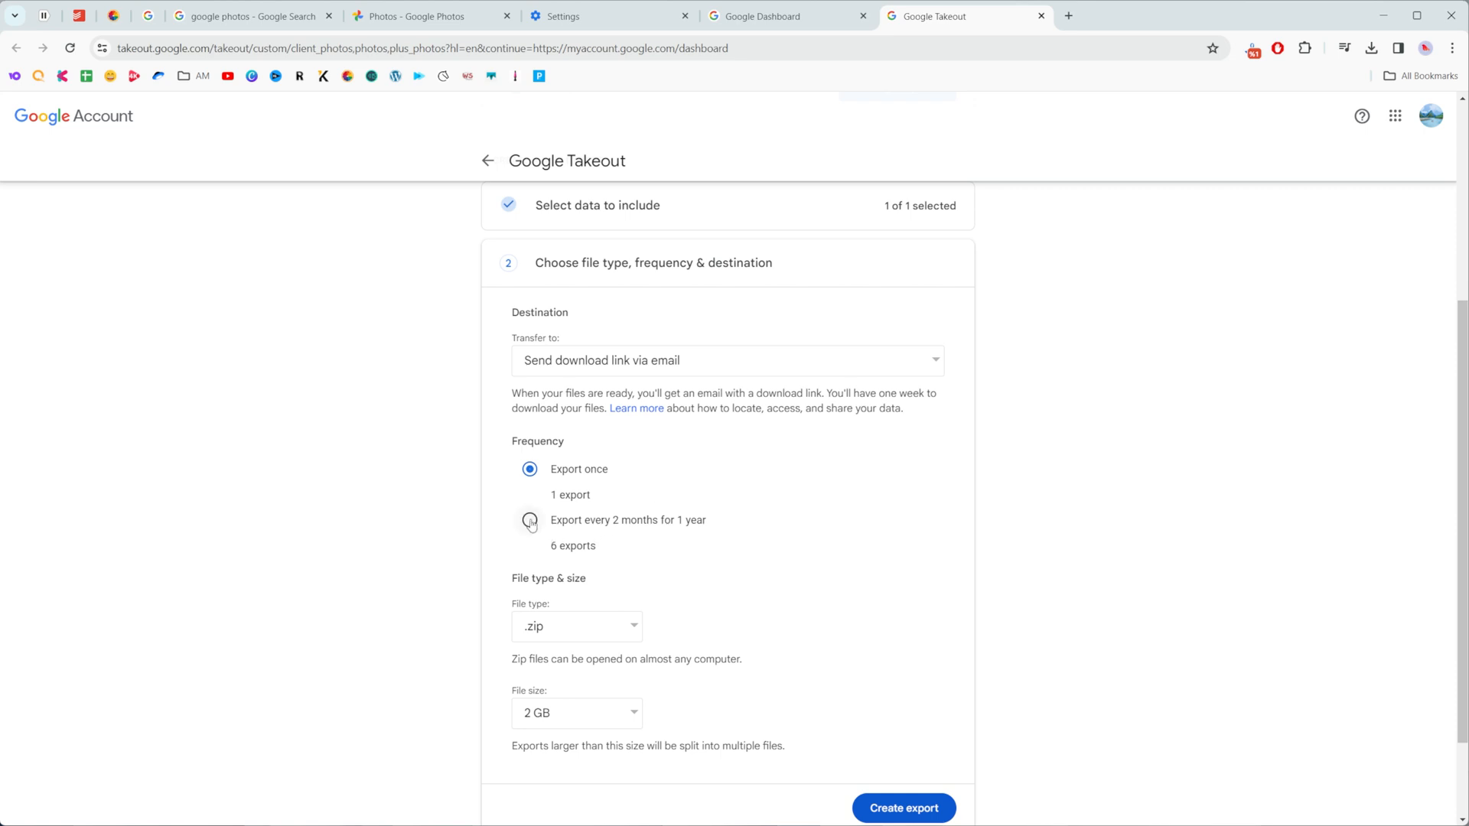
mouse_move(665, 528)
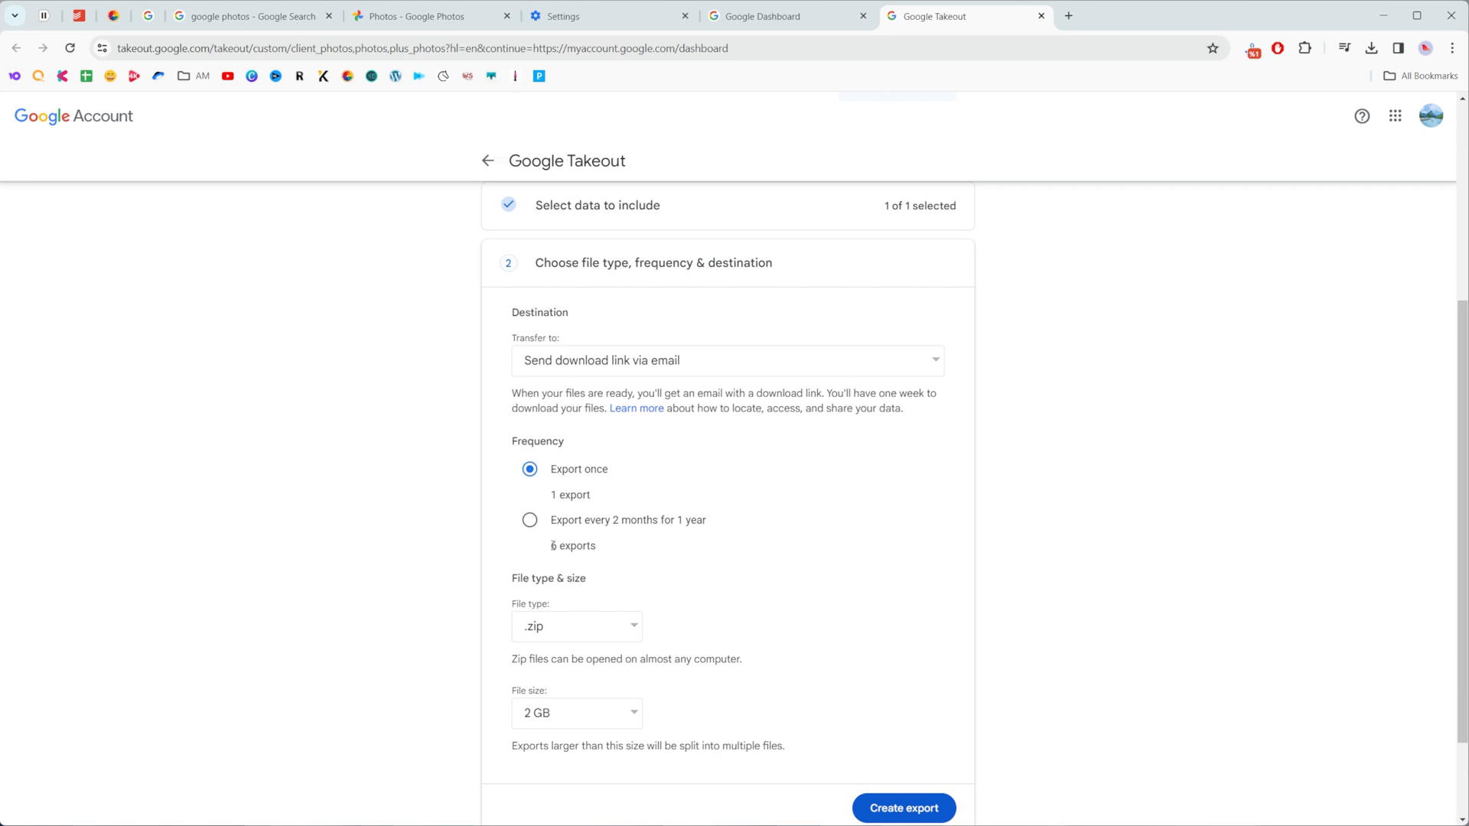
mouse_move(649, 553)
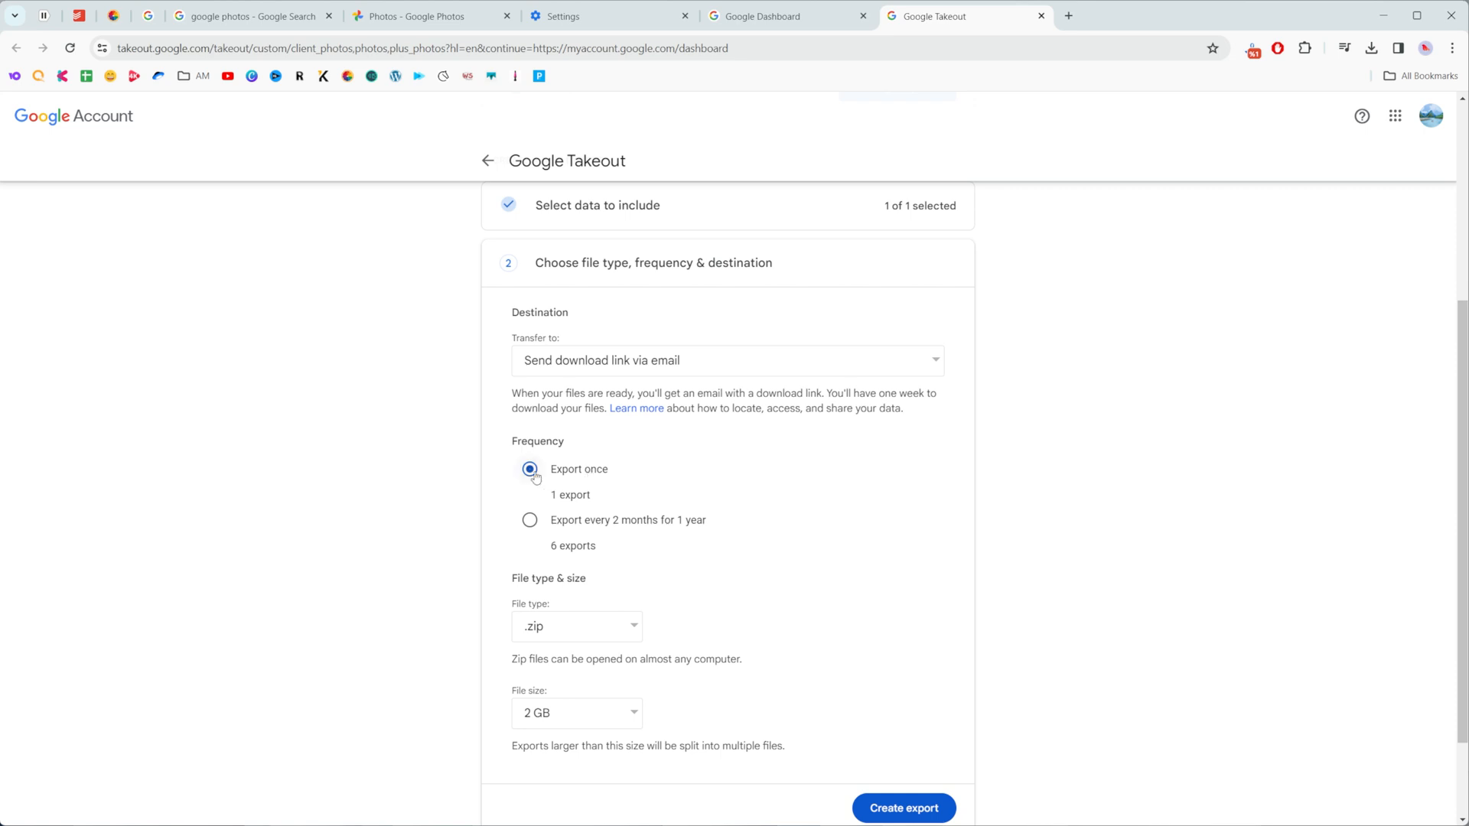
Keep .zip as archive type, set split size to 2 GB, and create the Google Photos export
scroll("down", 3)
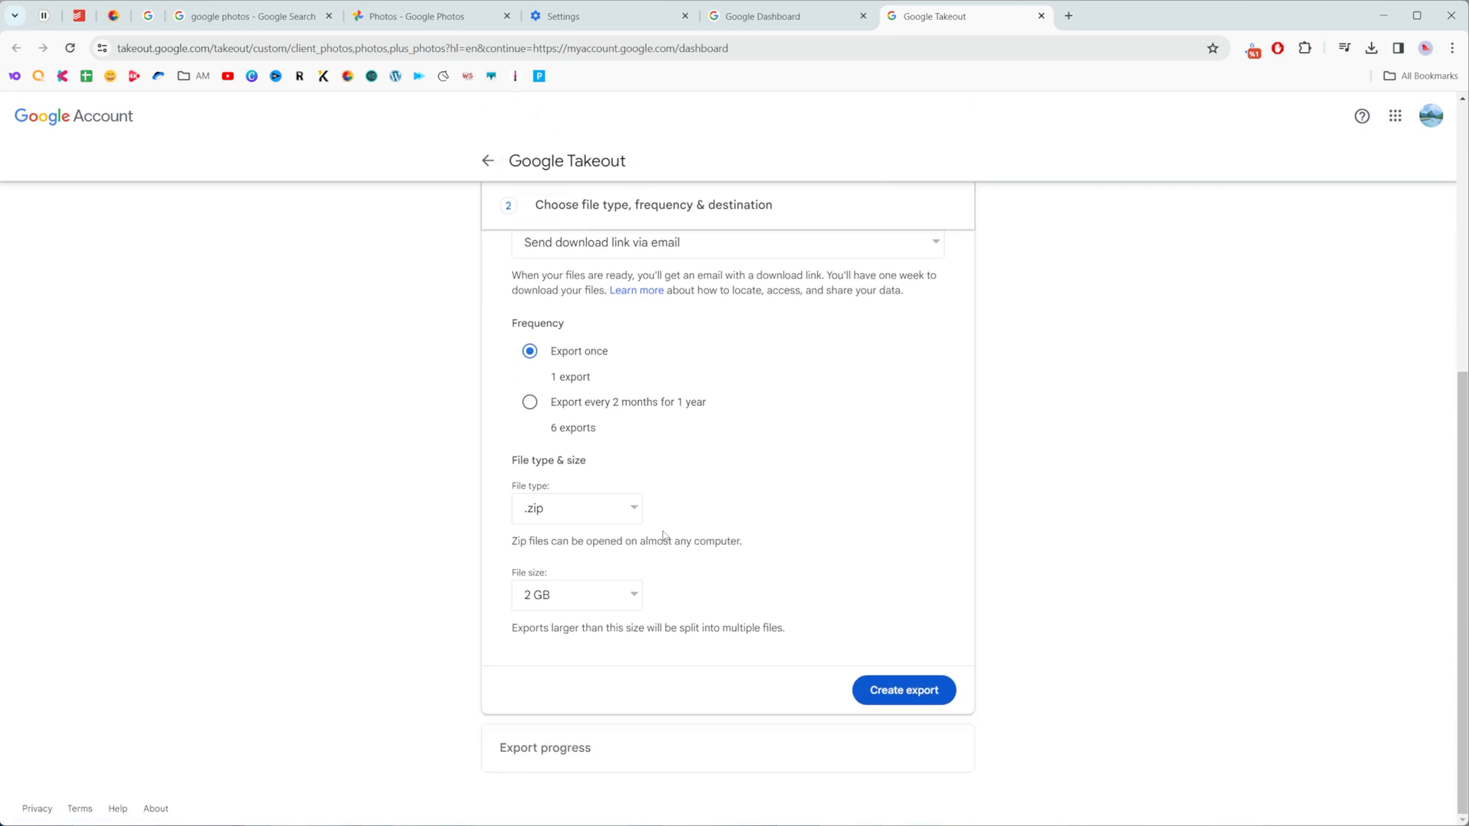
left_click(577, 508)
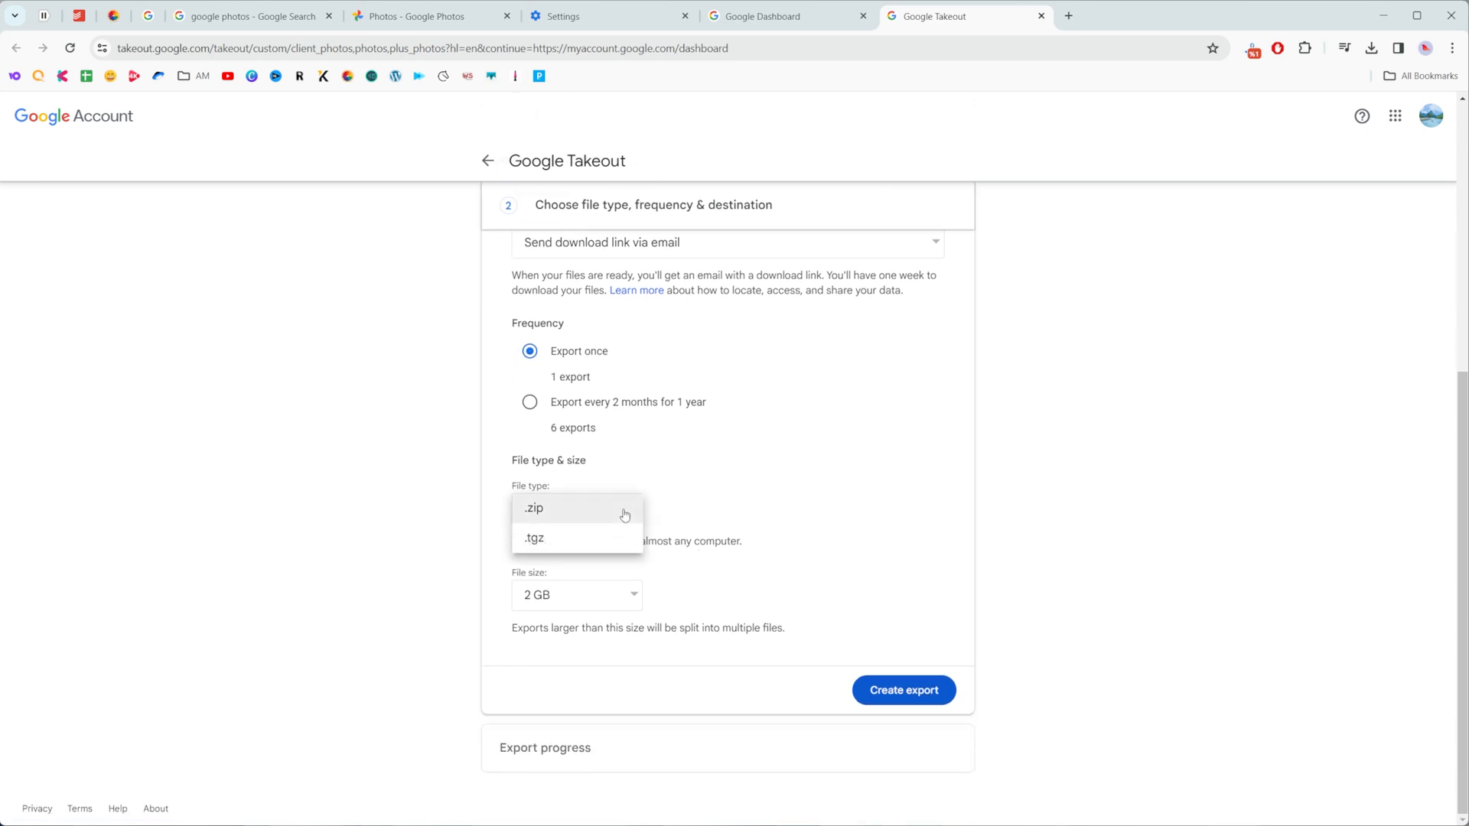
mouse_move(579, 508)
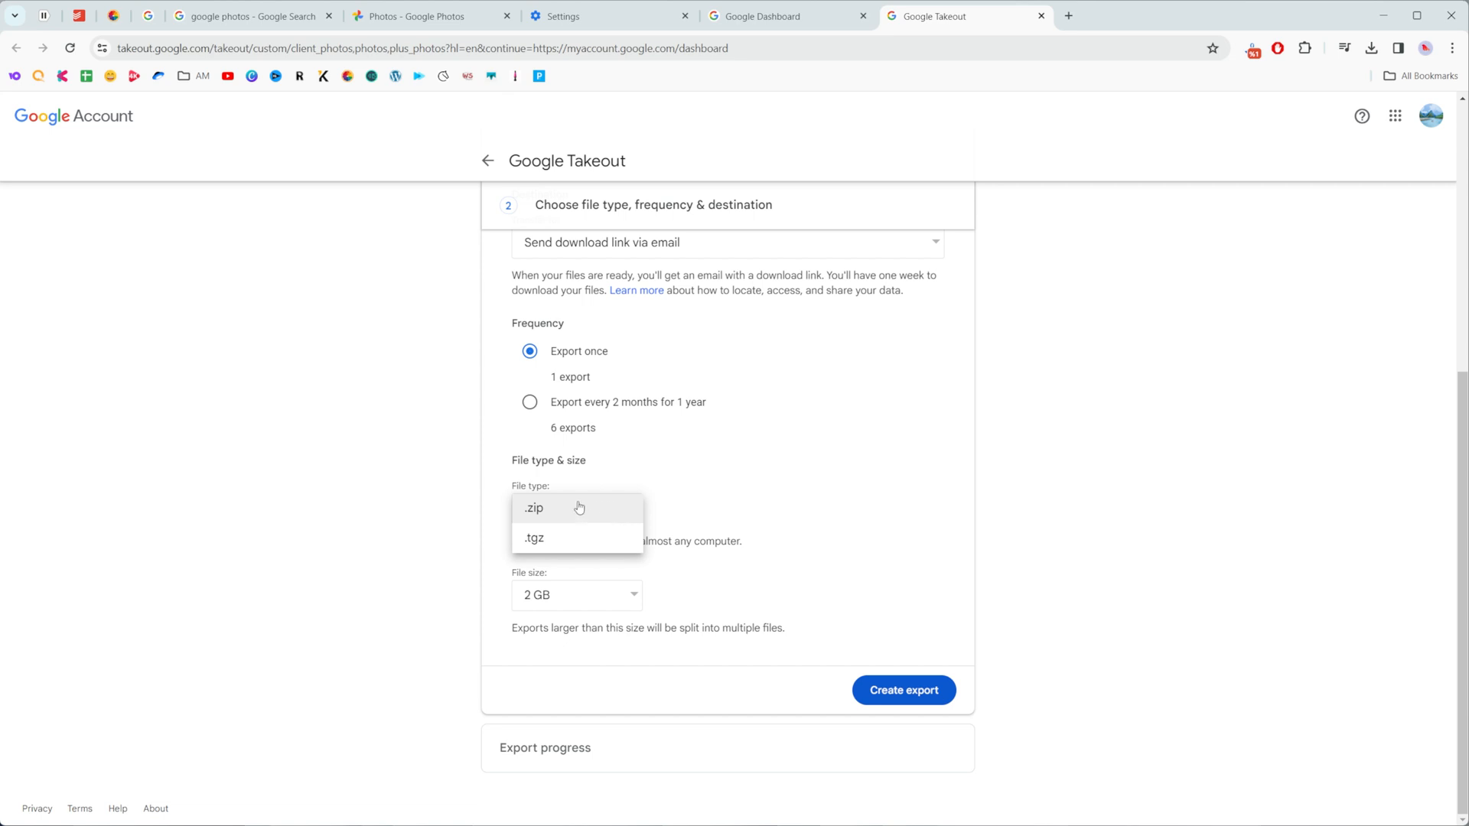
mouse_move(583, 514)
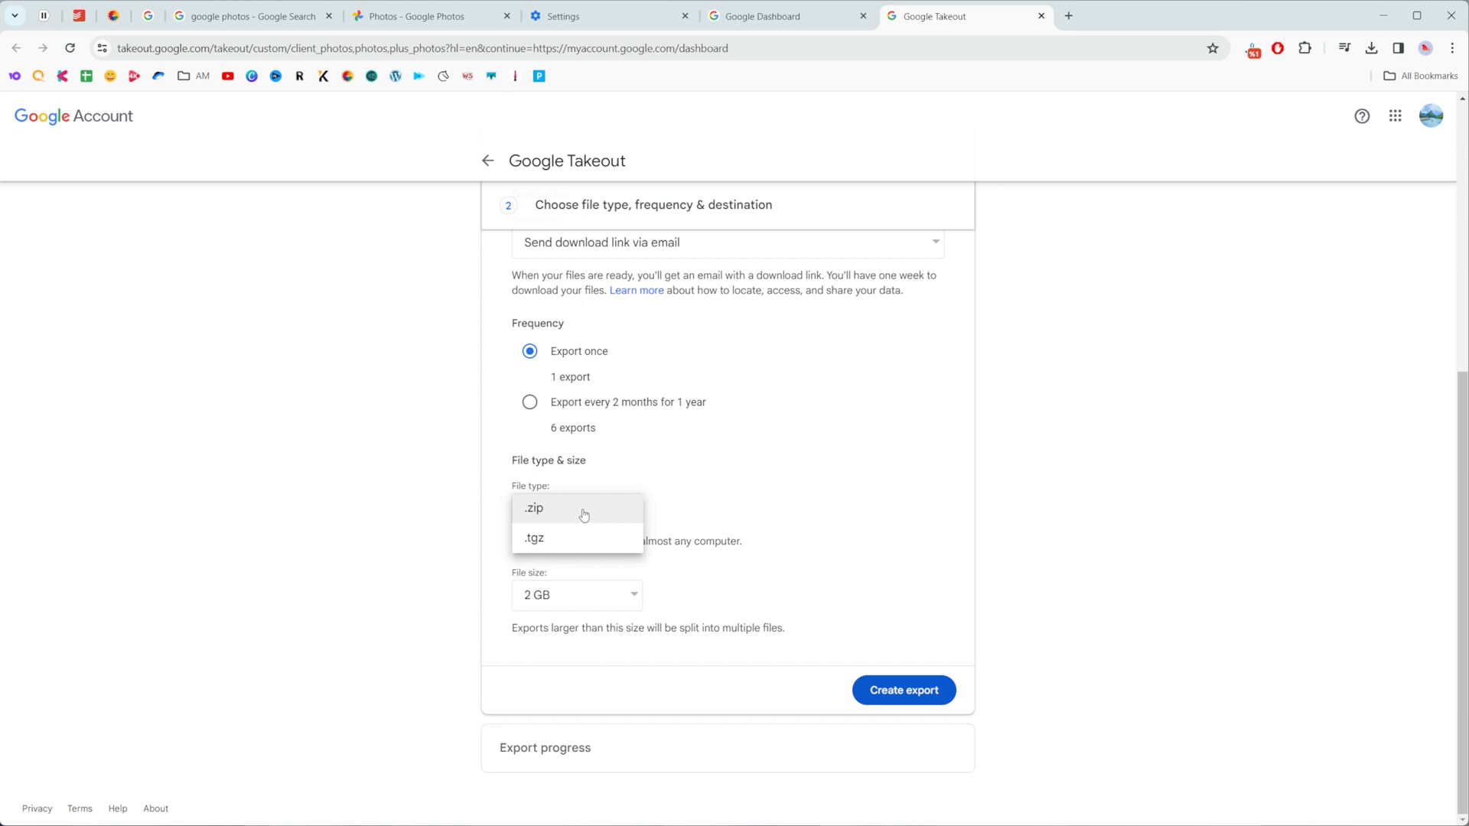
left_click(532, 508)
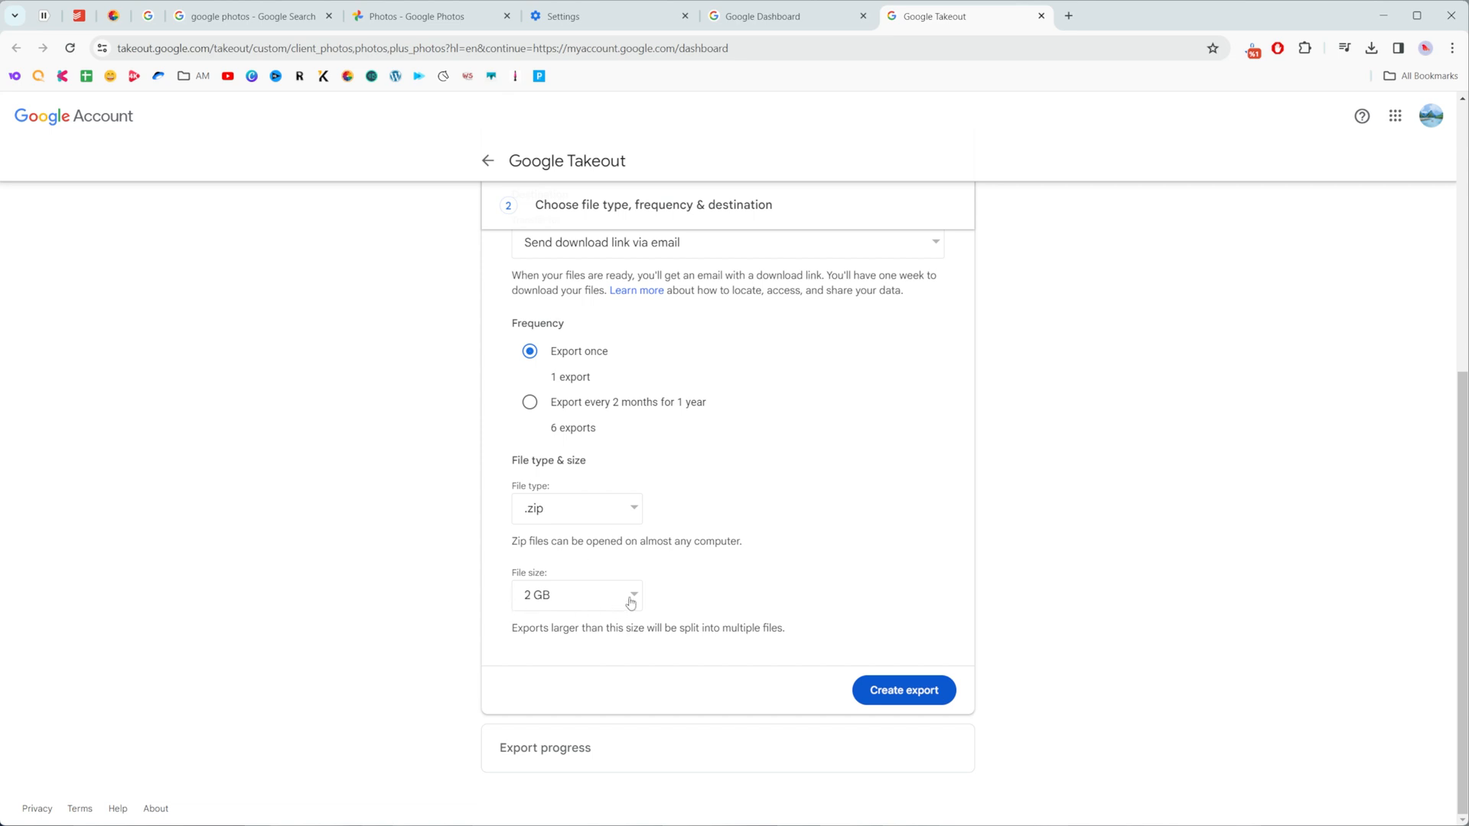
left_click(576, 596)
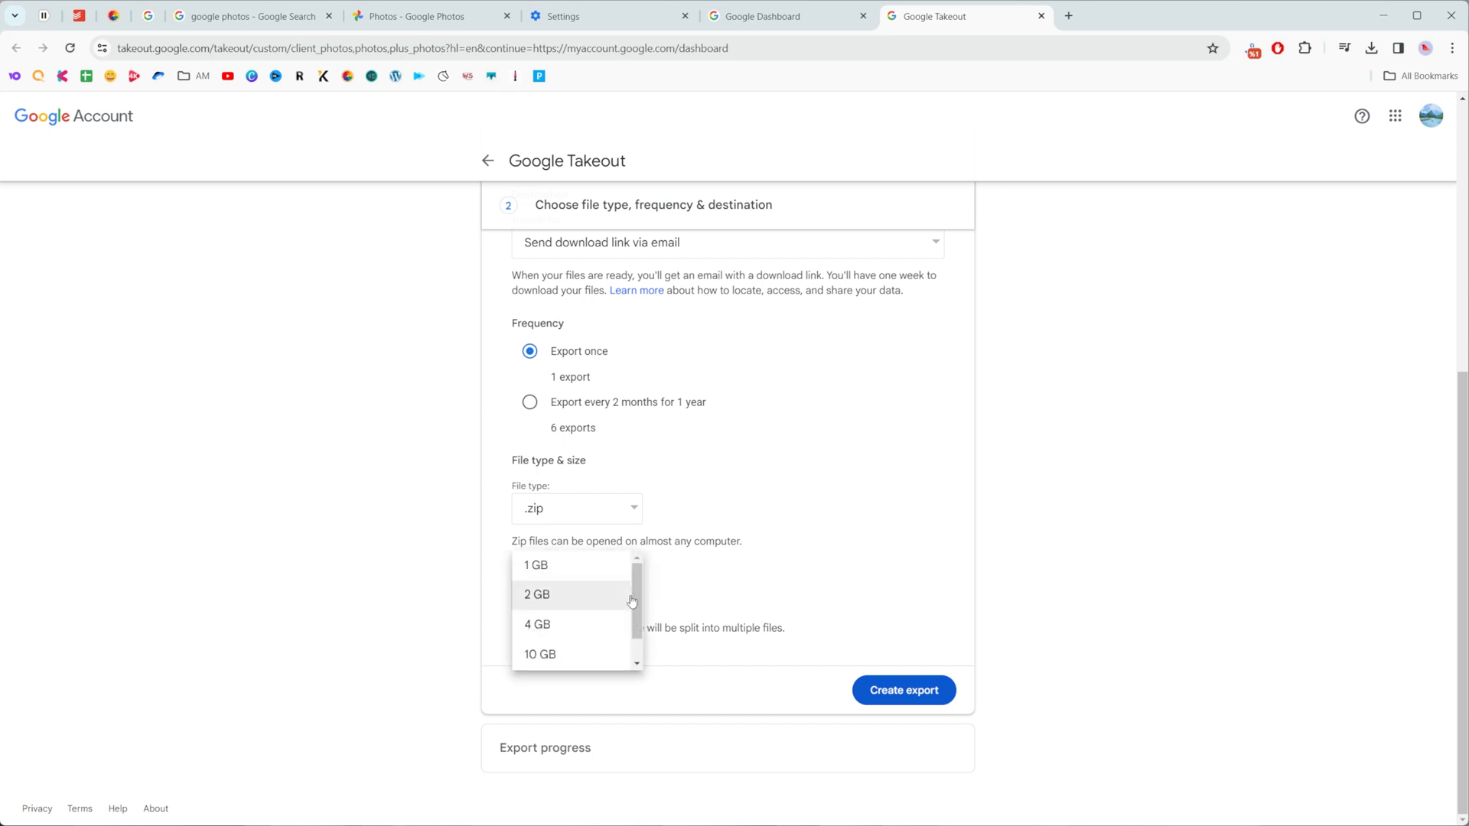
mouse_move(661, 592)
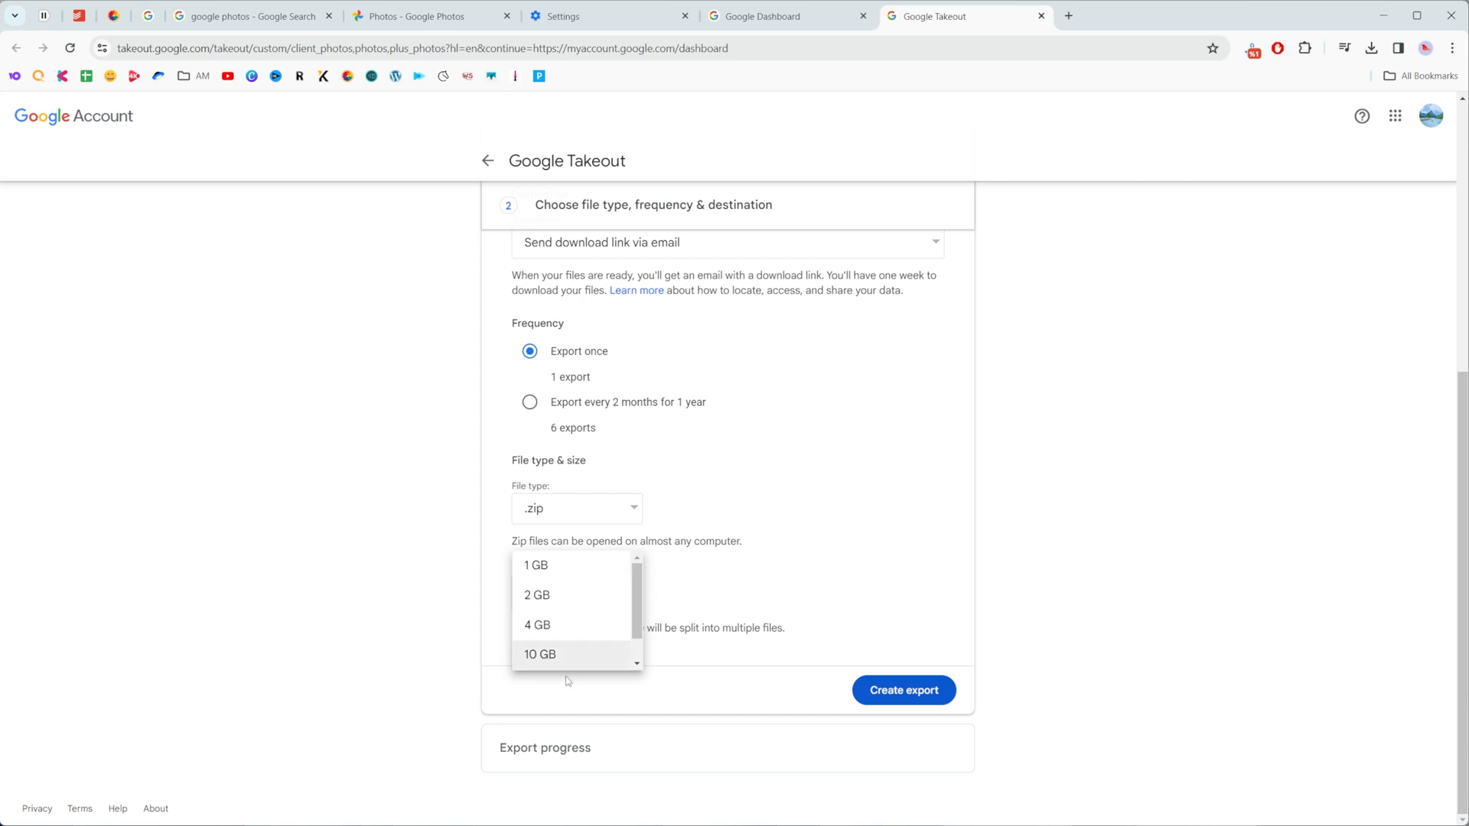
scroll("down", 3)
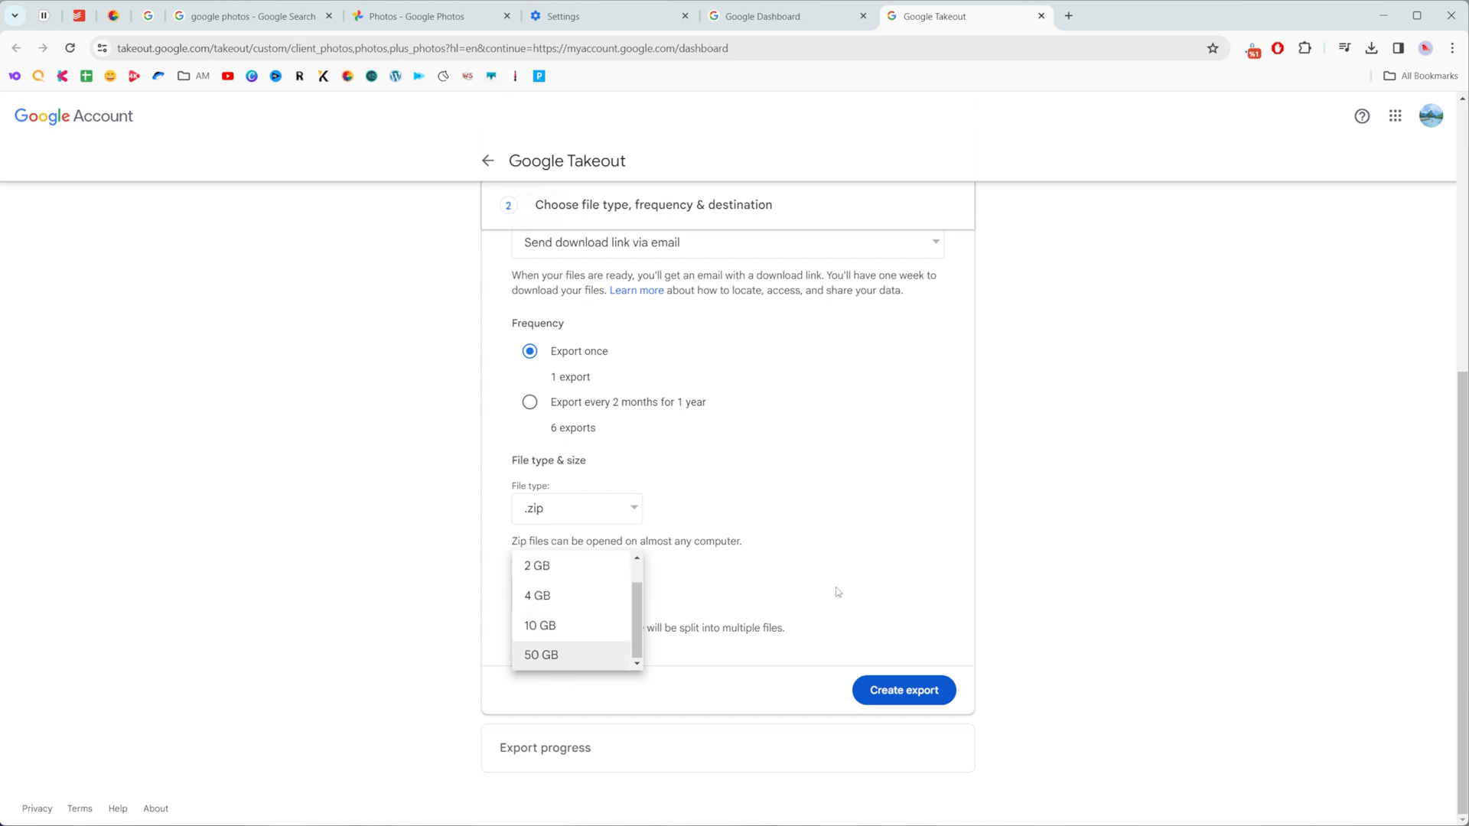
left_click(537, 564)
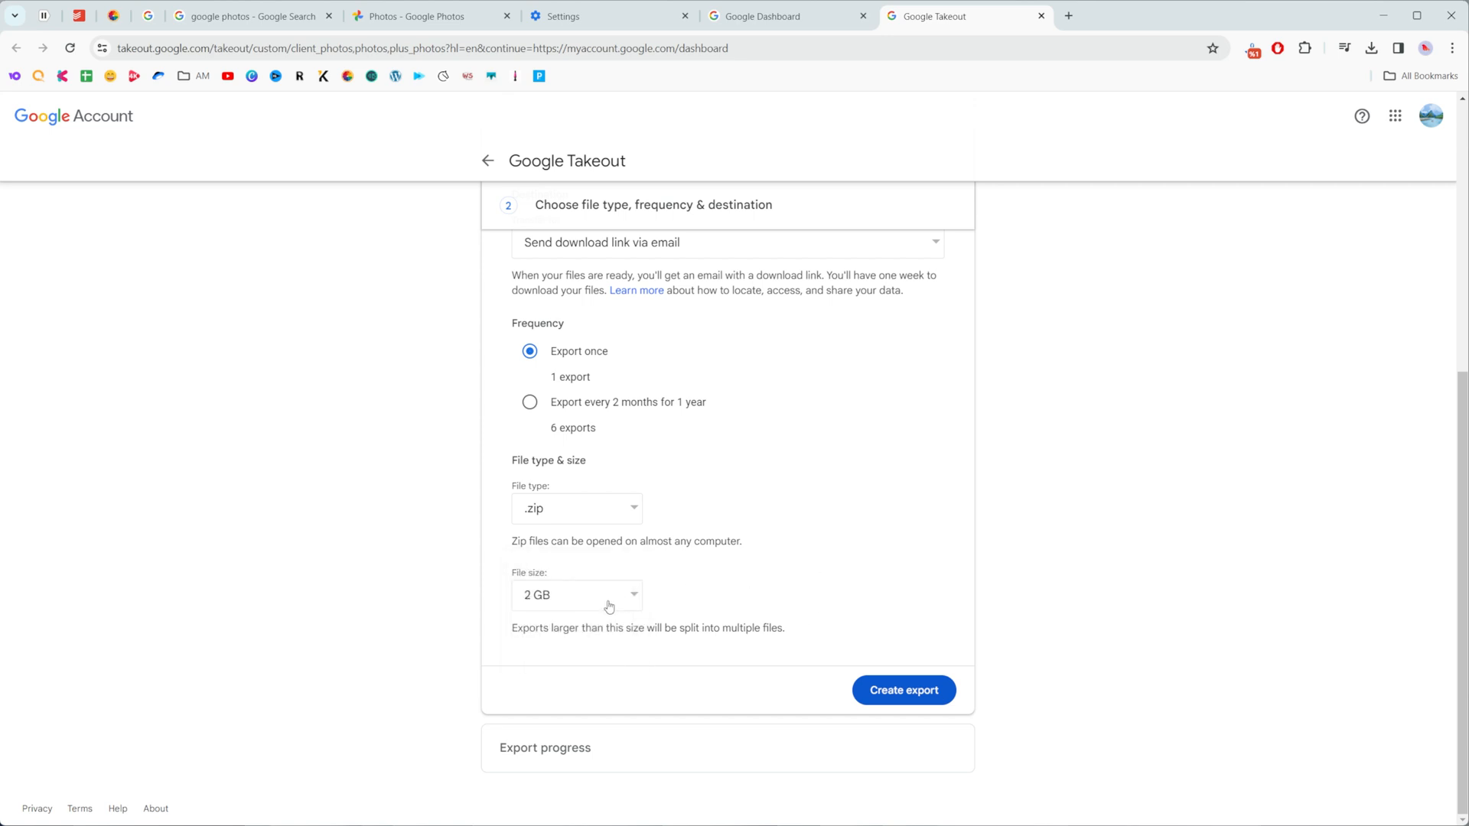
mouse_move(862, 581)
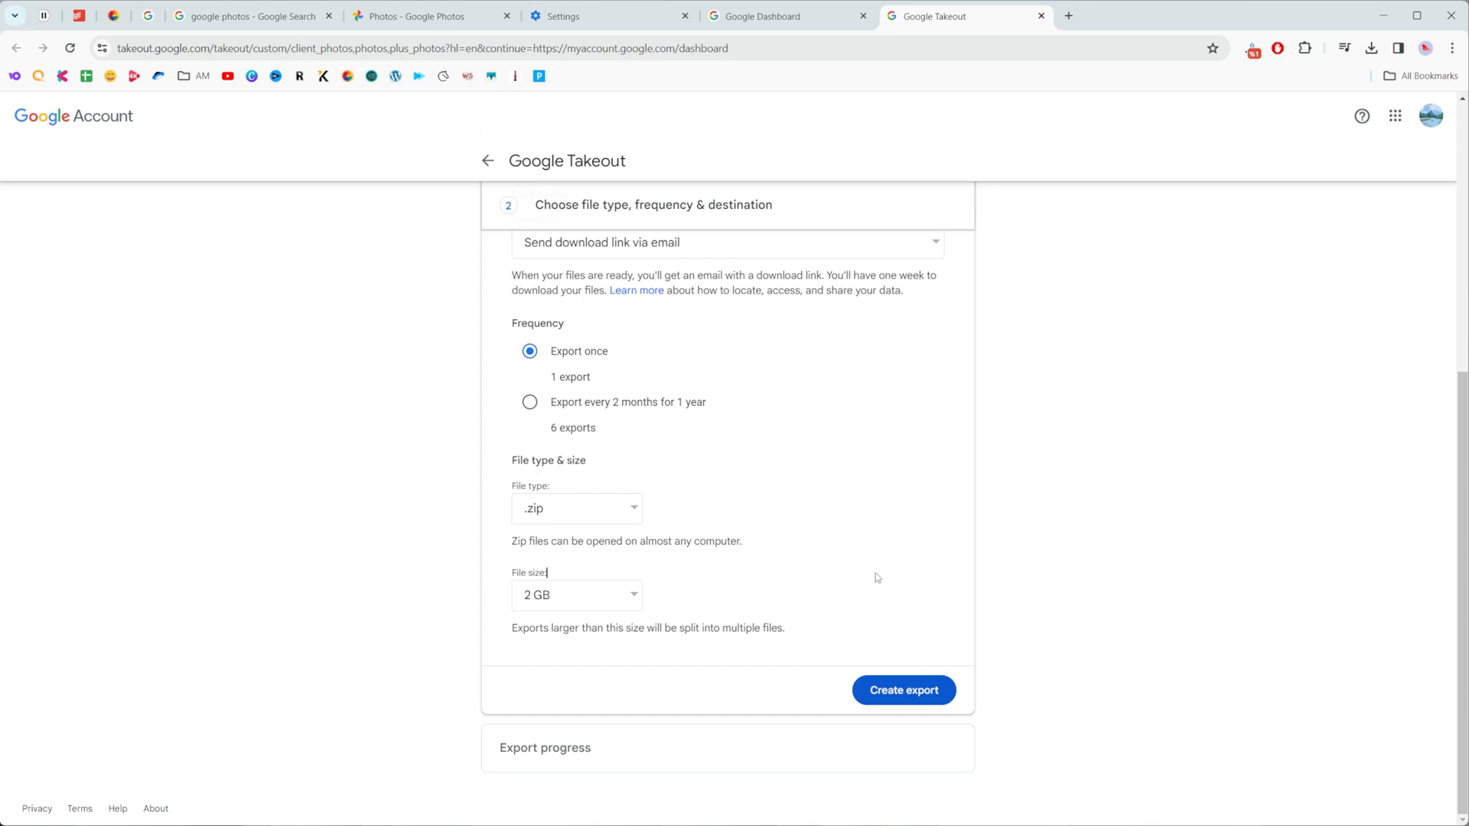
mouse_move(903, 690)
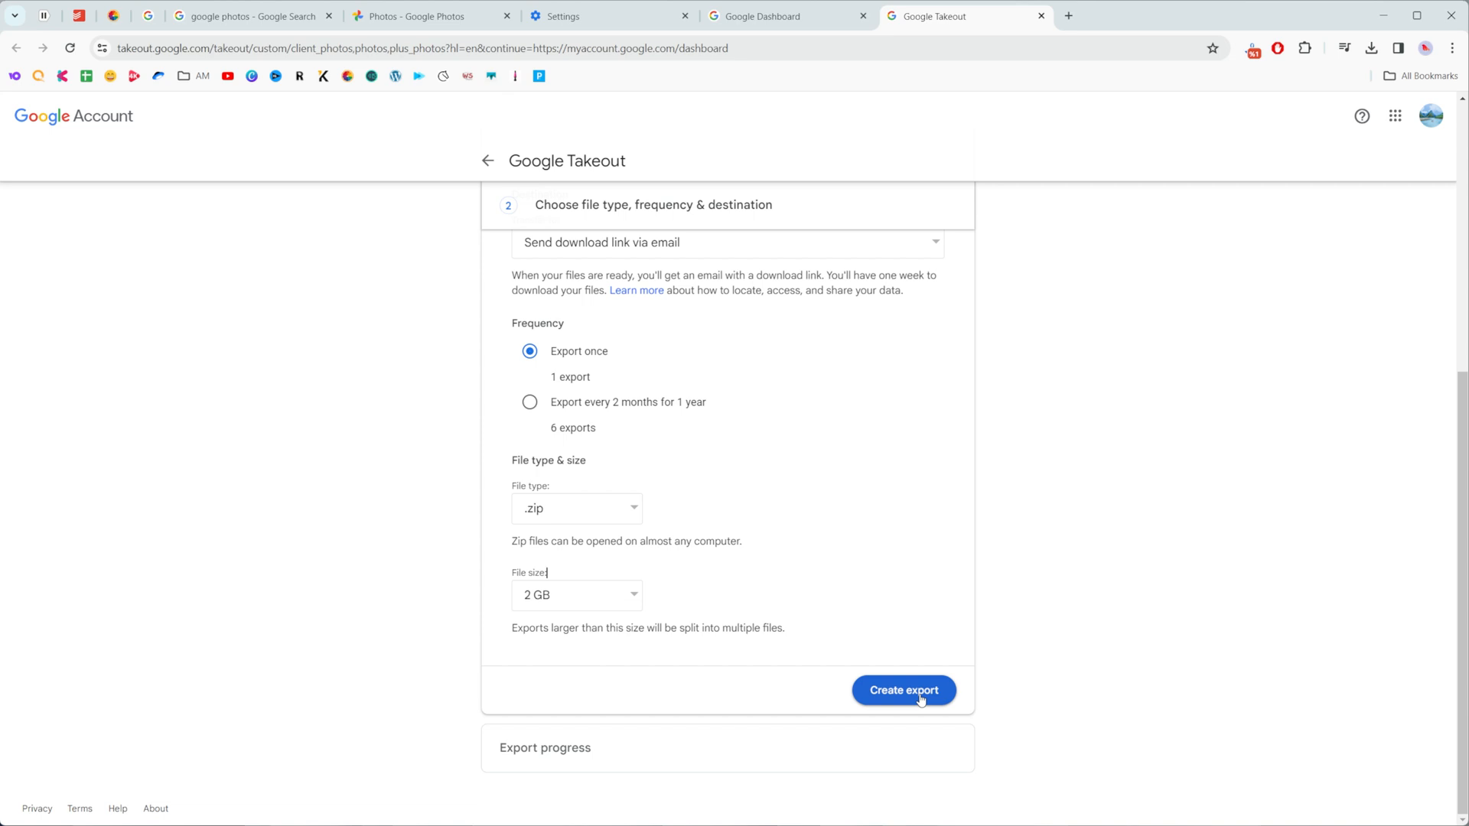
mouse_move(629, 695)
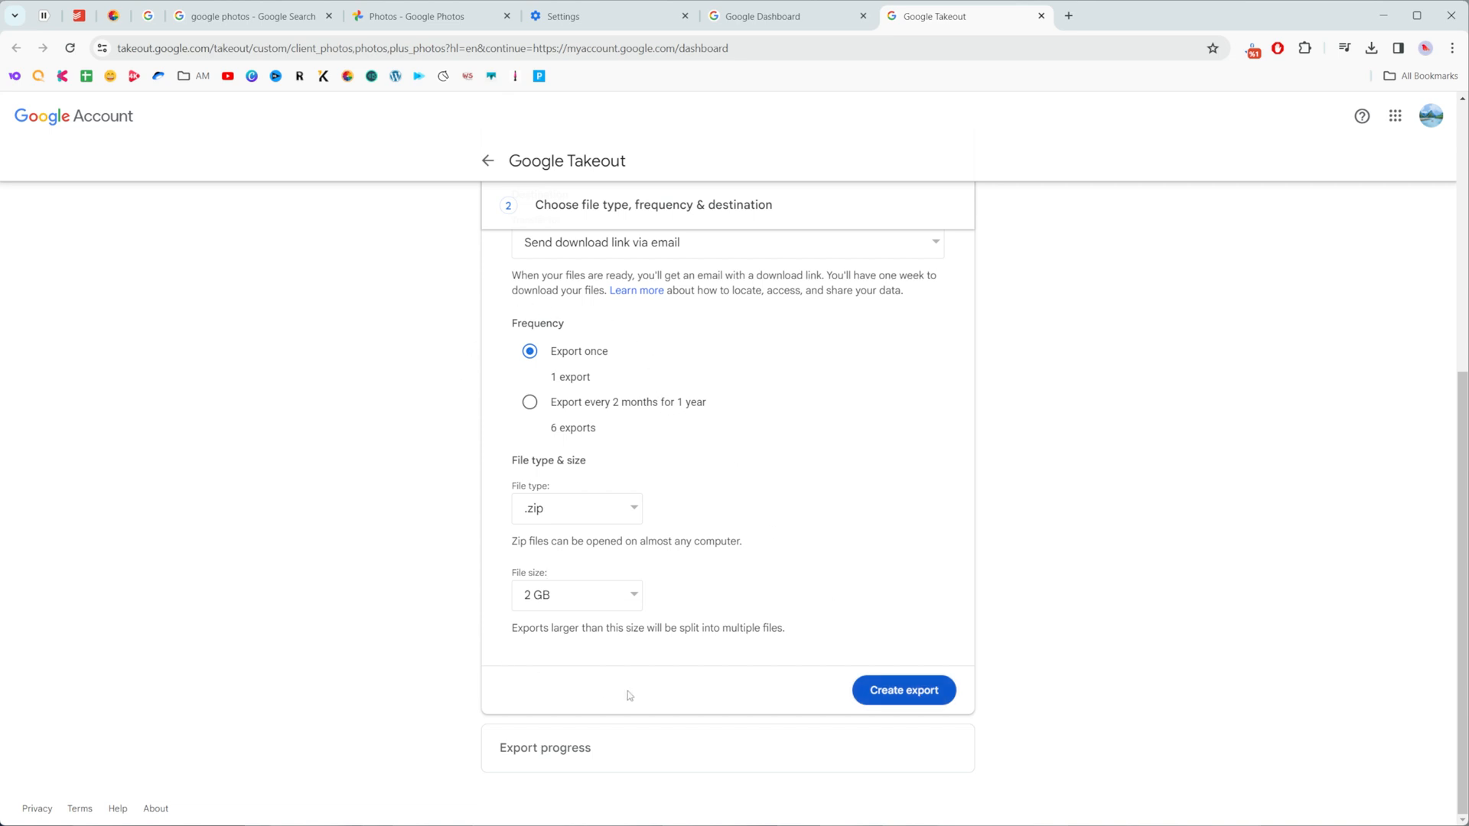
mouse_move(941, 644)
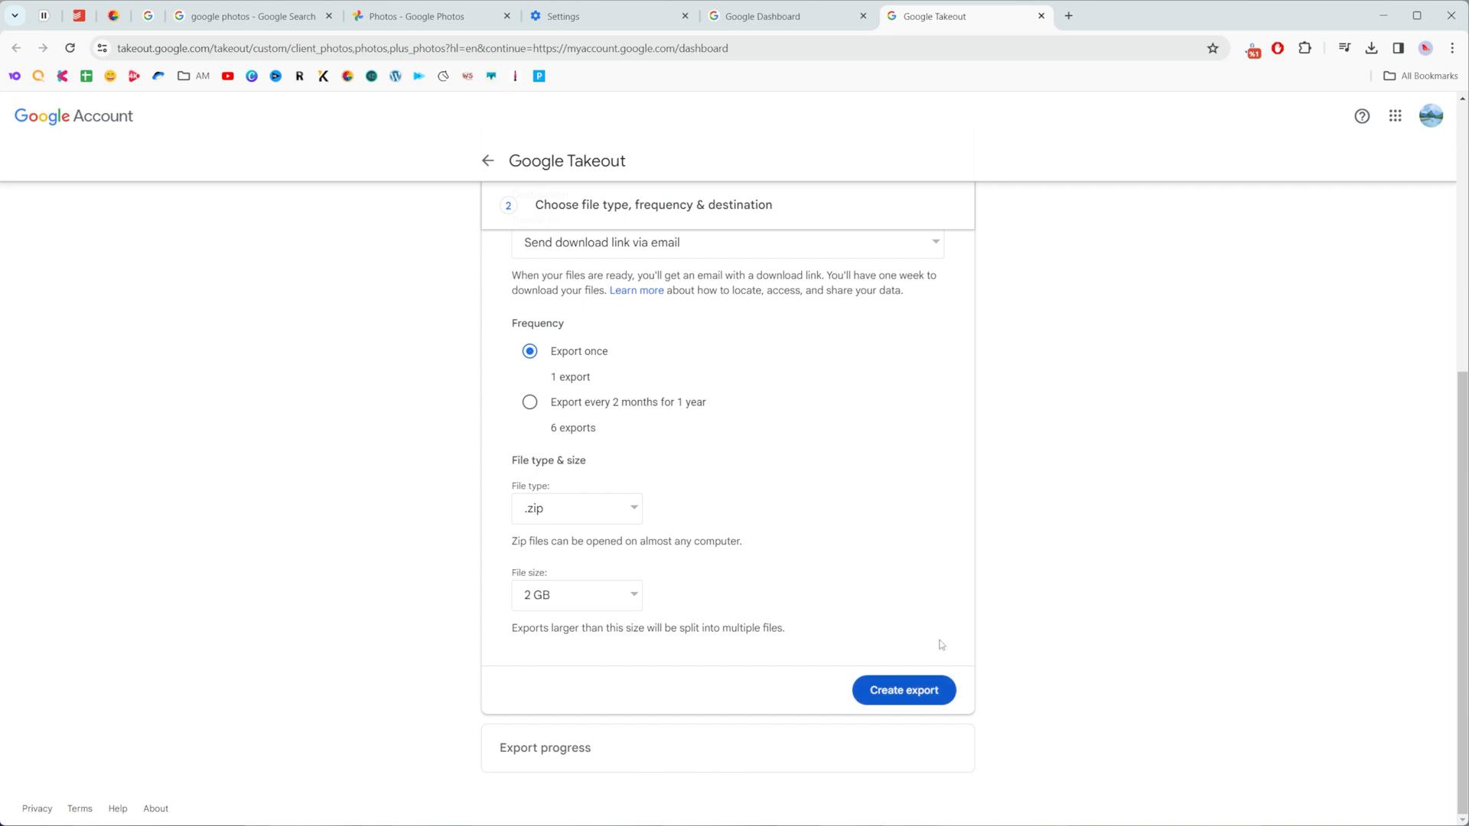
left_click(901, 690)
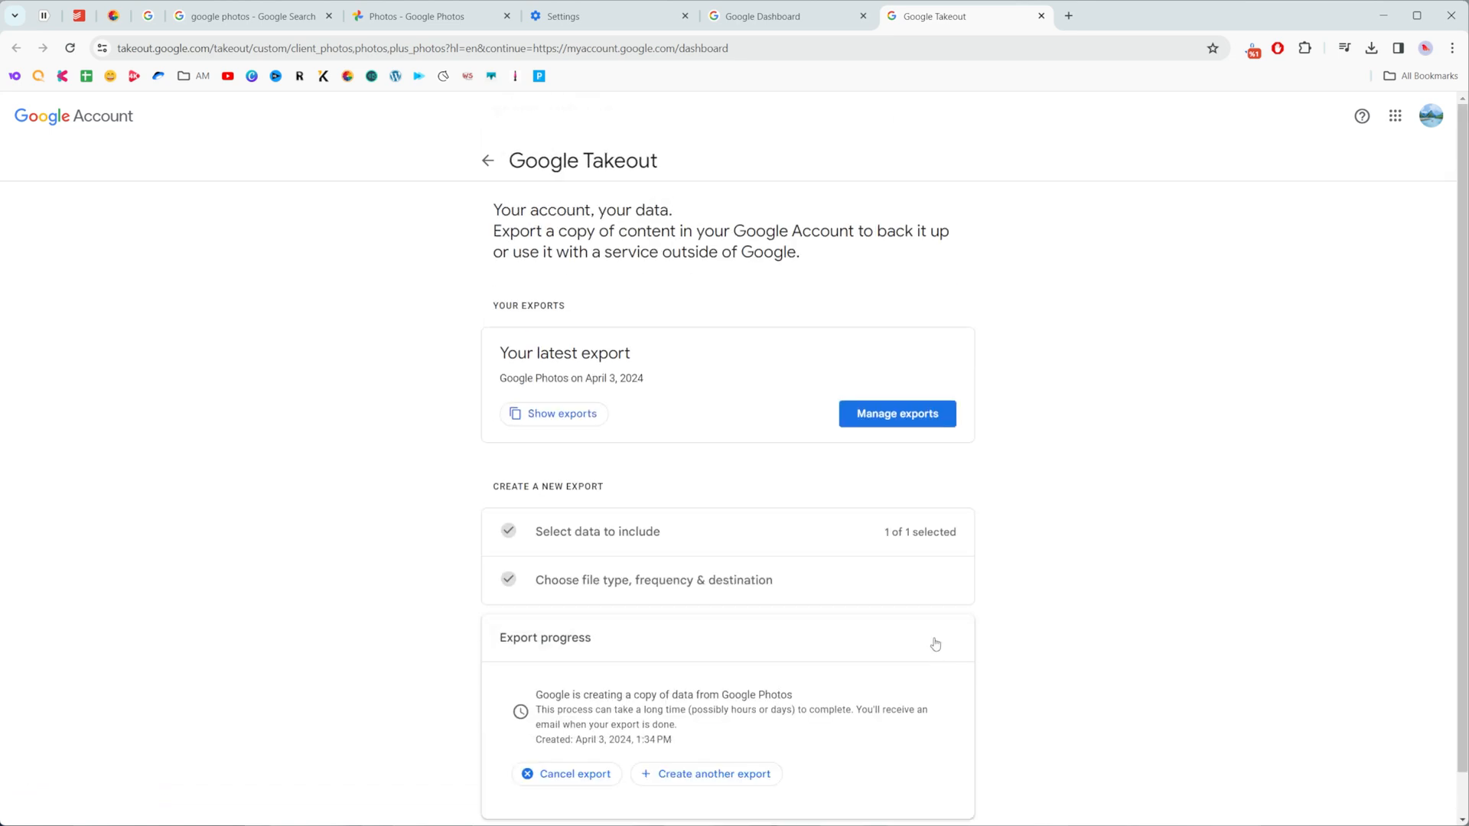
mouse_move(835, 570)
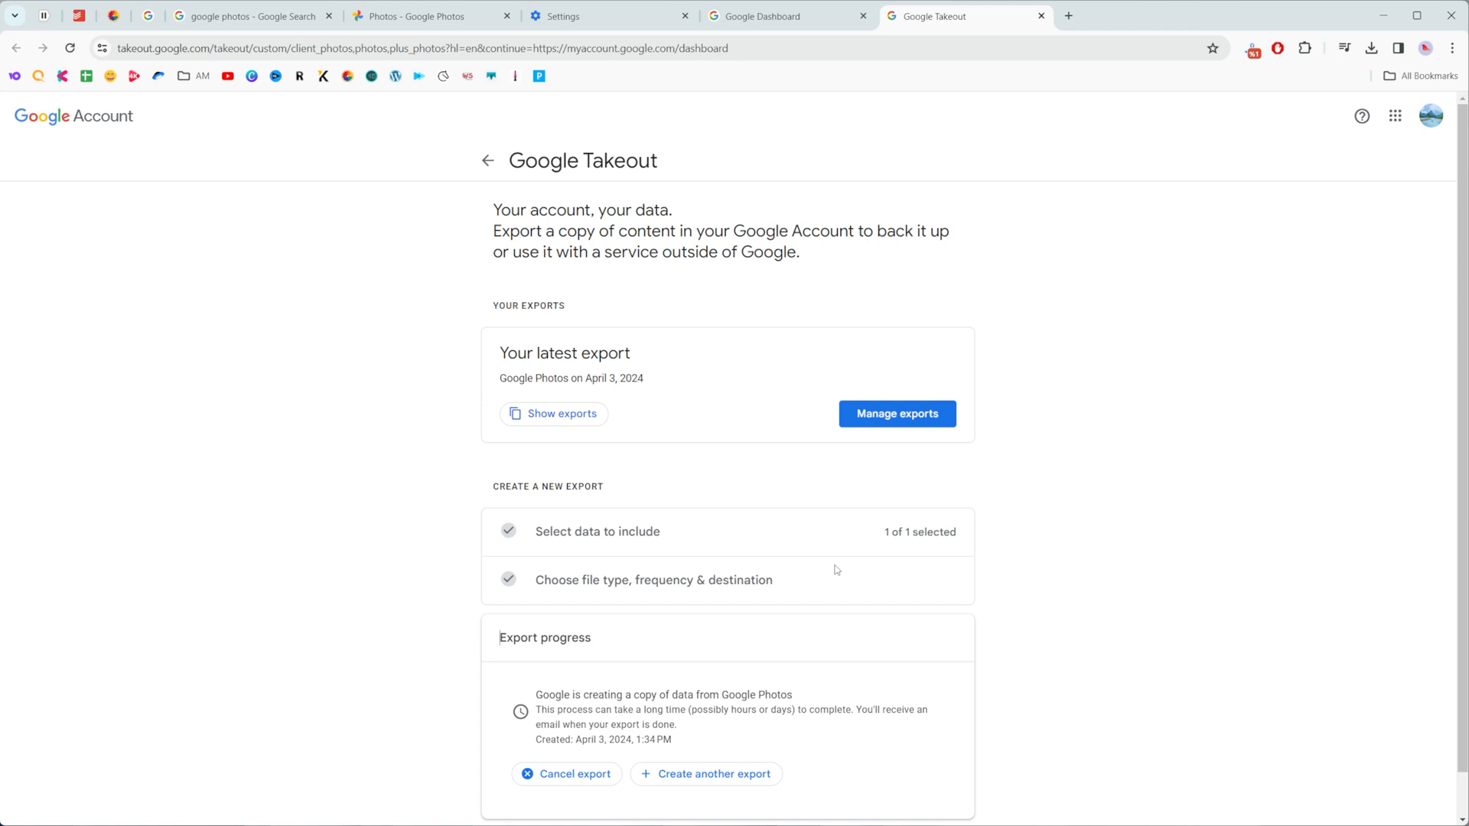
Review the export progress message and go to the Manage your exports page
scroll("down", 3)
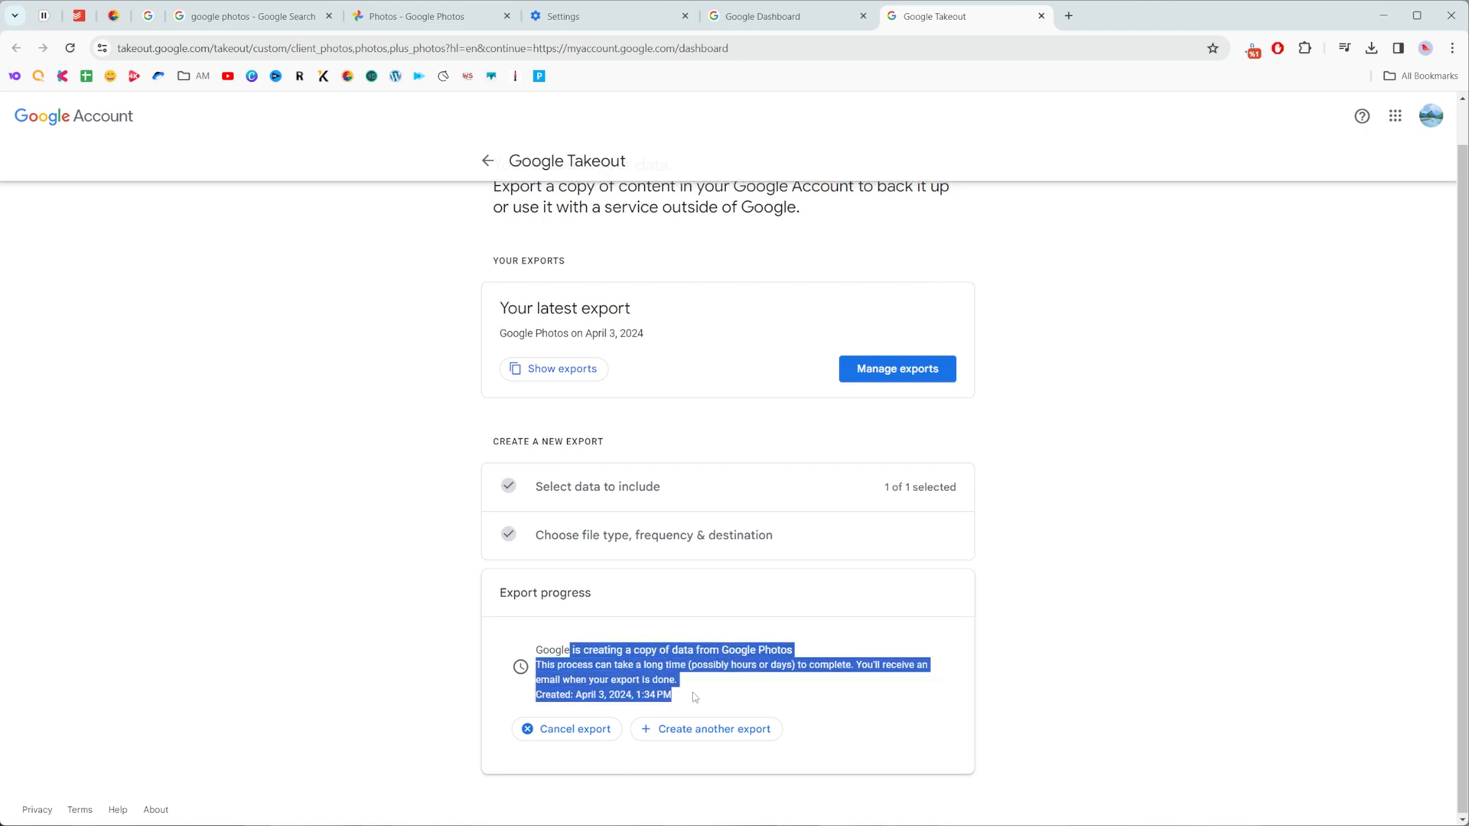
scroll("up", 3)
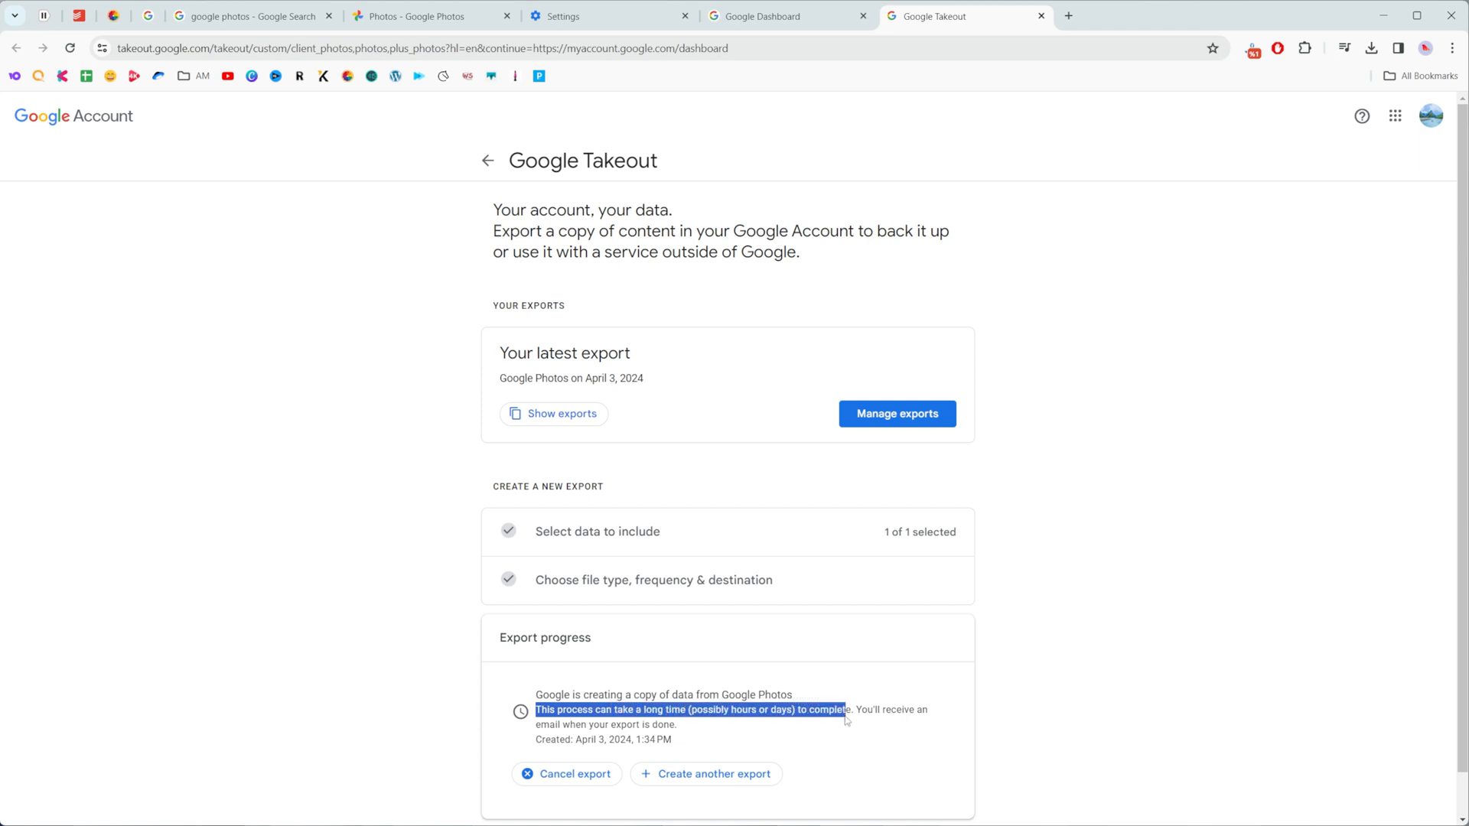
left_click(871, 698)
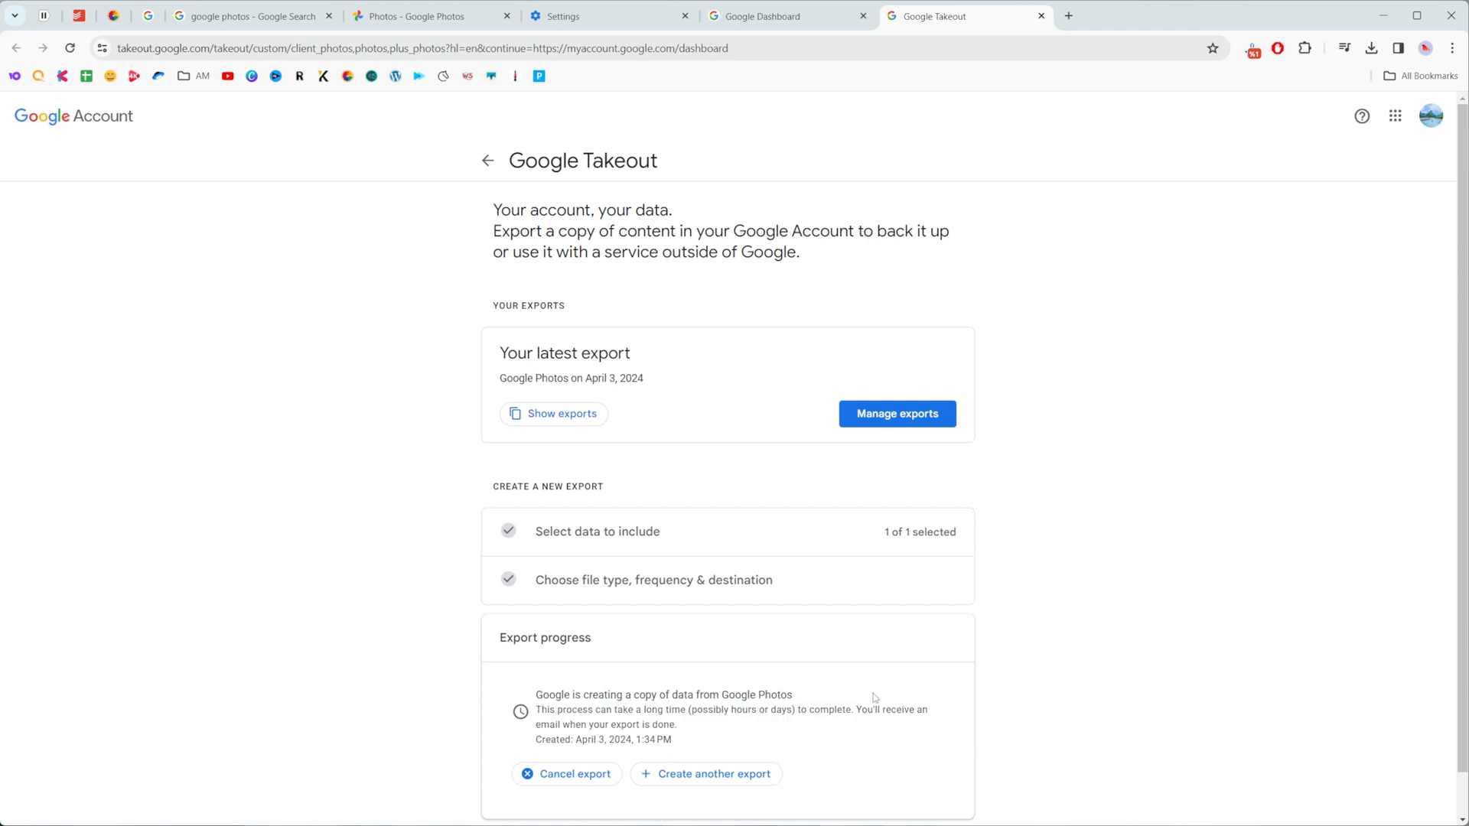
mouse_move(836, 546)
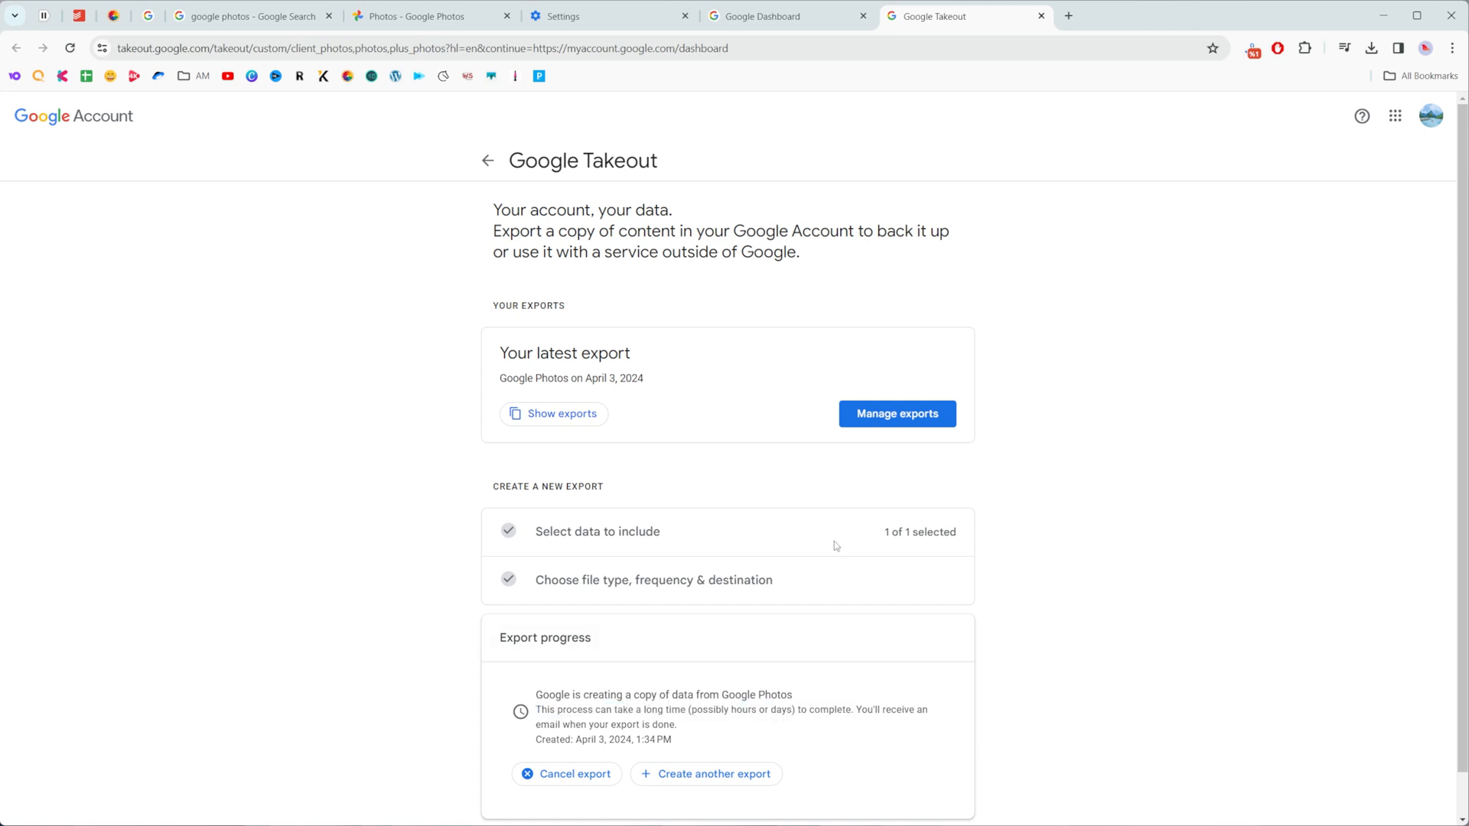
mouse_move(953, 429)
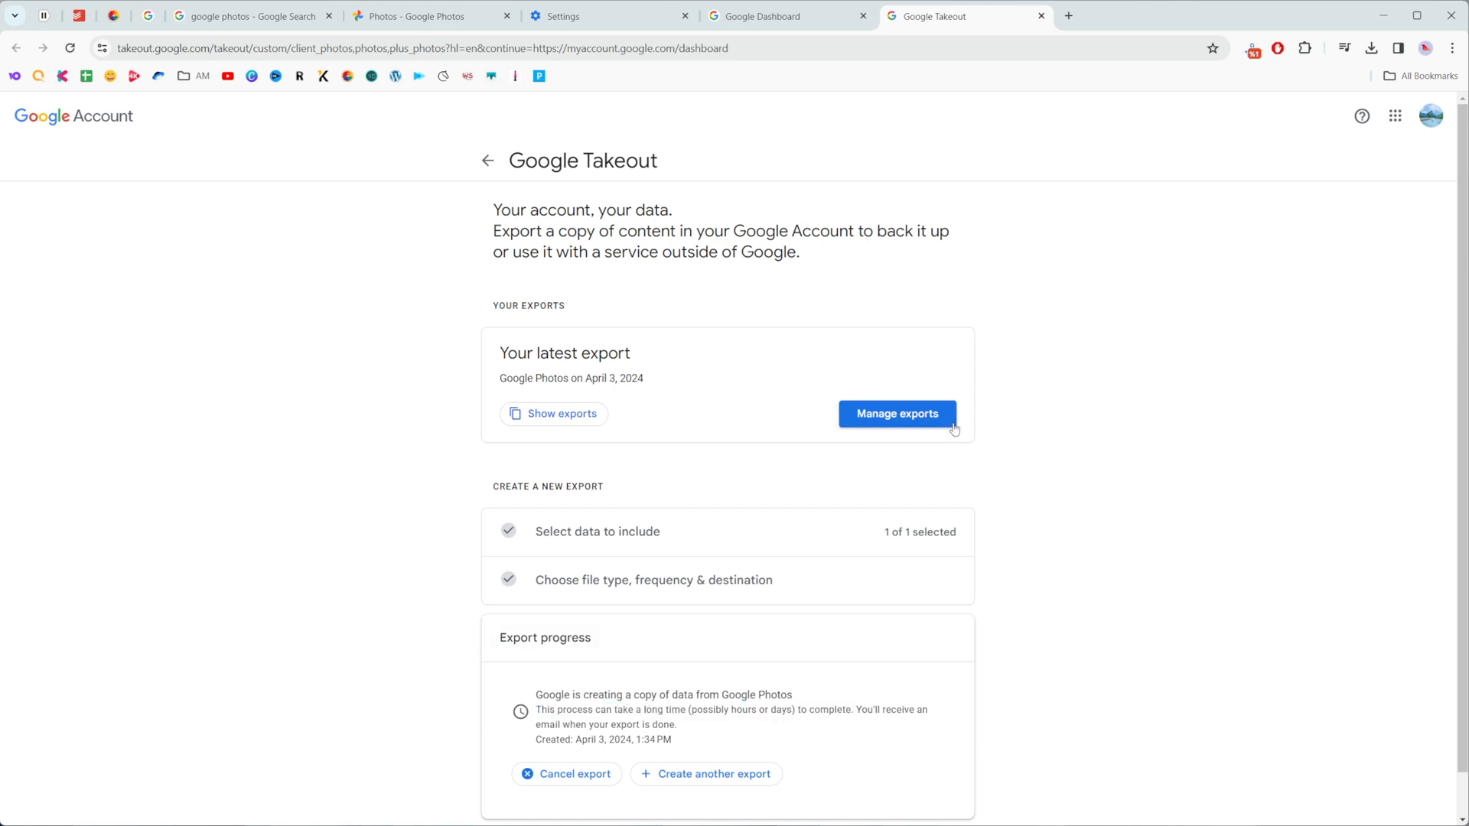
left_click(895, 413)
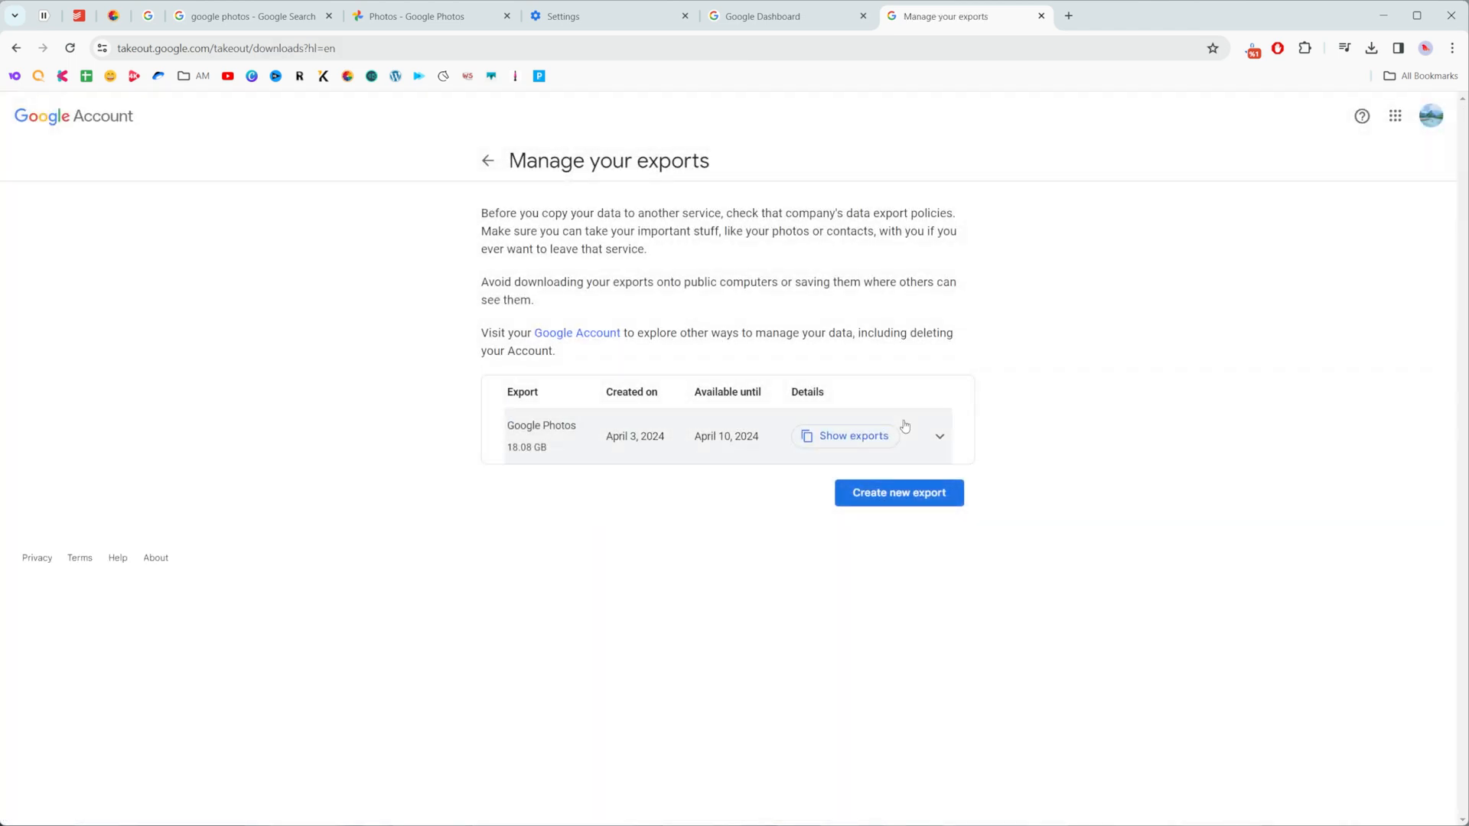
Show the Google Photos export's ten download parts (nine 2 GB, one 78.6 MB)
left_click(897, 493)
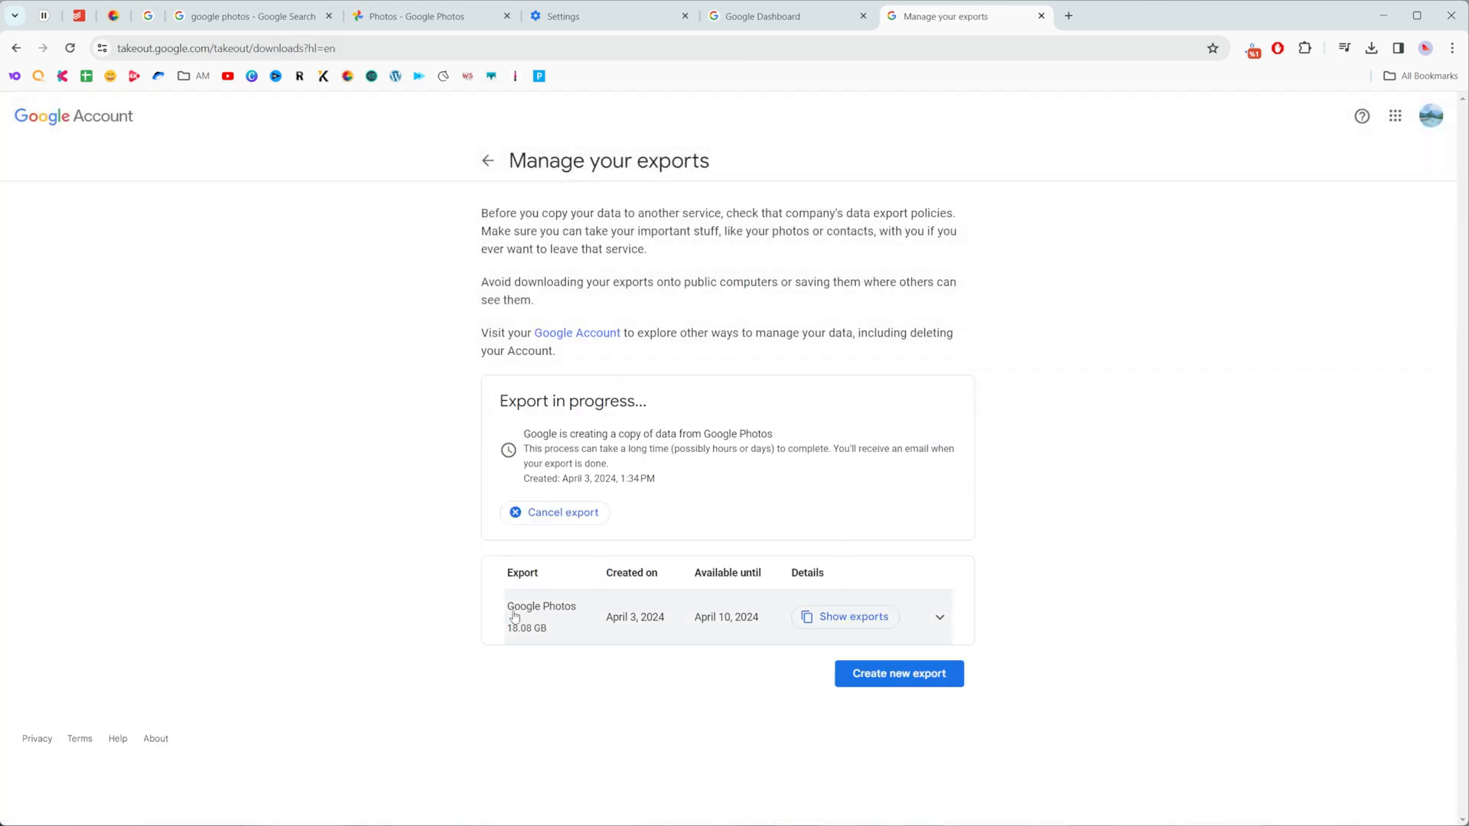
mouse_move(673, 666)
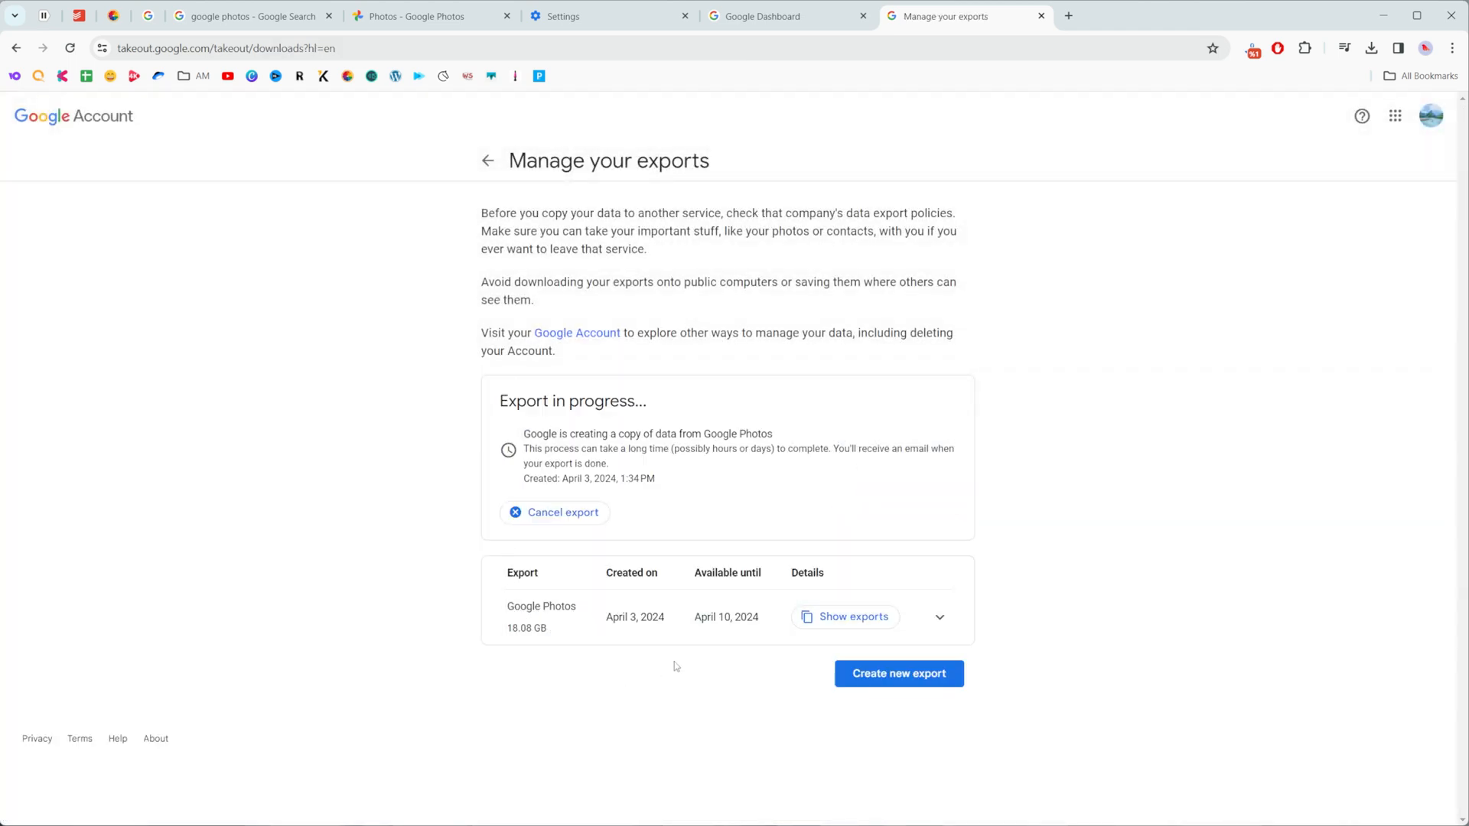
mouse_move(1062, 571)
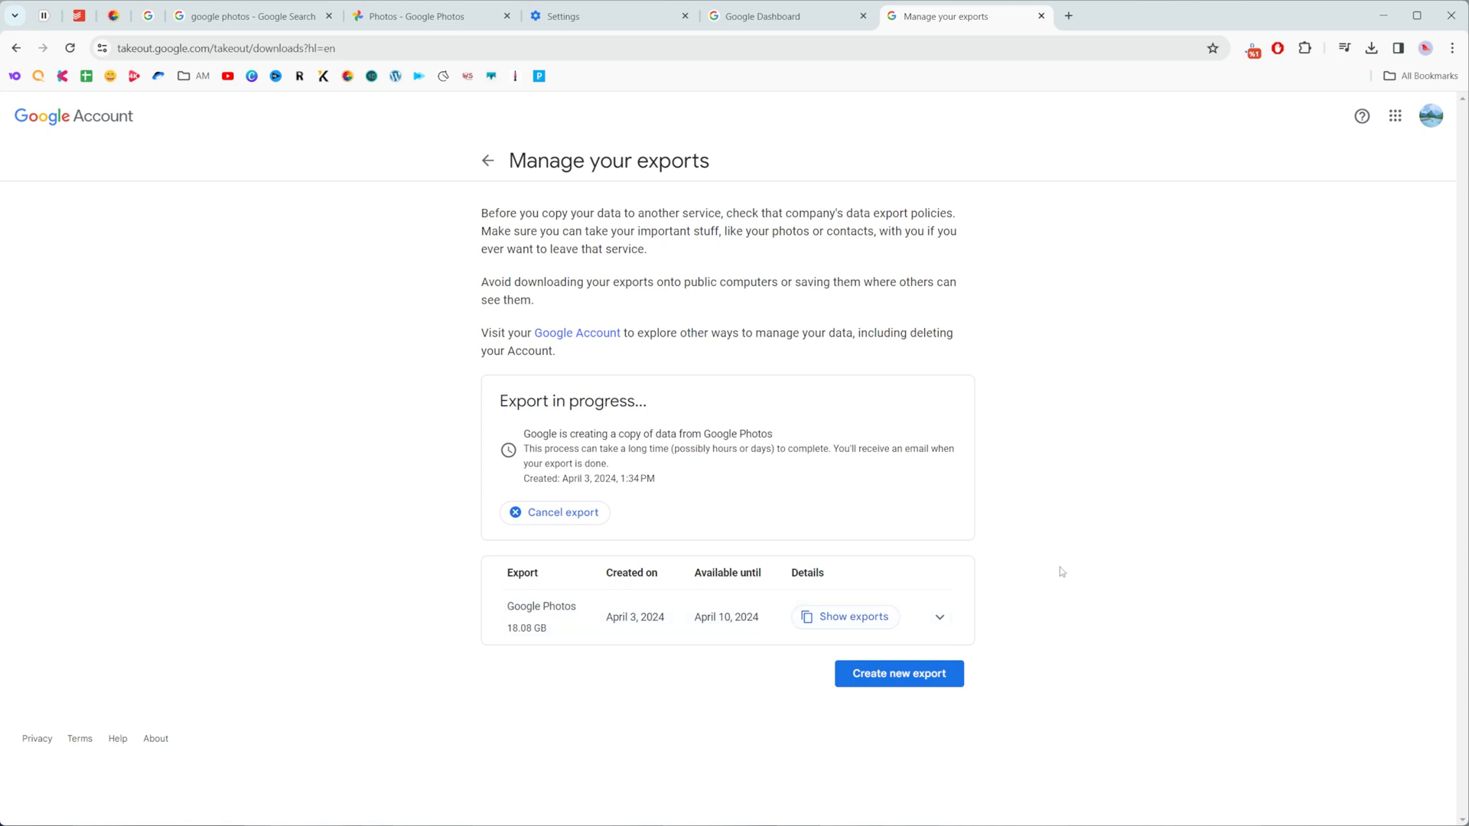
mouse_move(1047, 581)
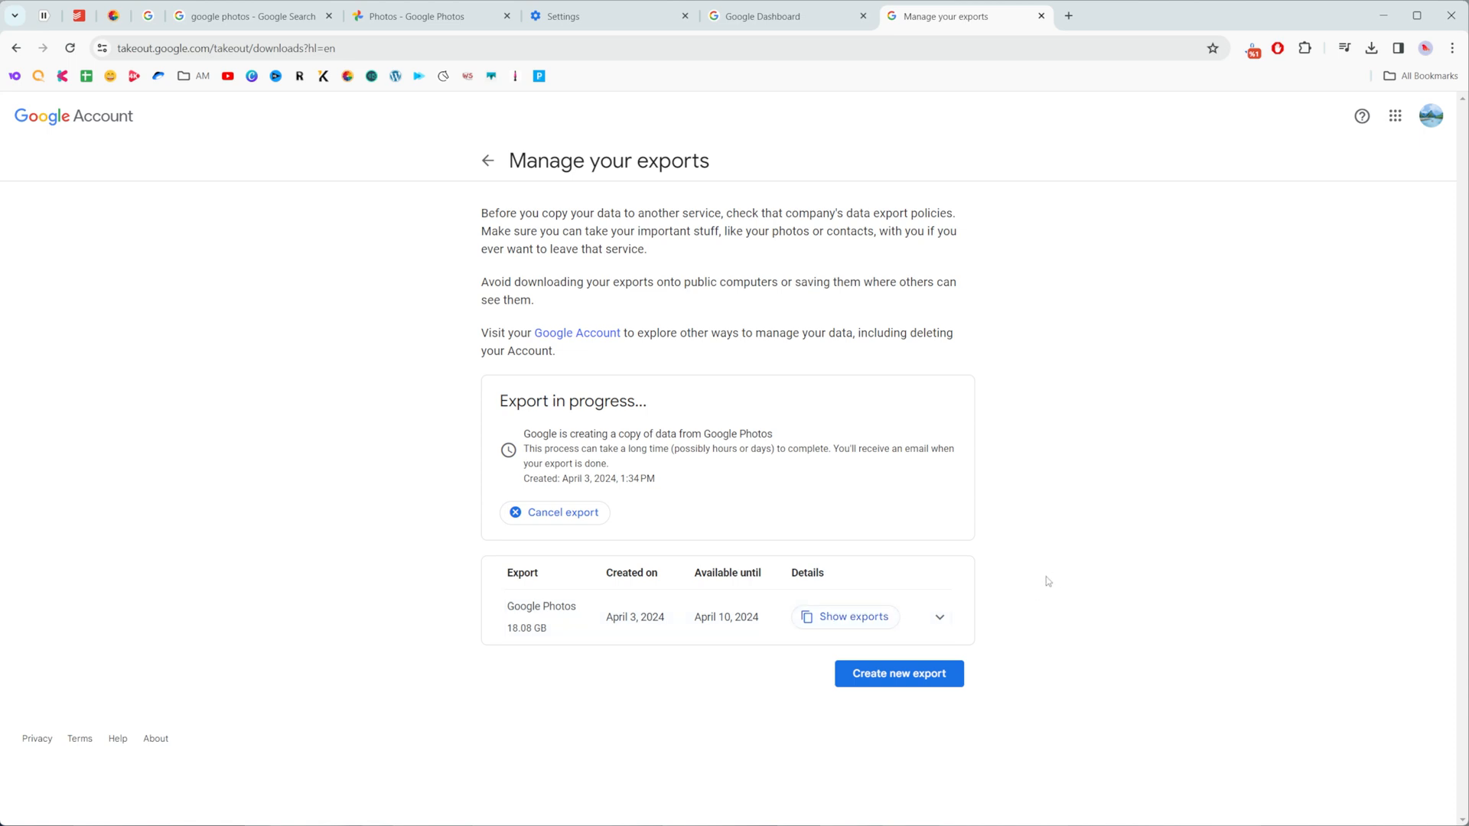
mouse_move(1044, 575)
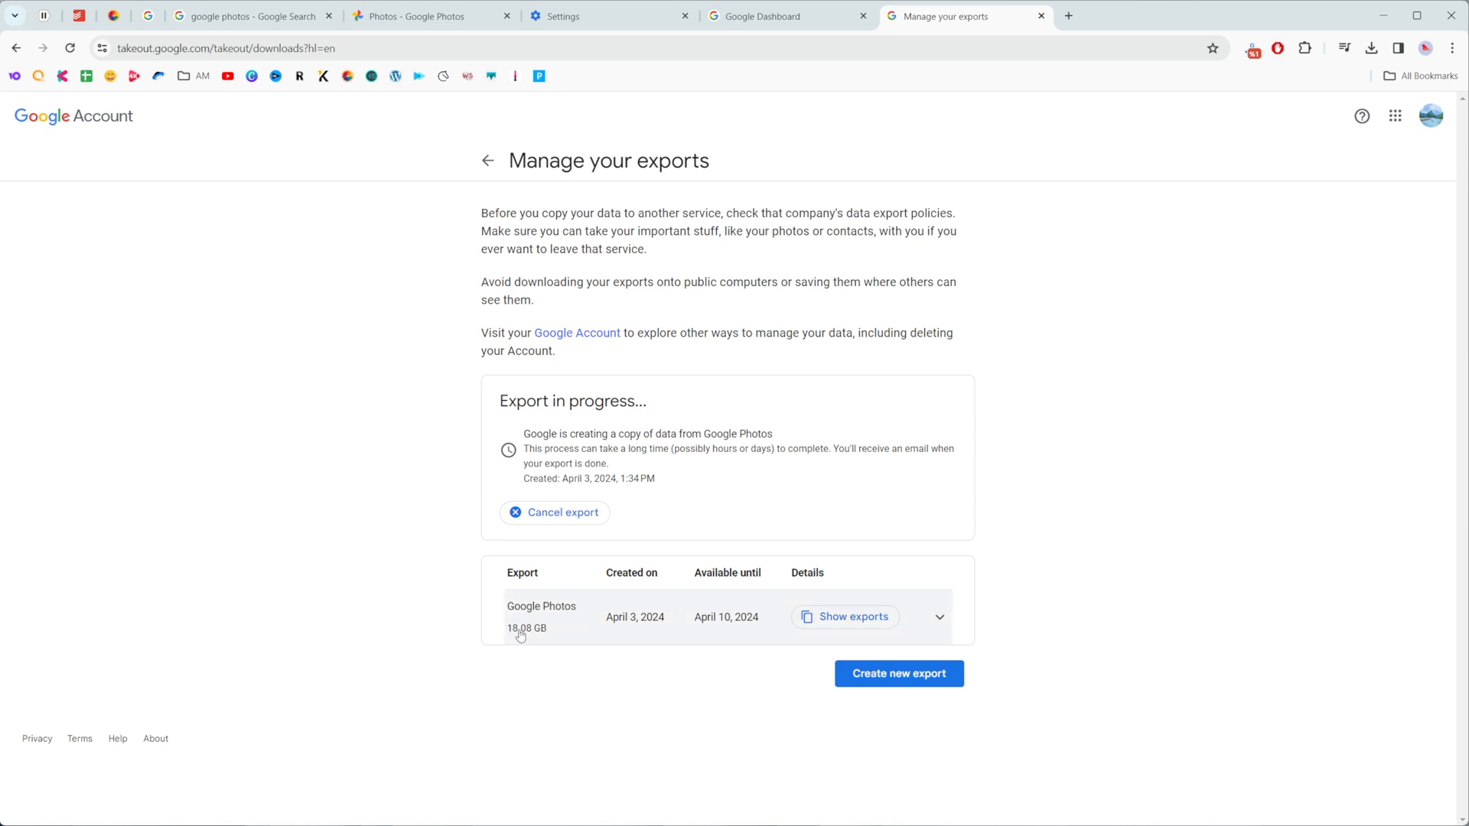
mouse_move(538, 628)
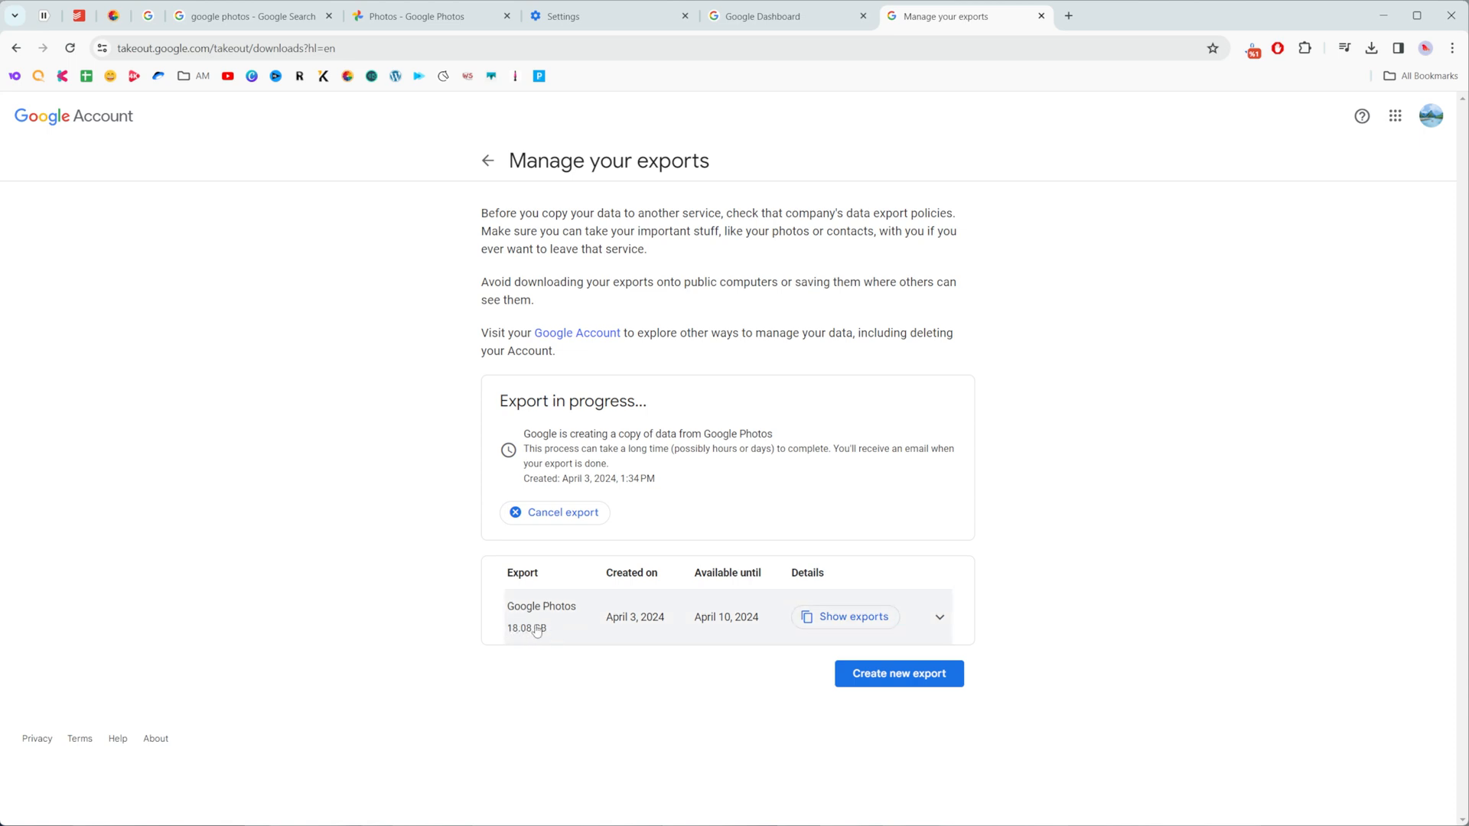
mouse_move(668, 562)
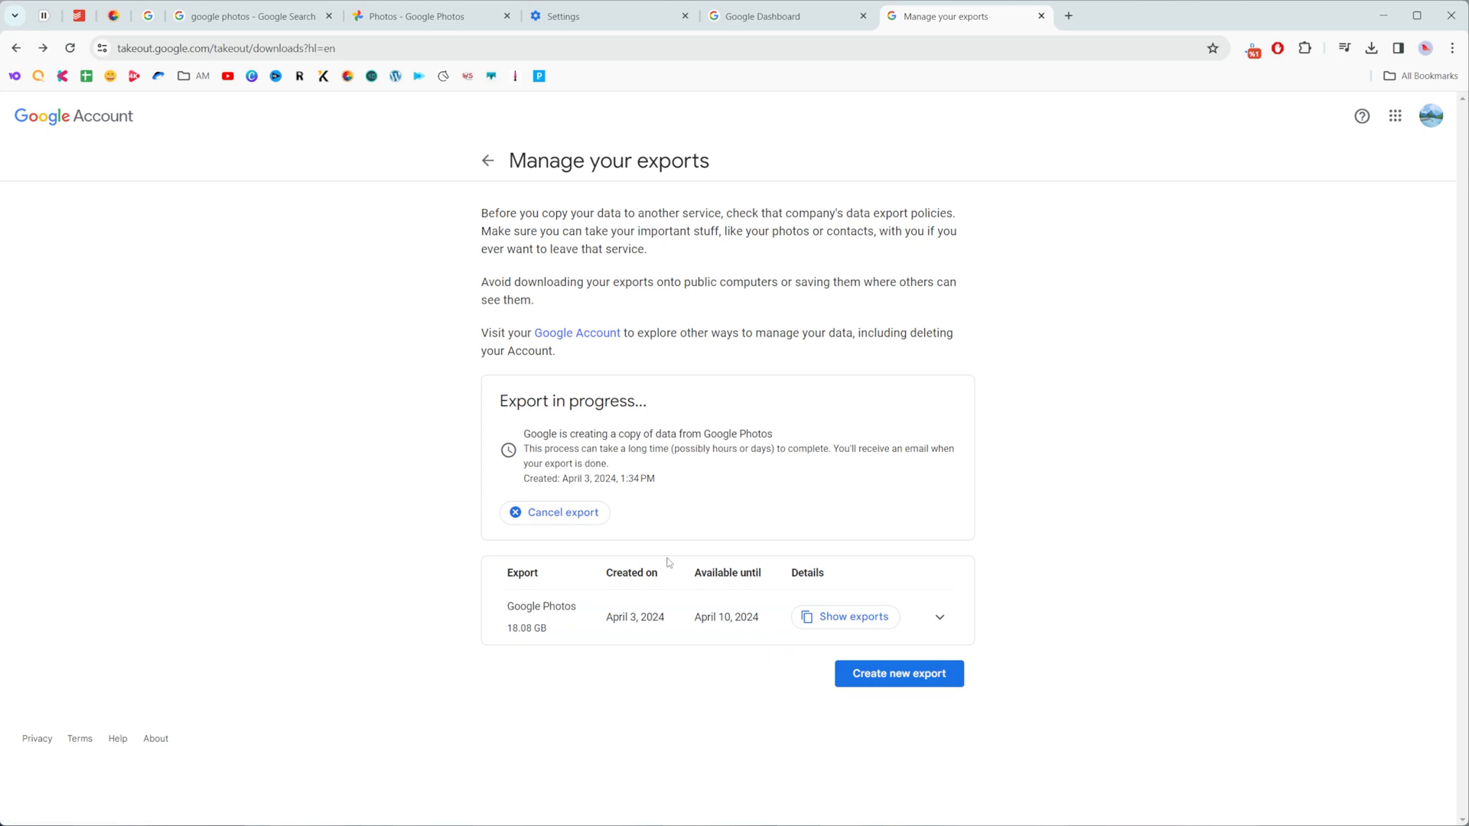
mouse_move(845, 617)
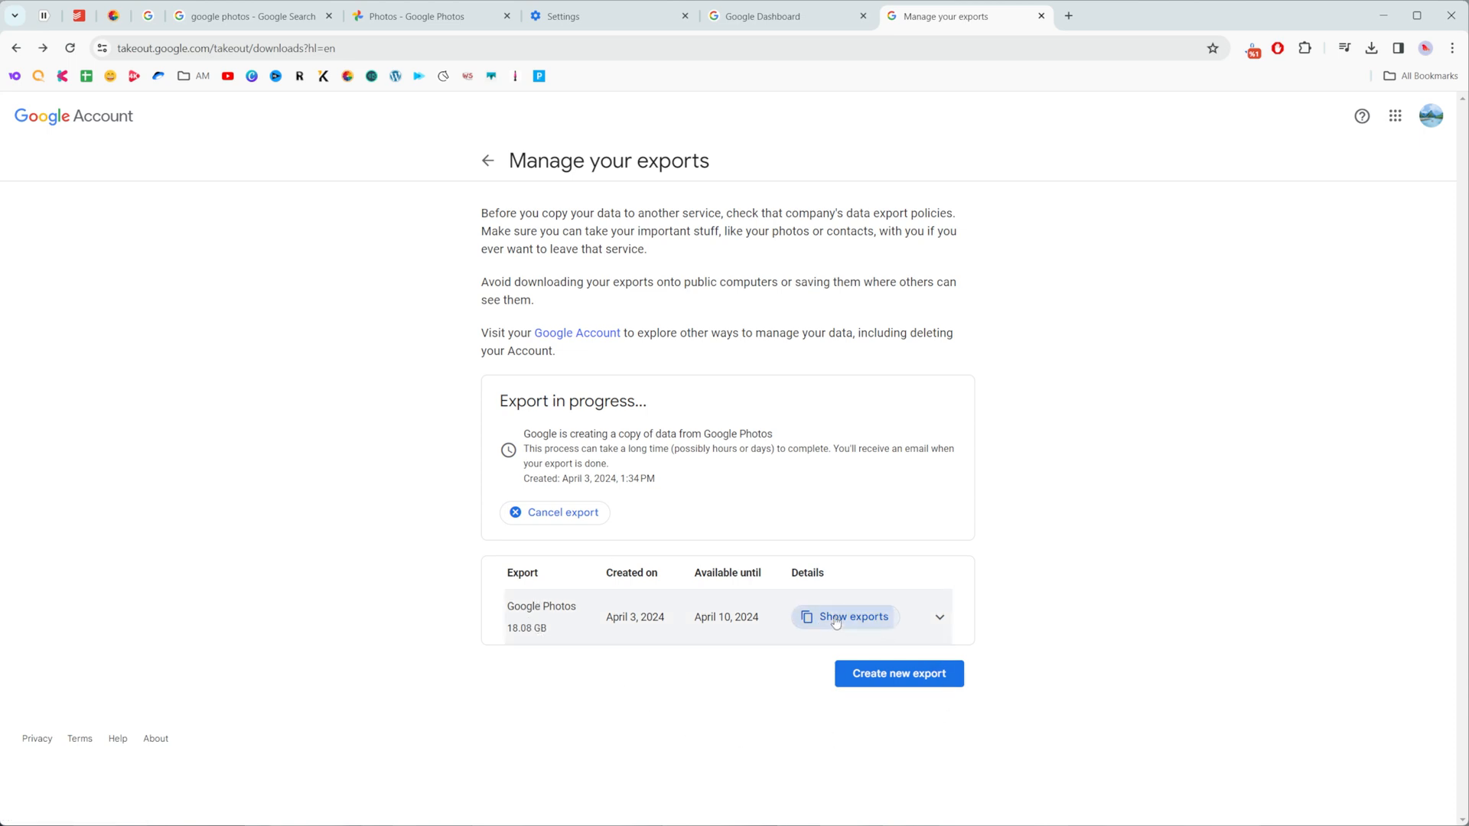
left_click(845, 617)
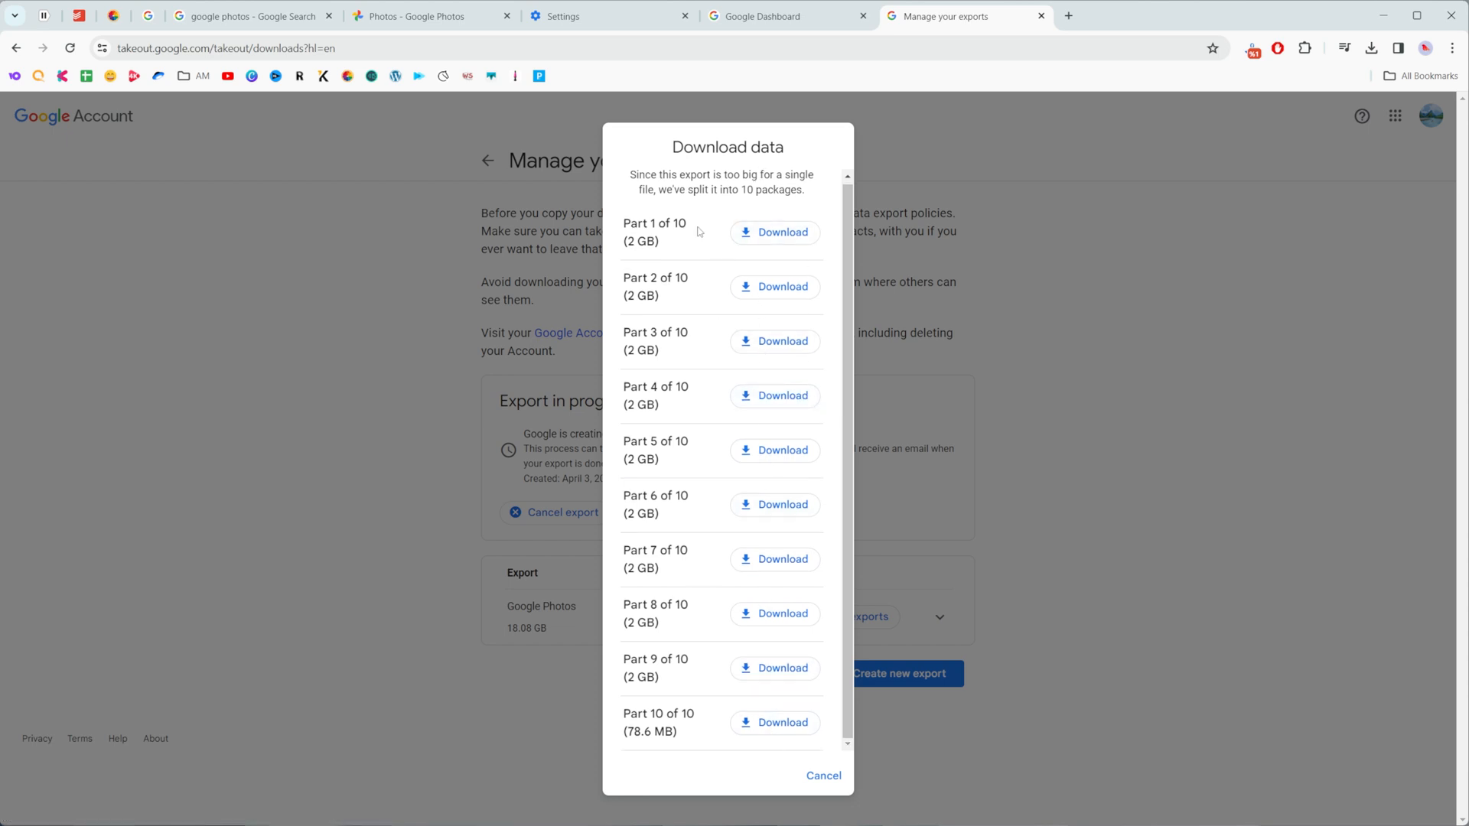
mouse_move(663, 313)
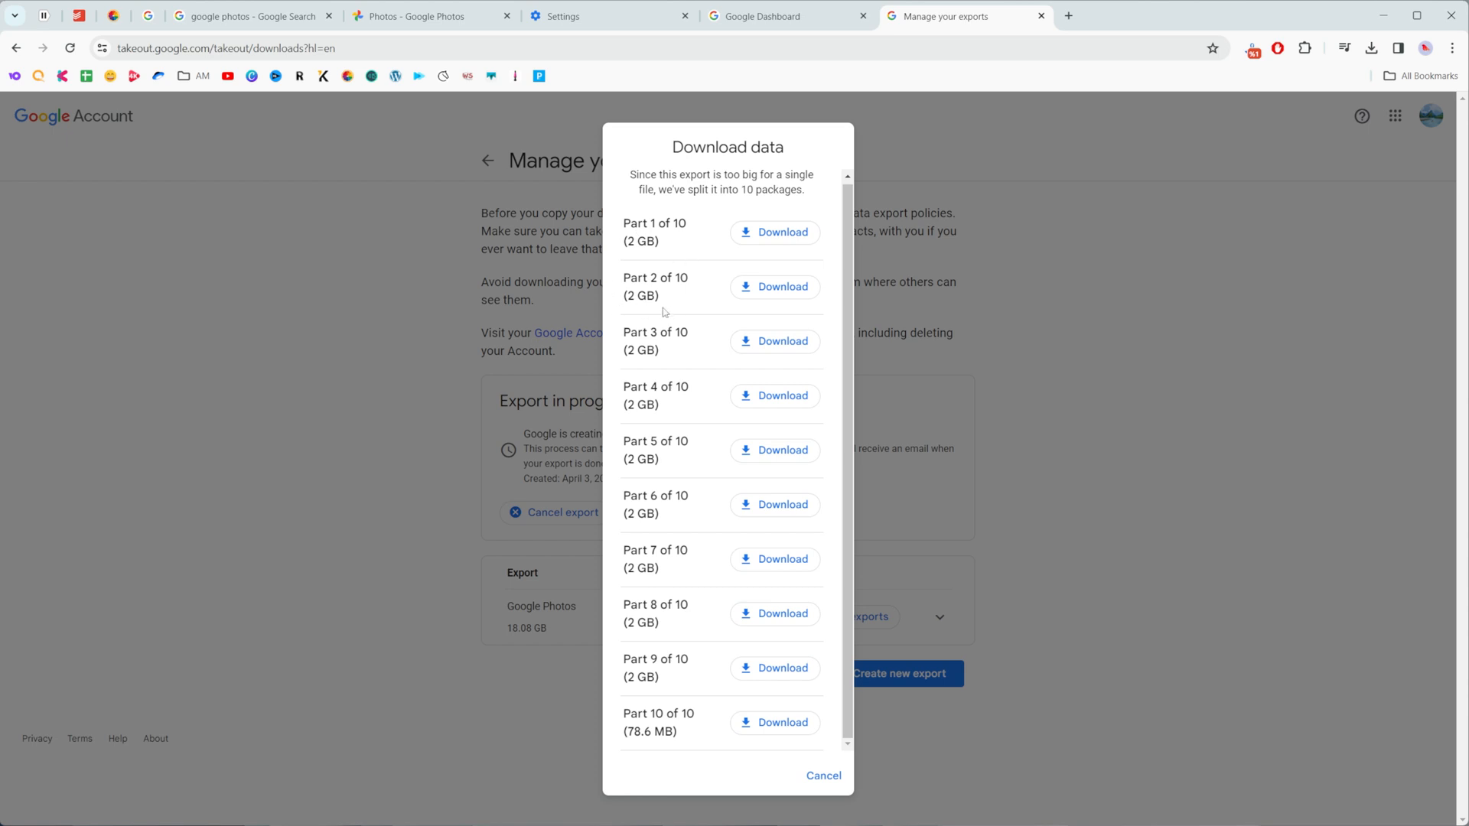
mouse_move(771, 247)
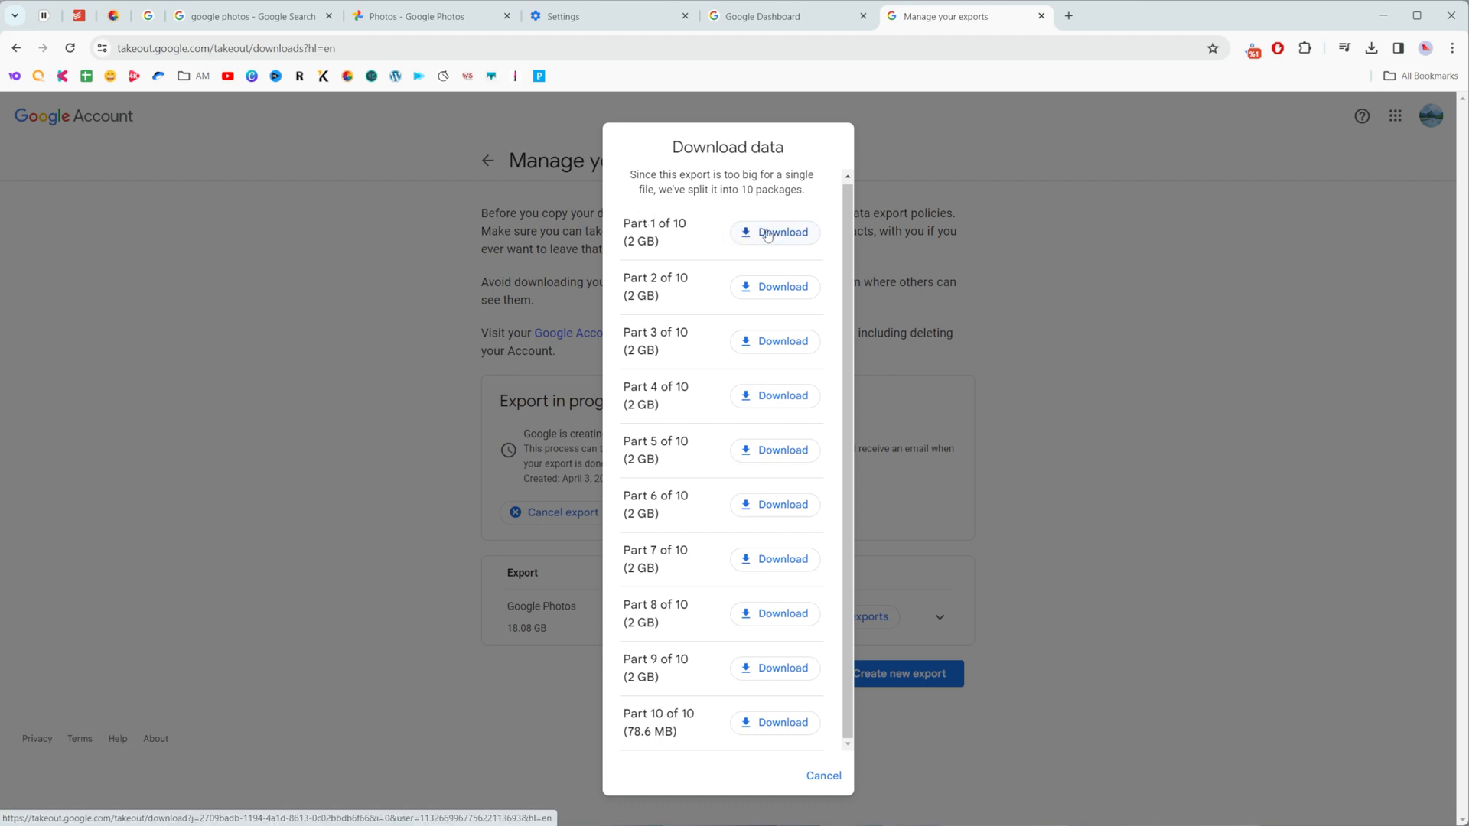
mouse_move(768, 740)
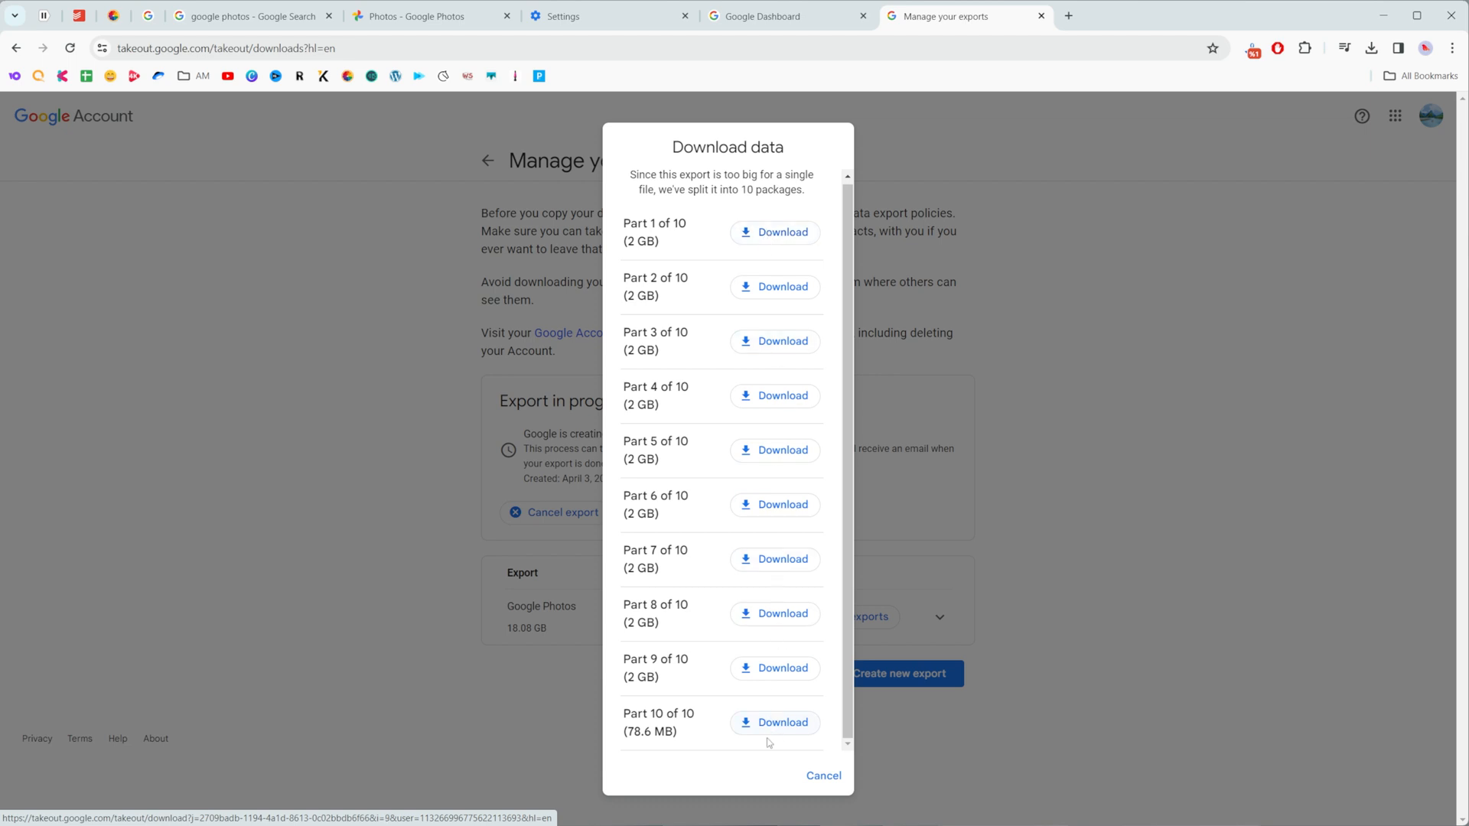
Dismiss the Part 1–10 download list with Cancel, returning to Manage your exports
left_click(823, 775)
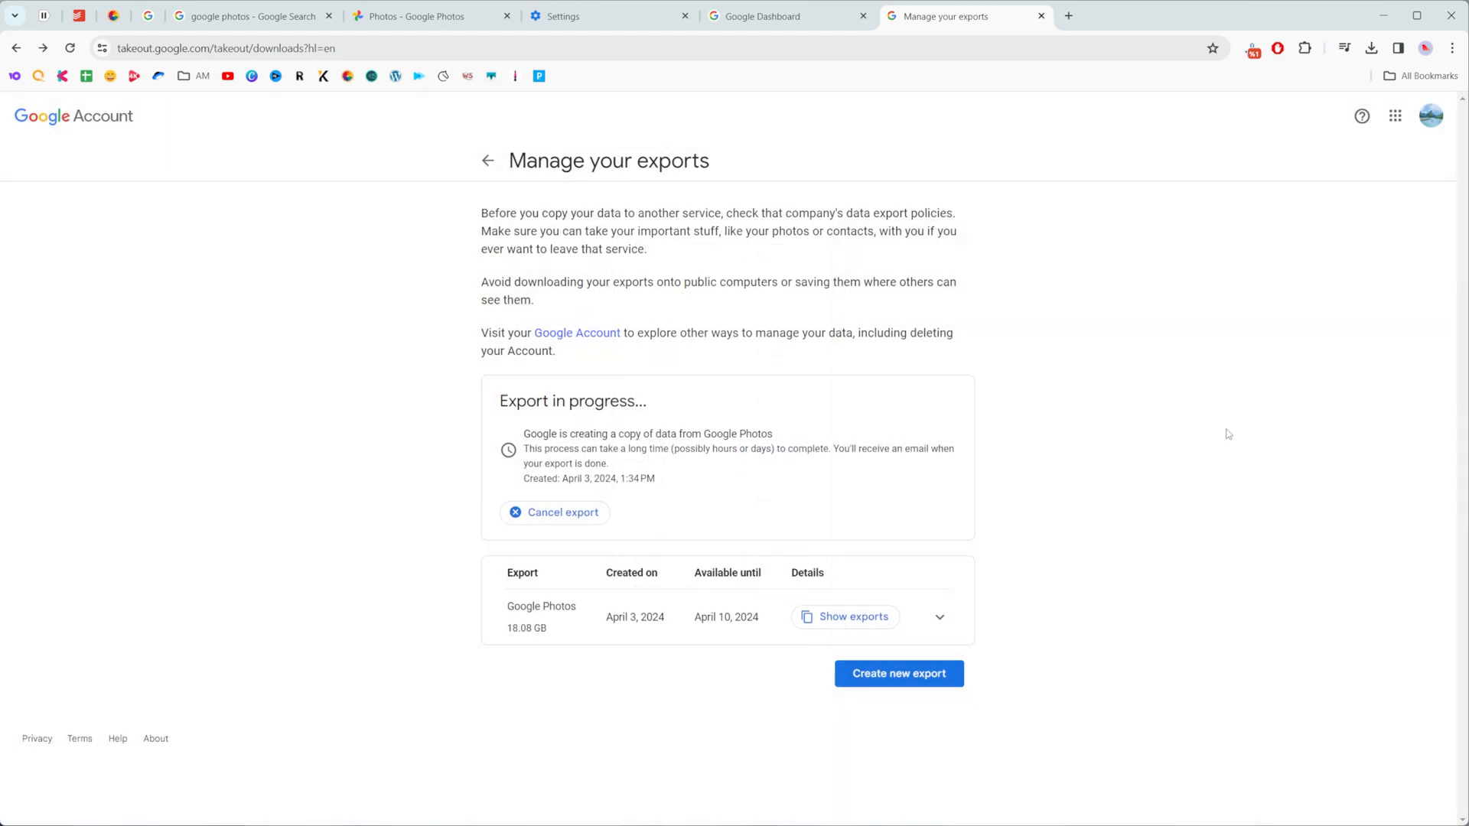
mouse_move(1235, 433)
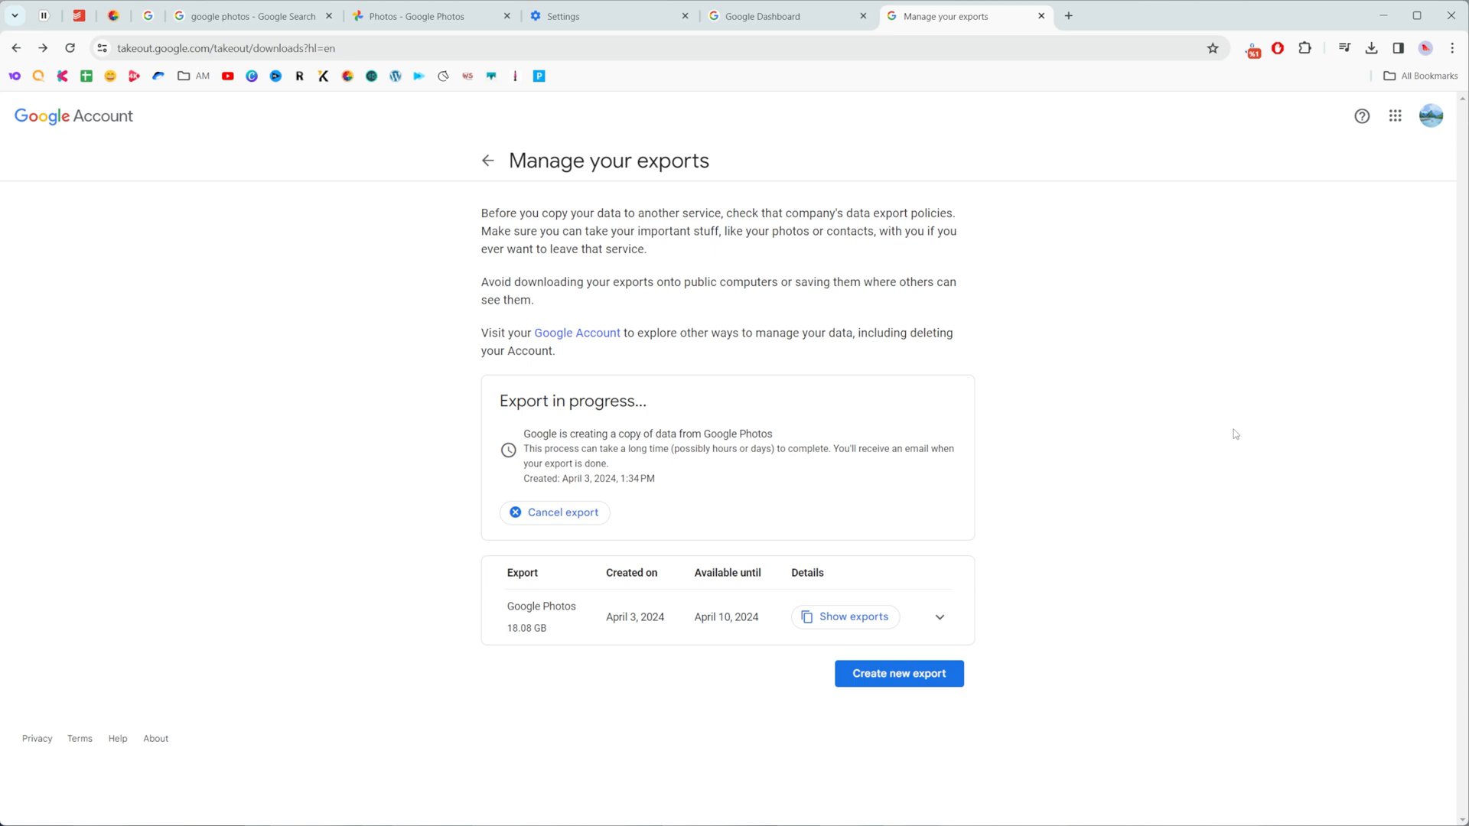